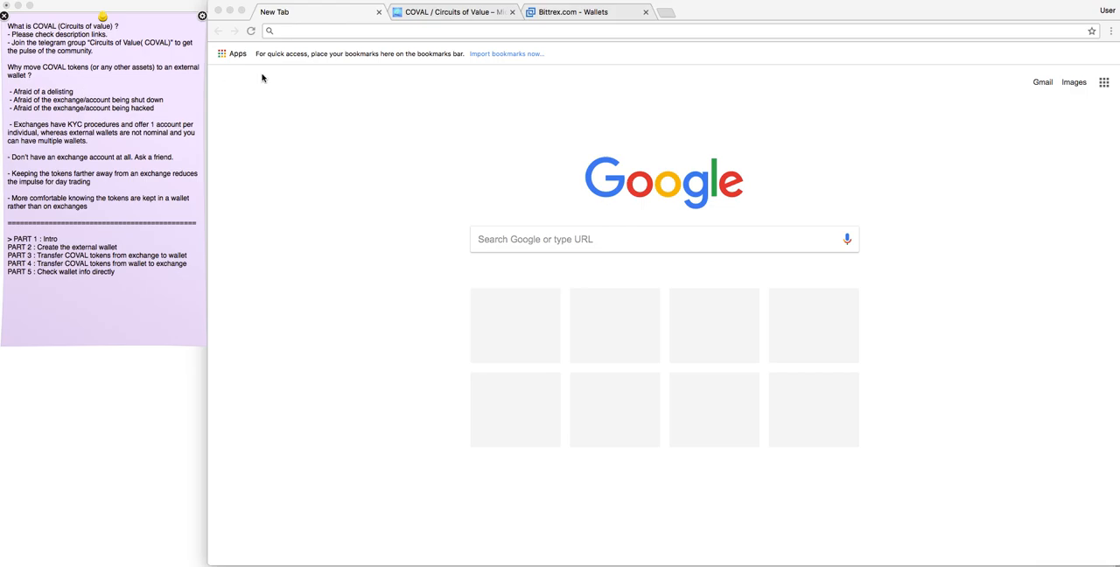
mouse_move(158, 112)
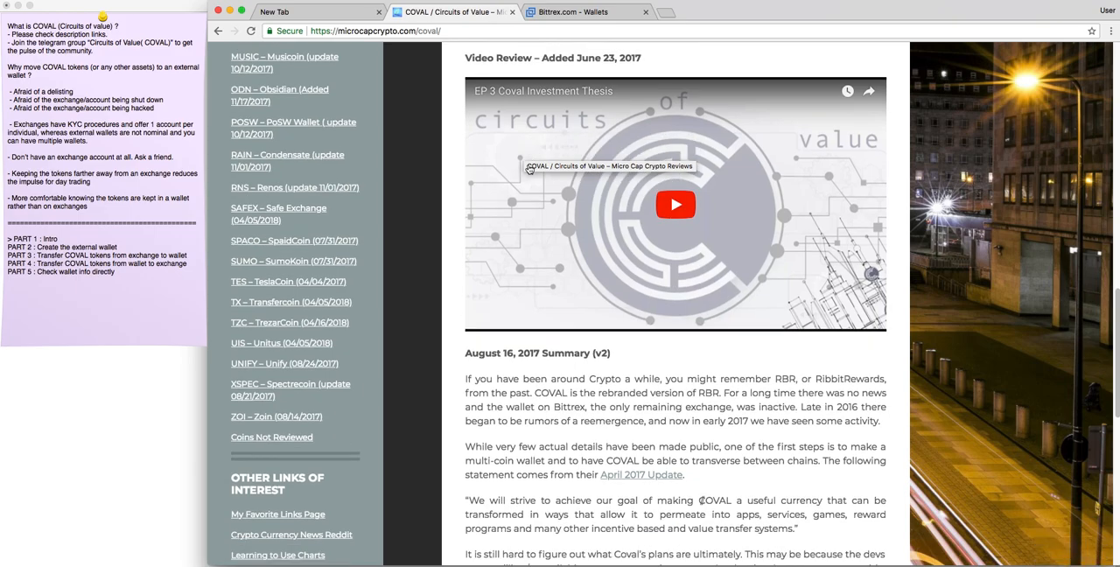
Step: Scroll the COVAL review to its closing delisting-risk warning and highlight that sentence
scroll("down", 3)
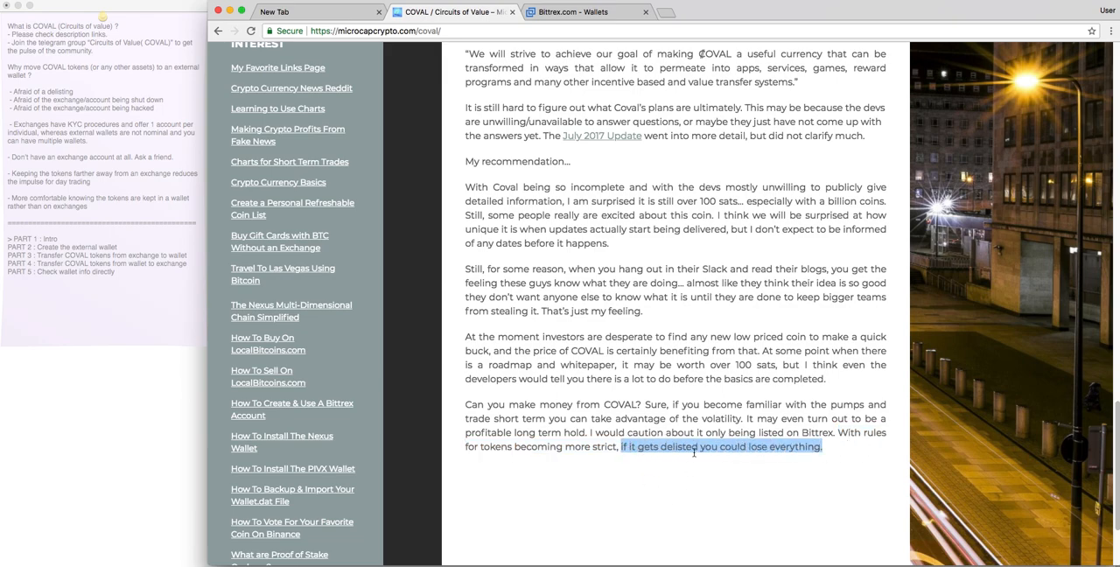
left_click(694, 447)
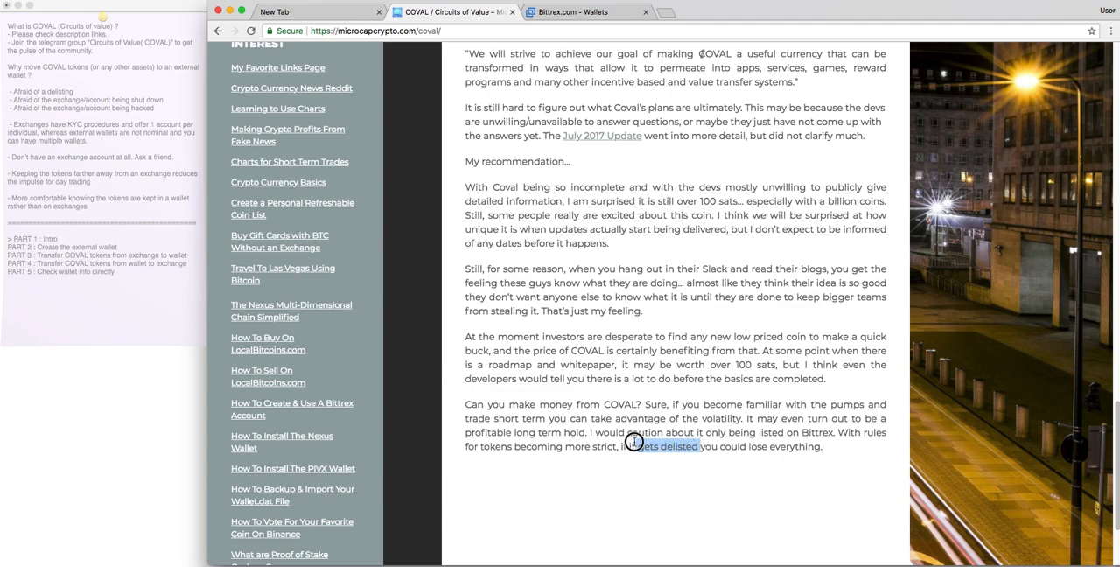
mouse_move(731, 487)
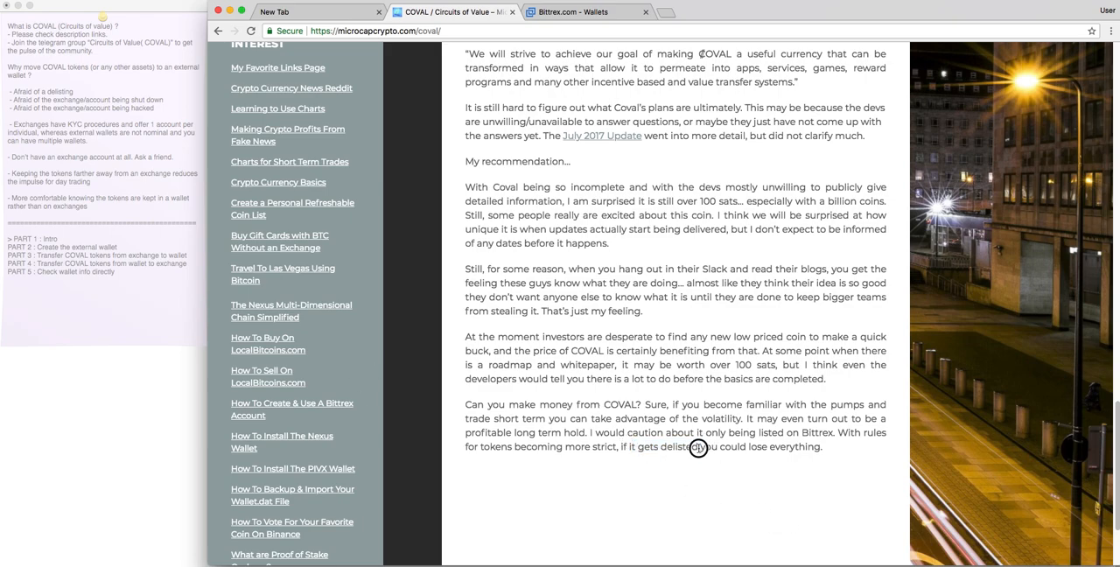
mouse_move(713, 457)
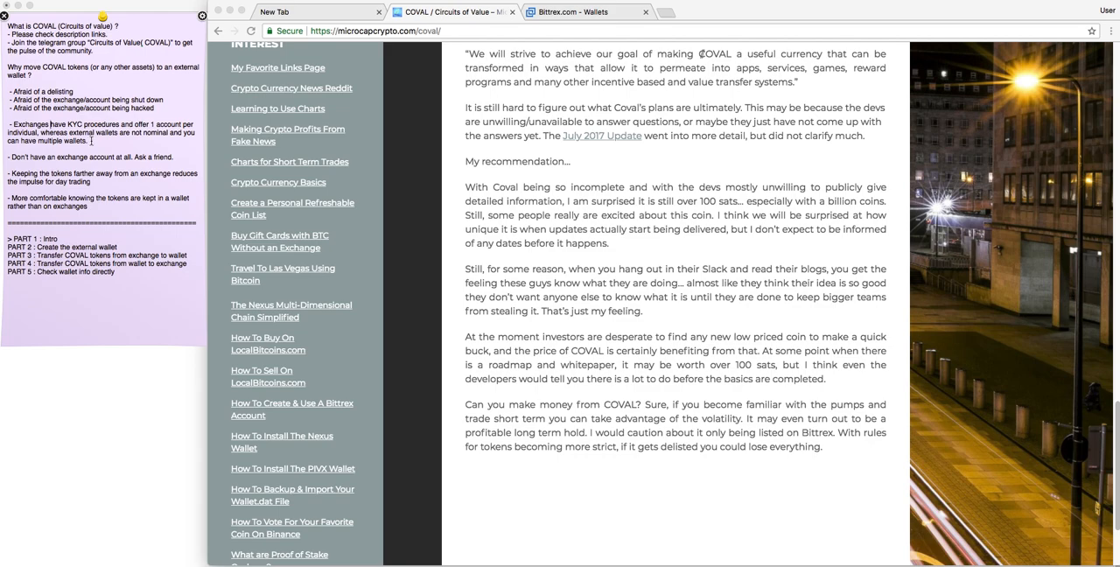
mouse_move(103, 155)
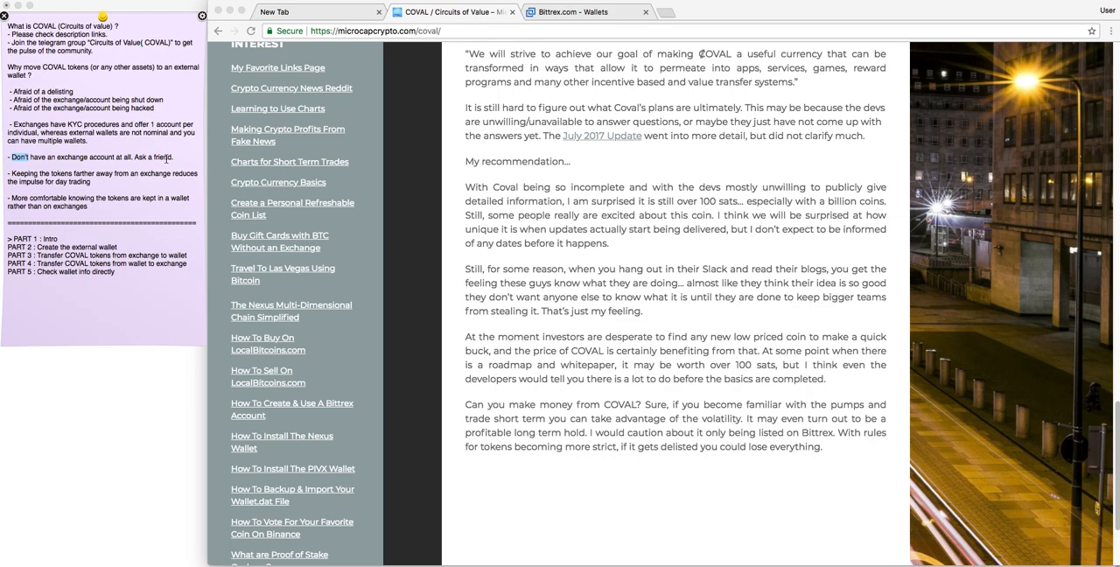
mouse_move(820, 452)
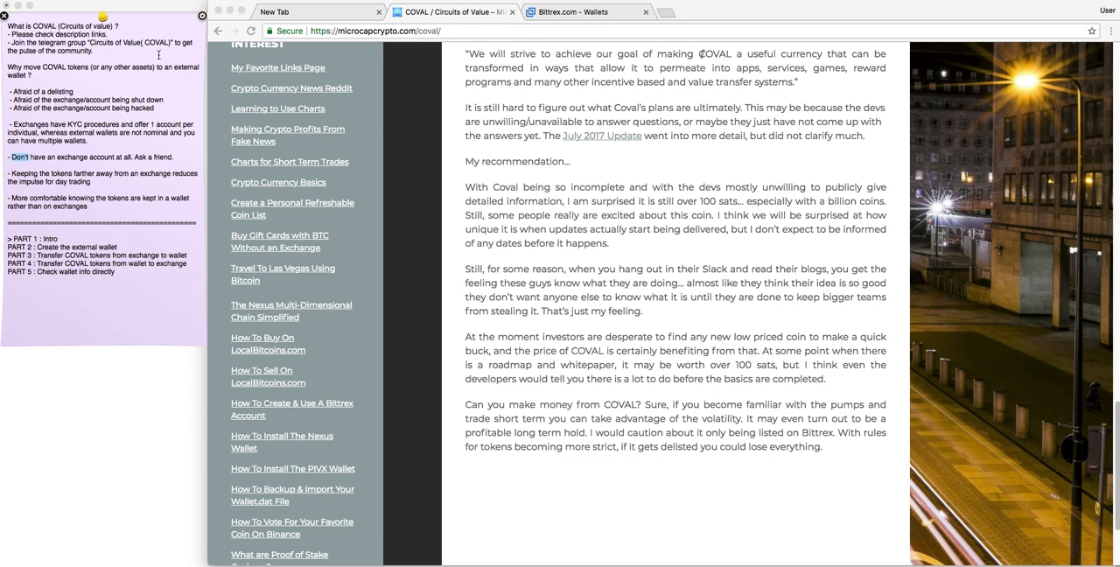
mouse_move(174, 68)
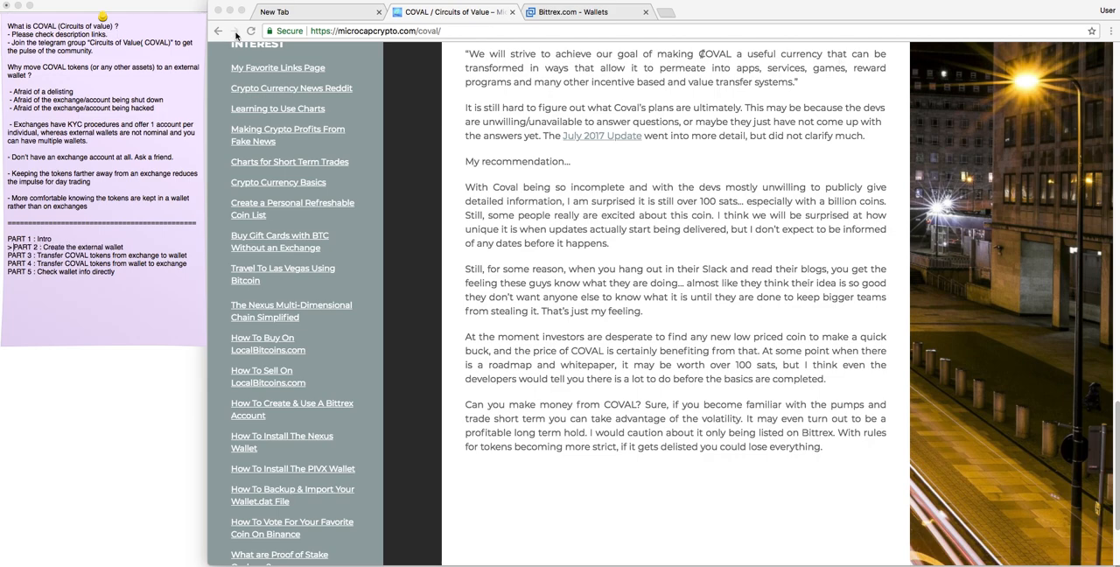
Step: Search Google for 'counter wallet' and open the 'Counterwallet: Choose server' result
left_click(306, 11)
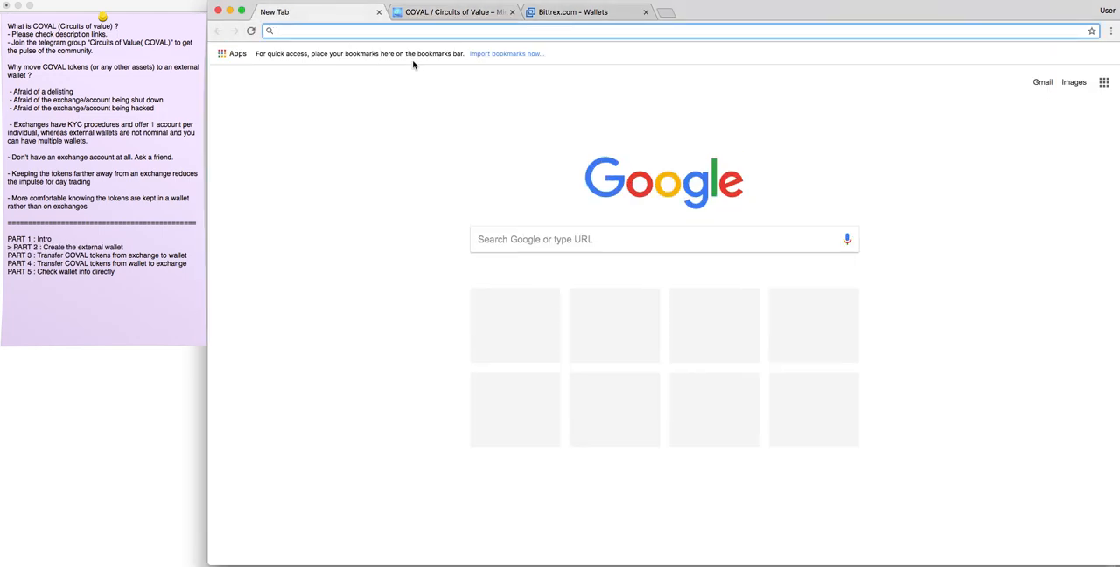
type("counter wallet")
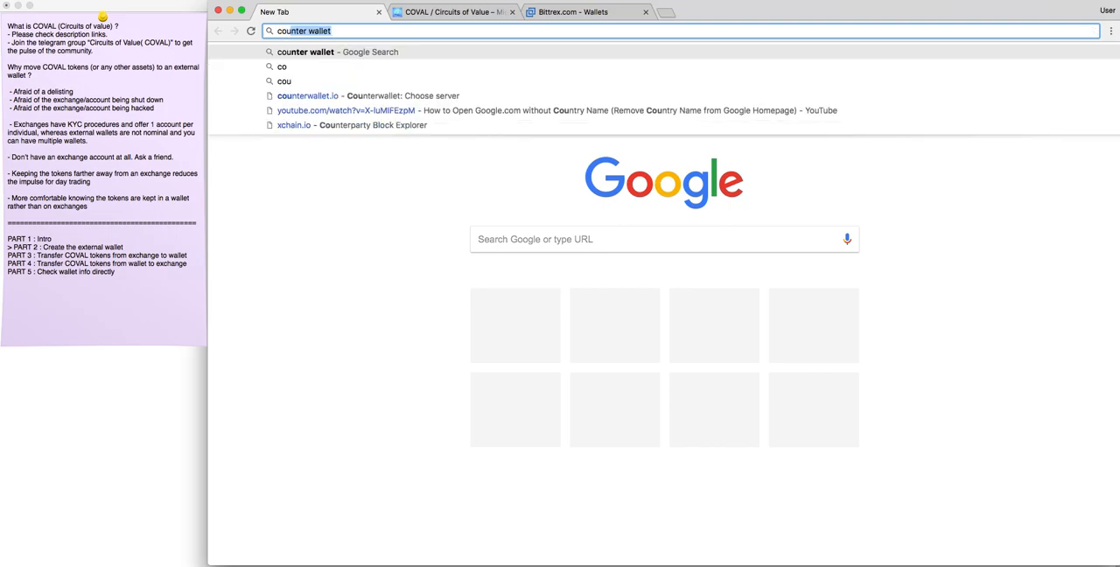
key("Return")
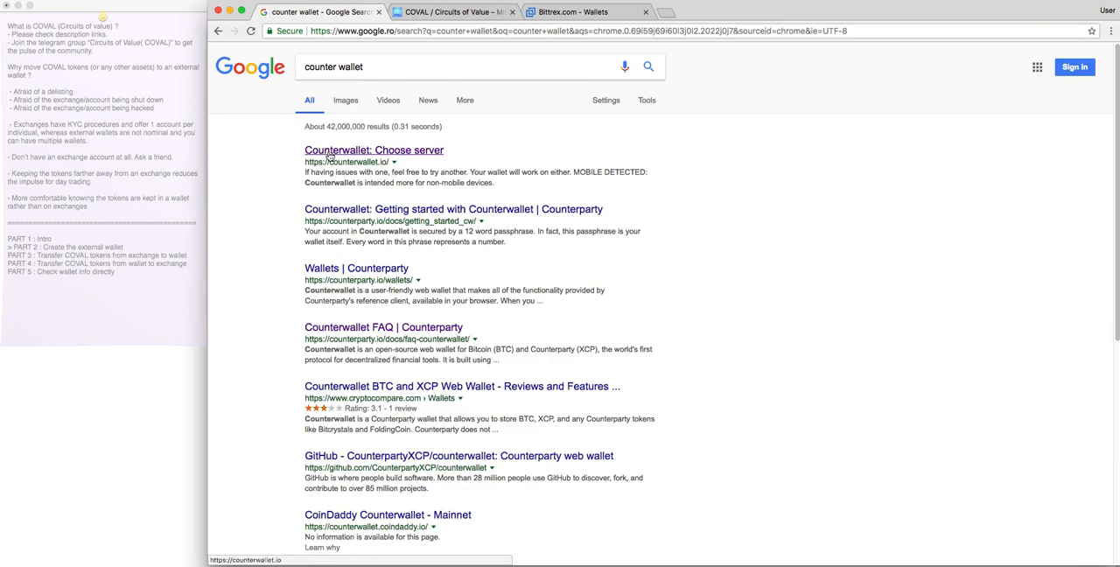
left_click(374, 149)
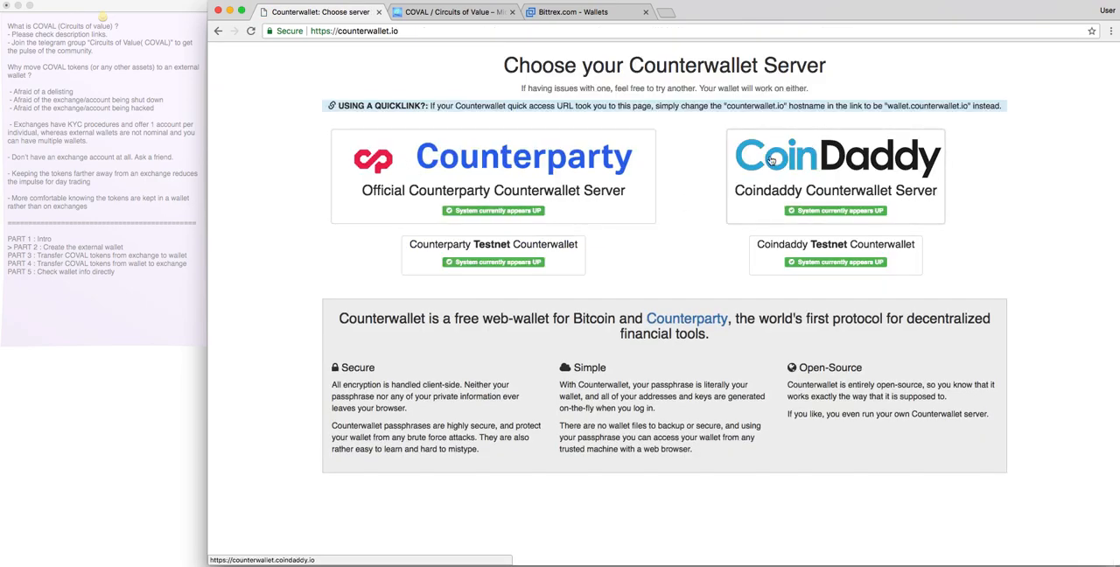
mouse_move(604, 170)
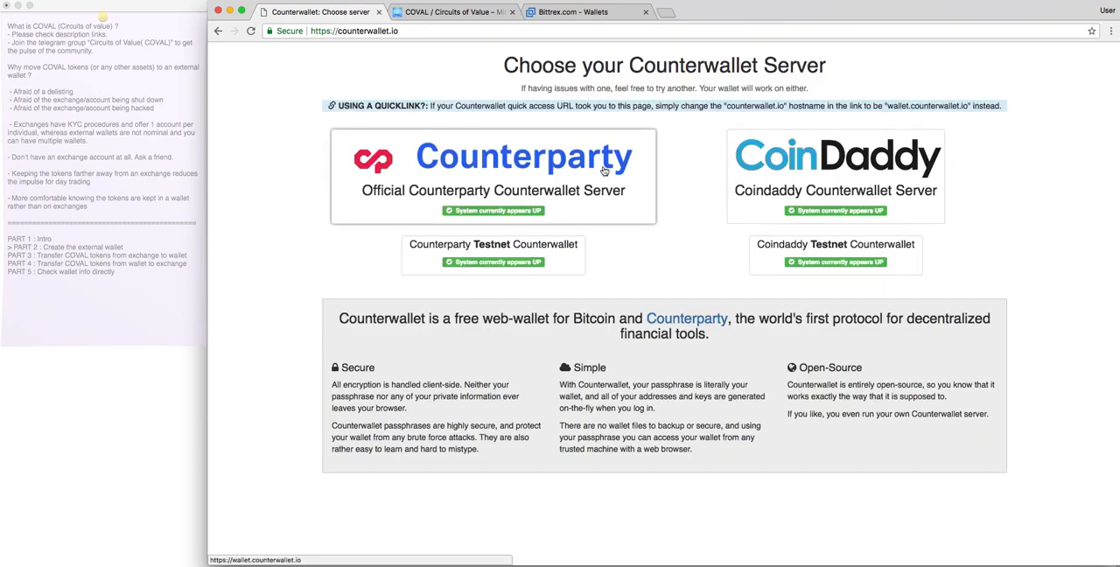
mouse_move(772, 194)
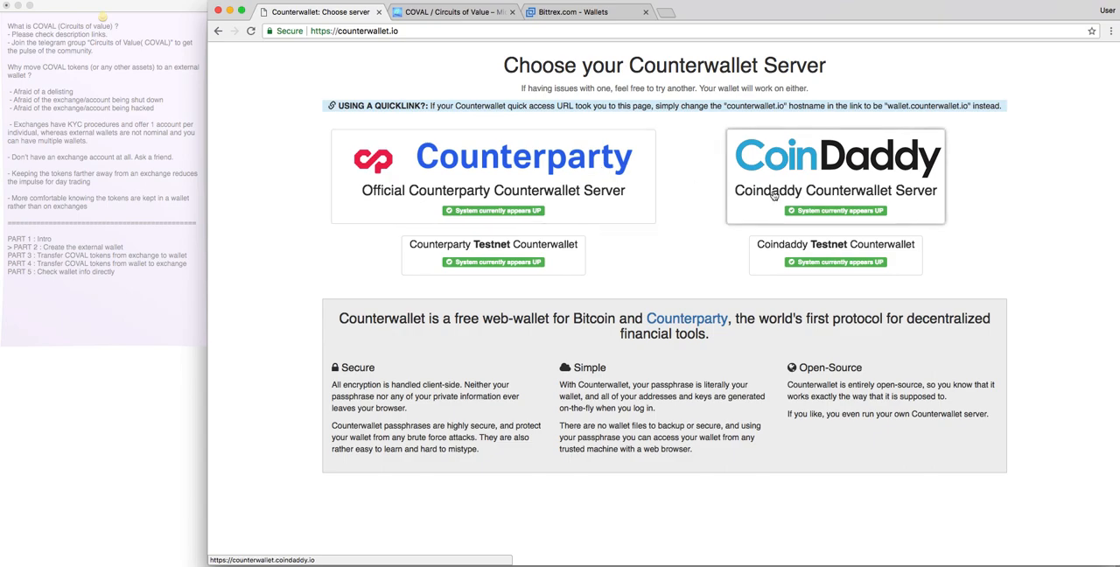
mouse_move(632, 174)
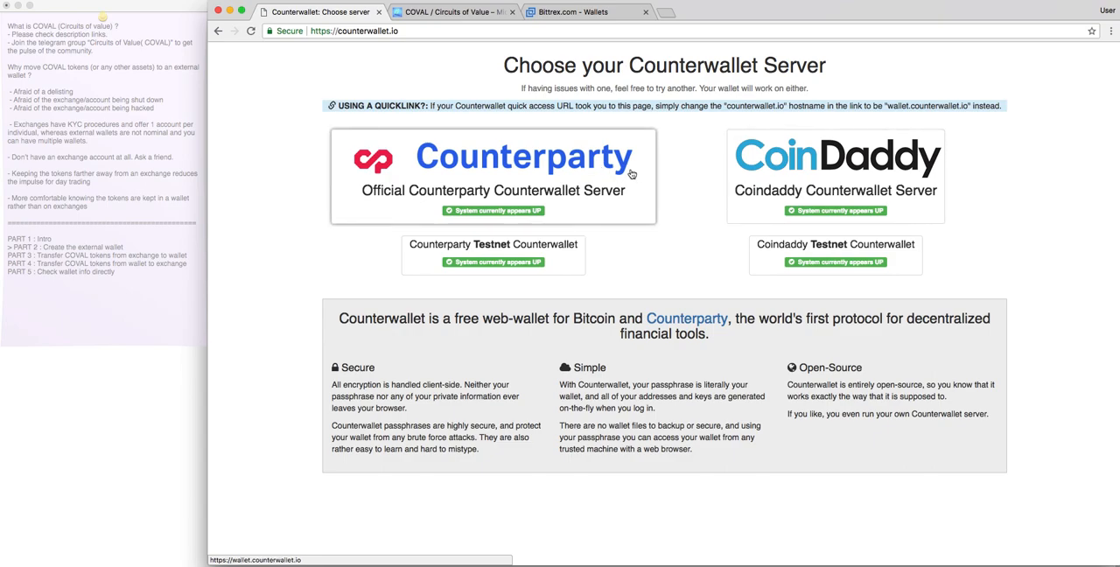
mouse_move(726, 181)
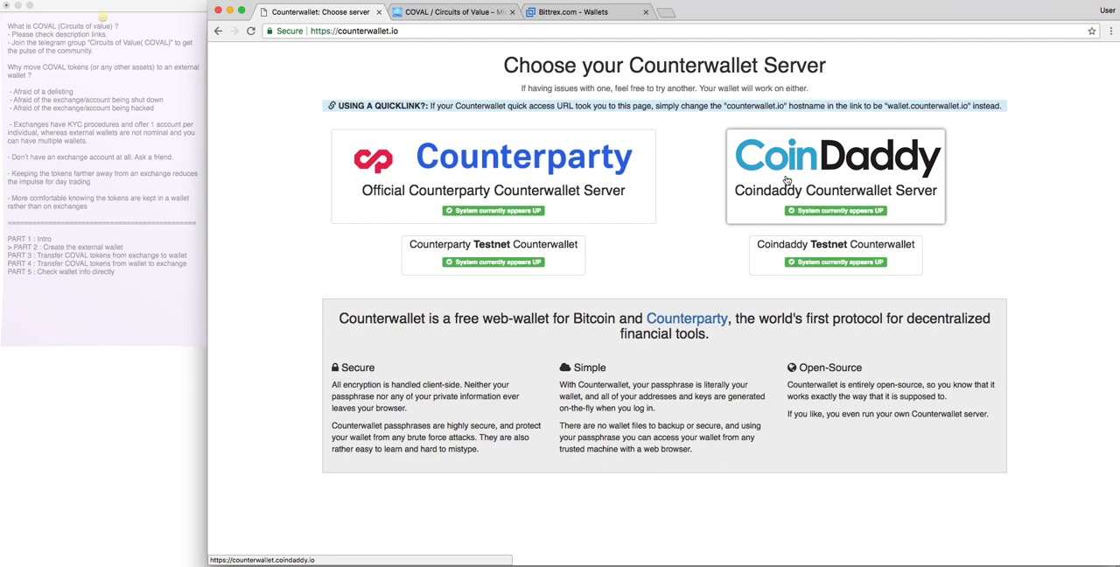
mouse_move(557, 171)
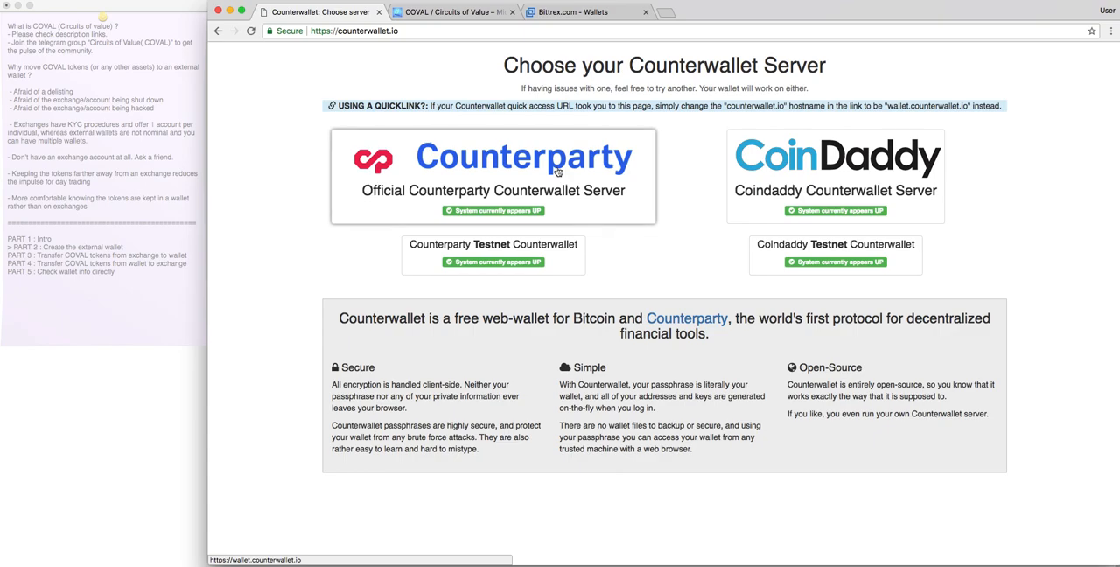
mouse_move(426, 192)
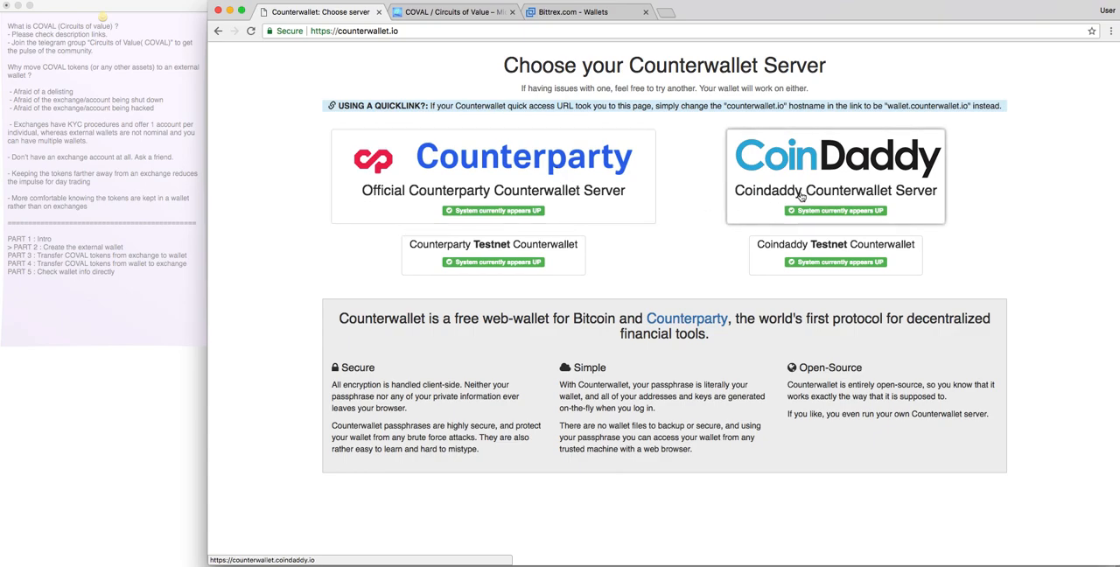
mouse_move(522, 167)
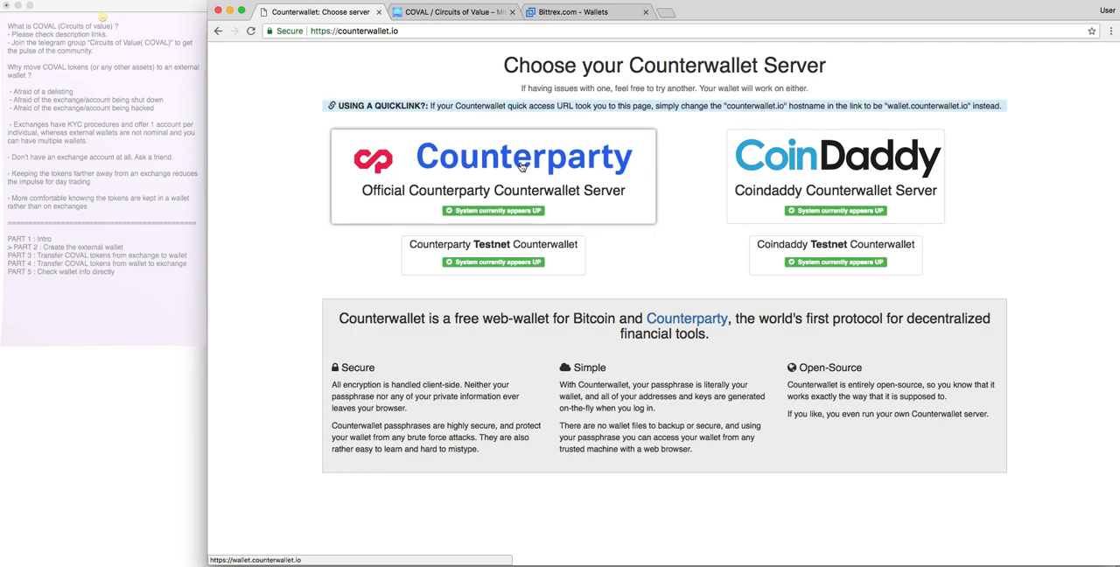
Step: Choose the Official Counterparty Counterwallet Server
left_click(523, 156)
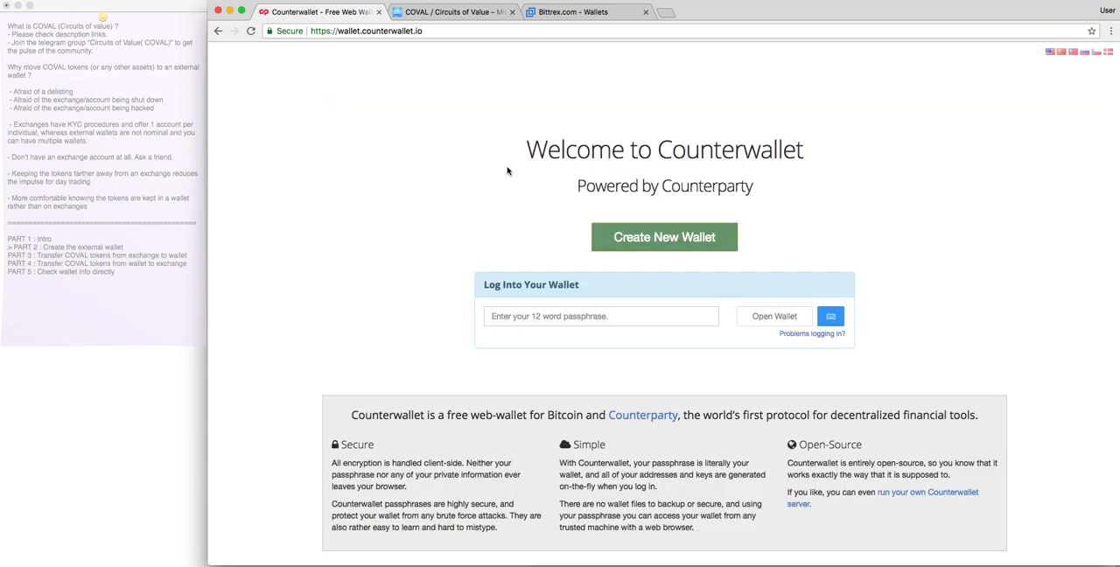
mouse_move(600, 319)
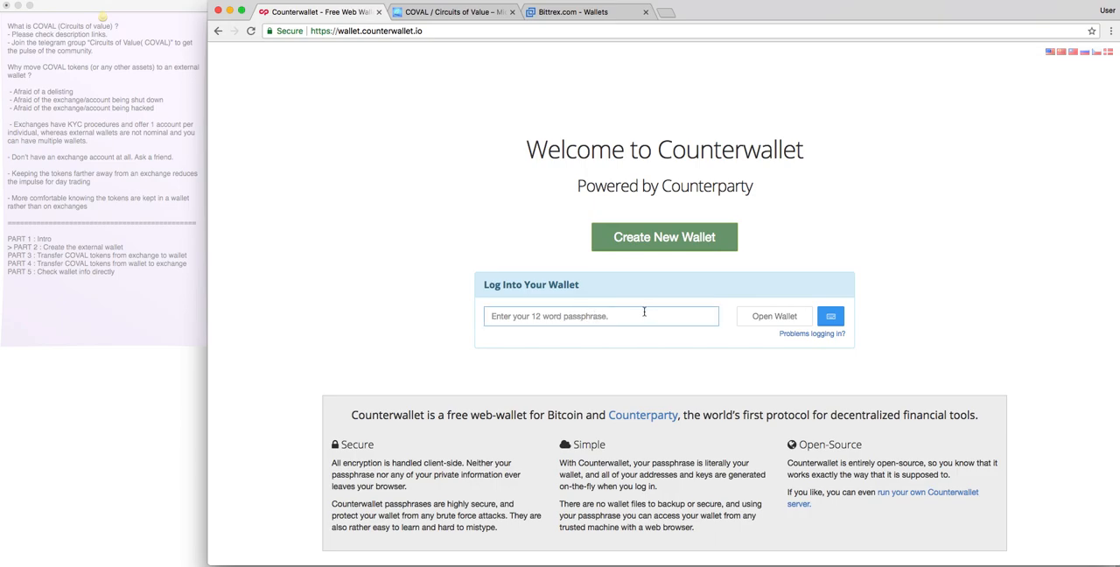
left_click(665, 237)
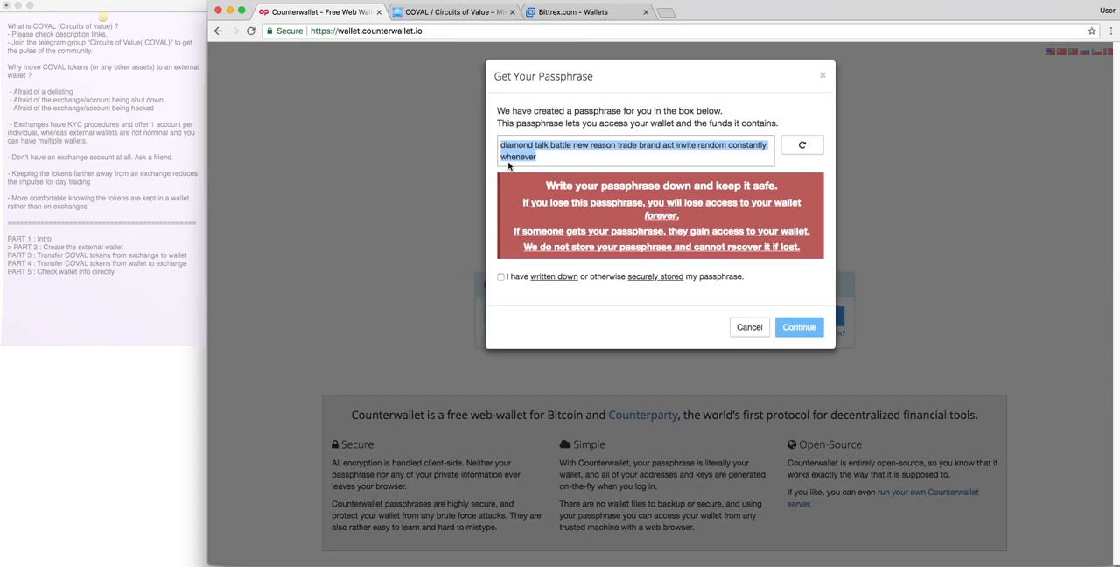
mouse_move(801, 145)
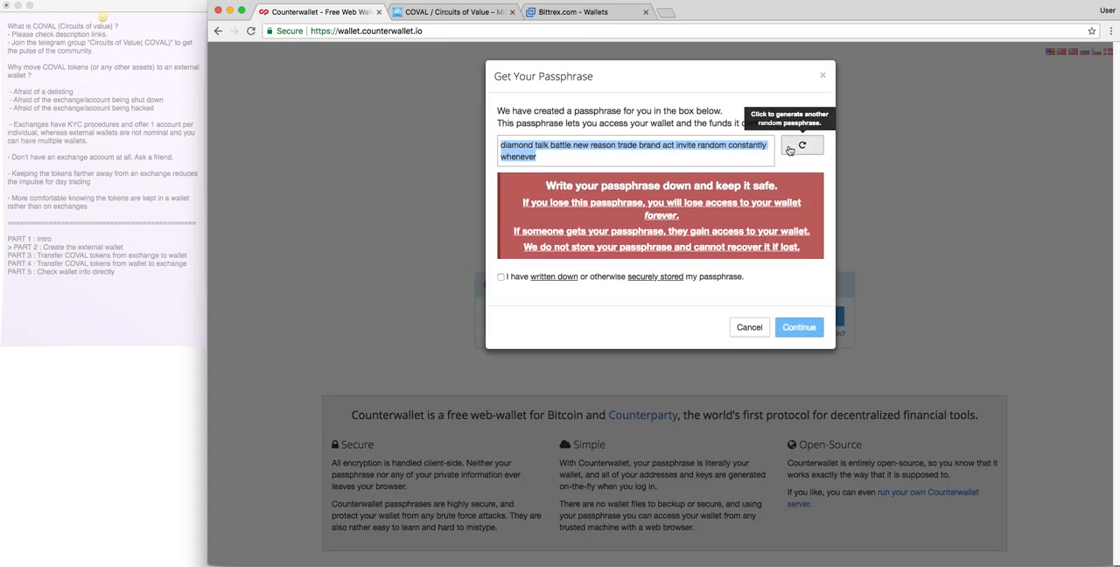
left_click(801, 146)
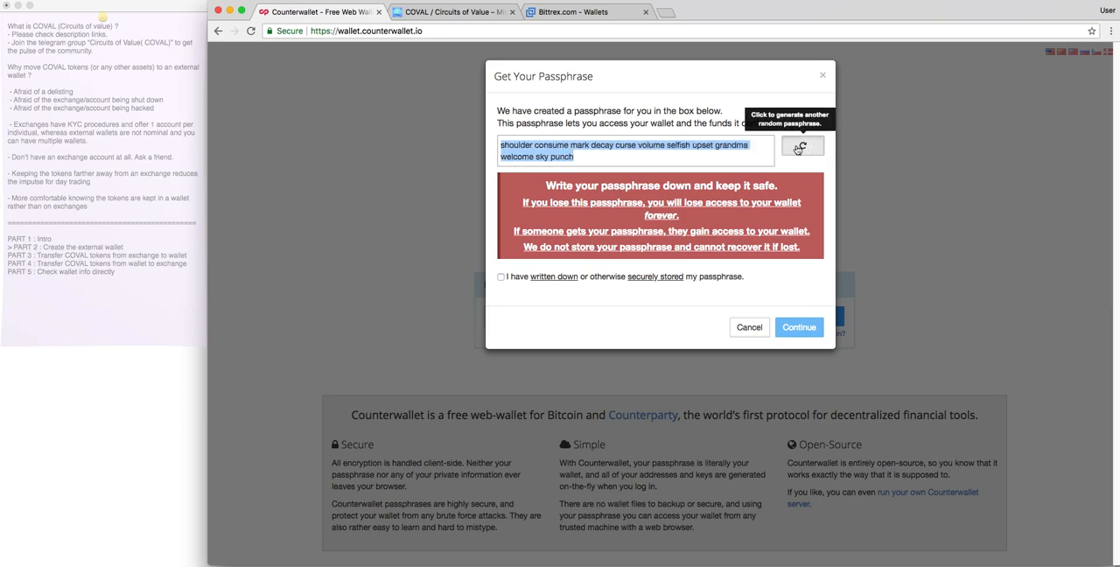
left_click(800, 147)
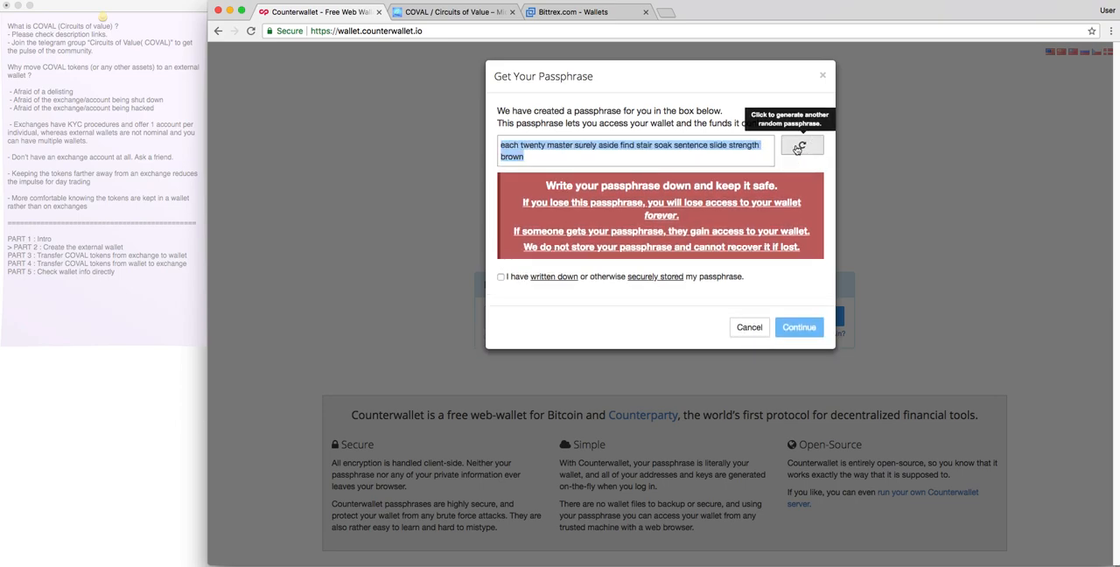
left_click(798, 146)
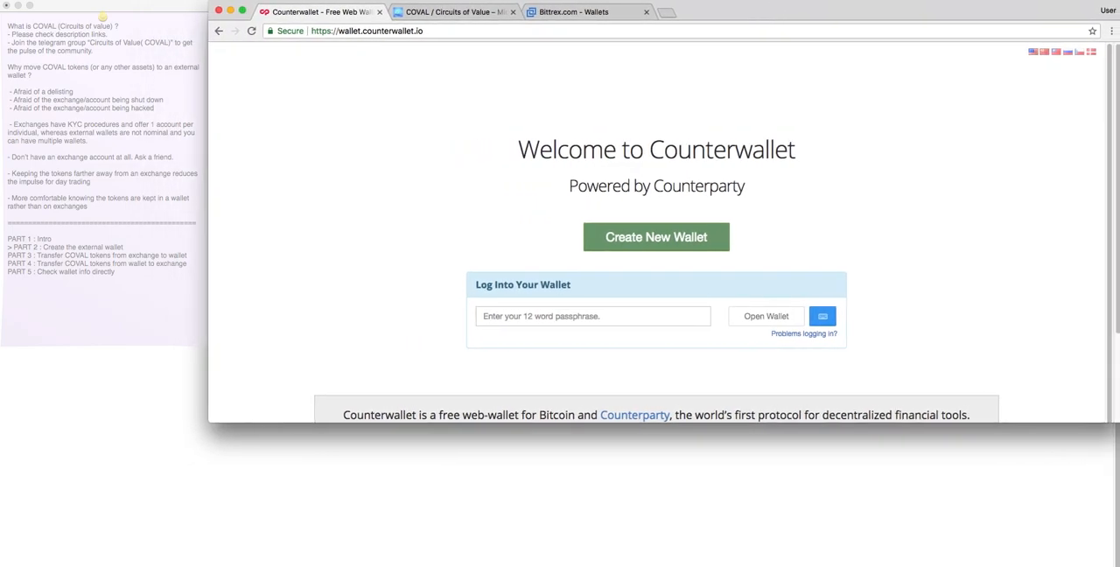
Step: Open the wallet with the 12-word passphrase and accept the License Agreement terms
scroll("down", 3)
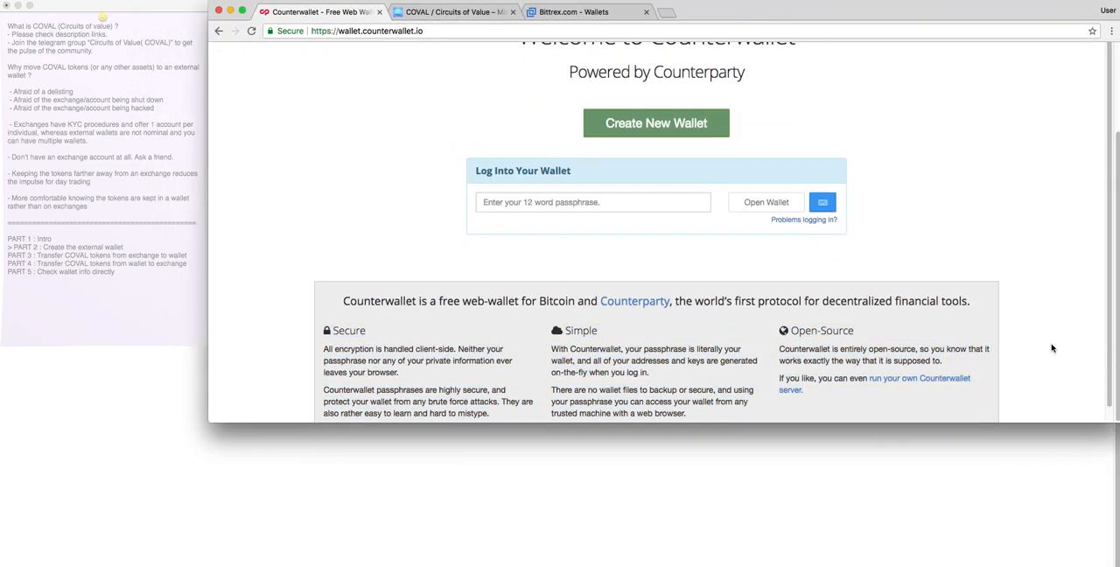
scroll("up", 3)
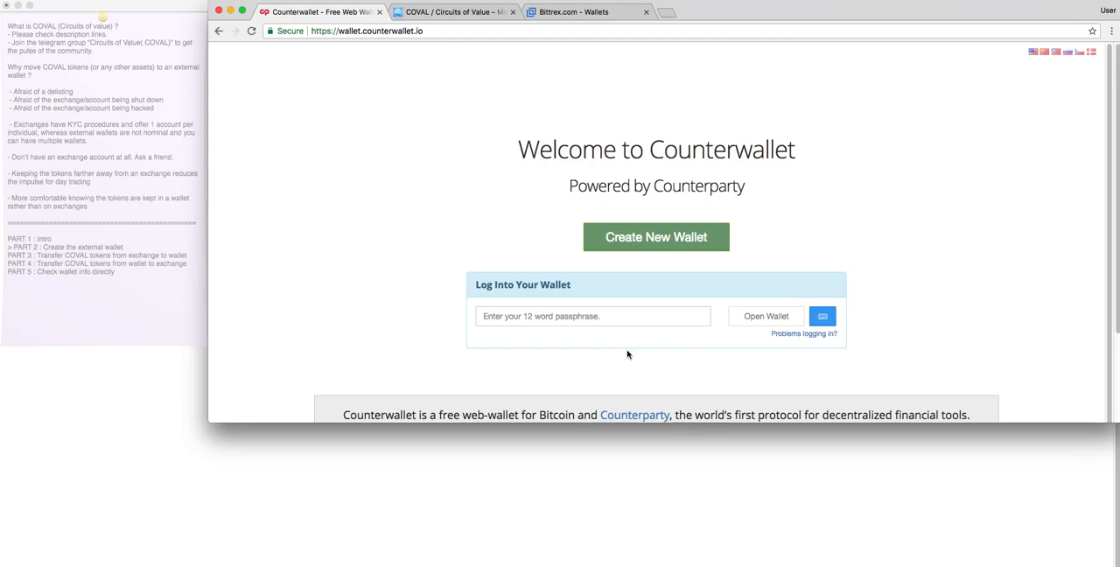
scroll("down", 3)
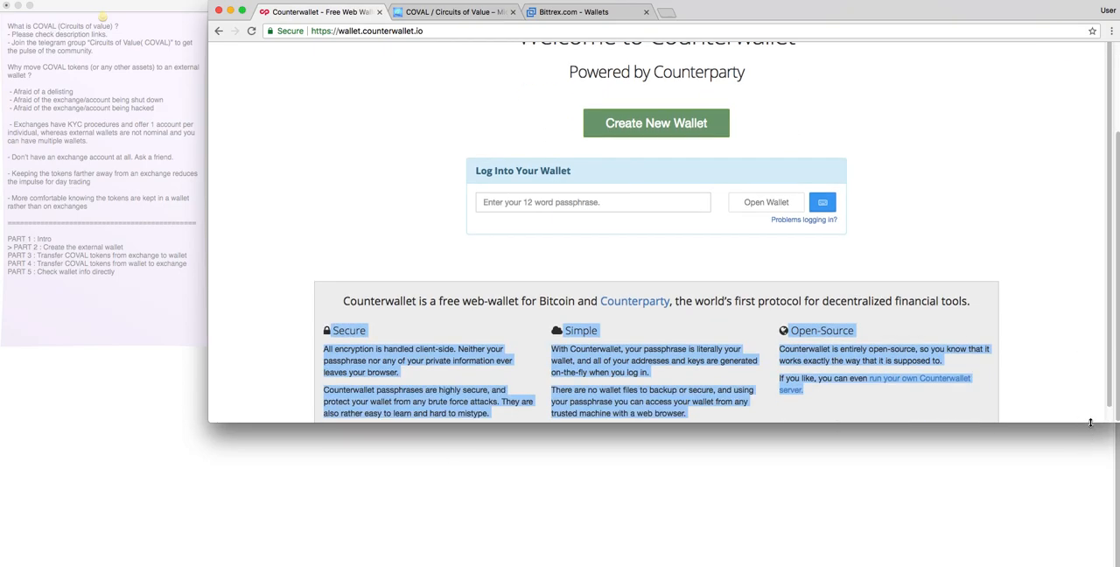
scroll("up", 3)
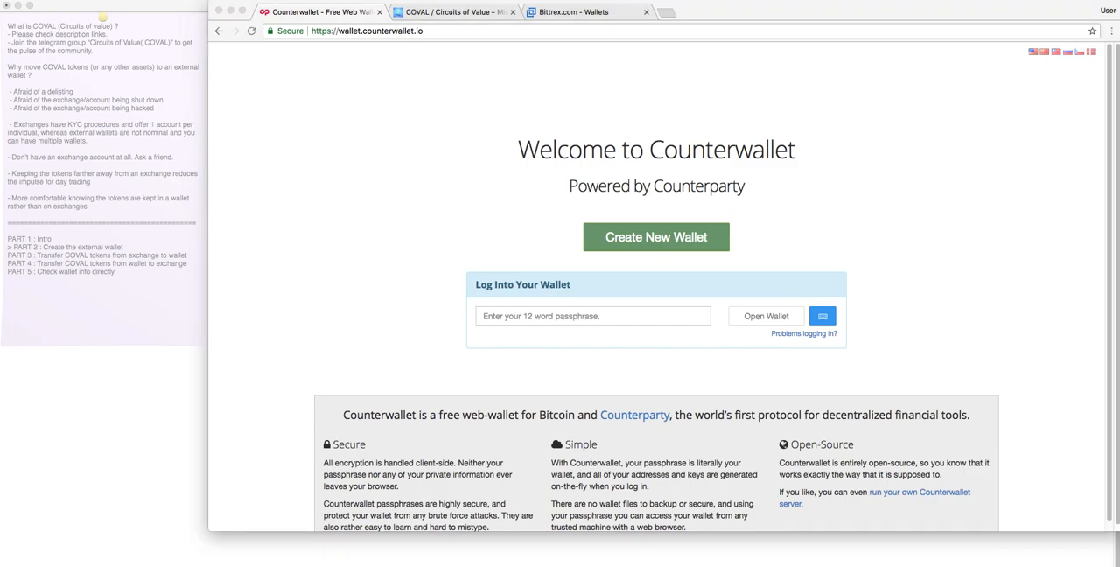
mouse_move(646, 178)
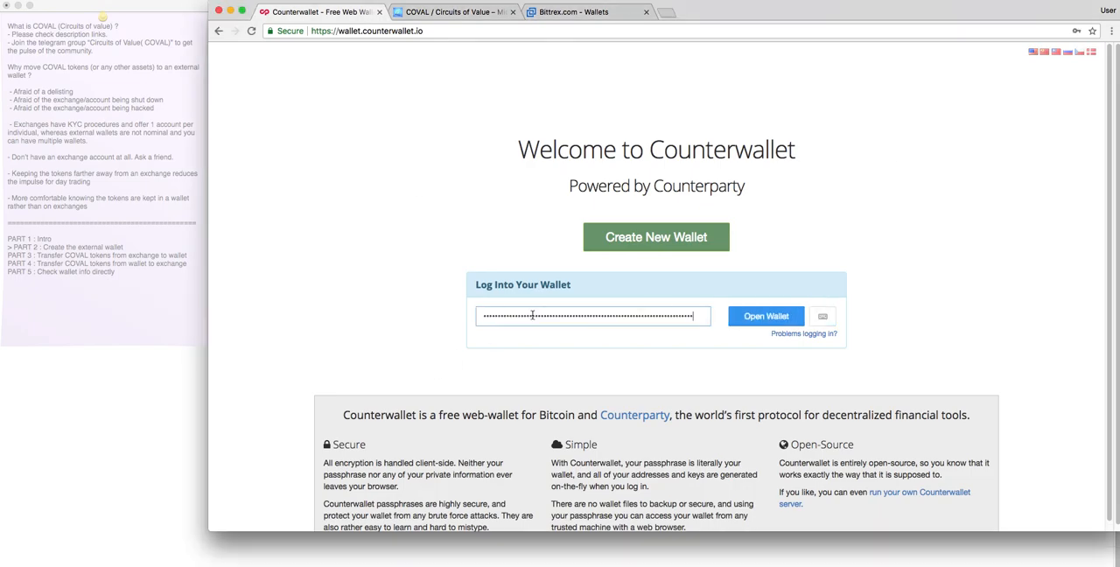
left_click(765, 316)
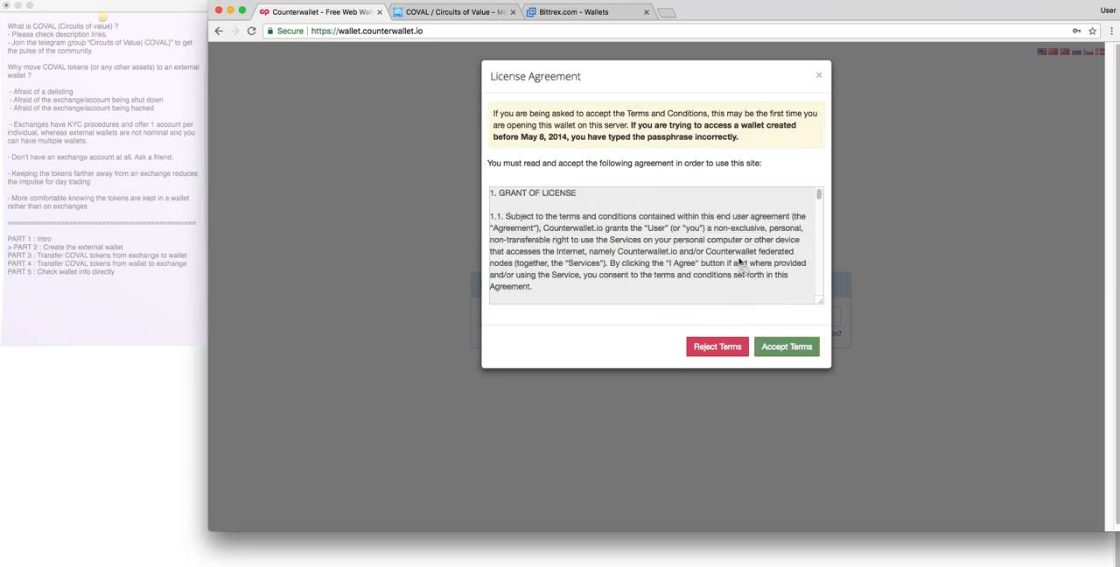
scroll("down", 3)
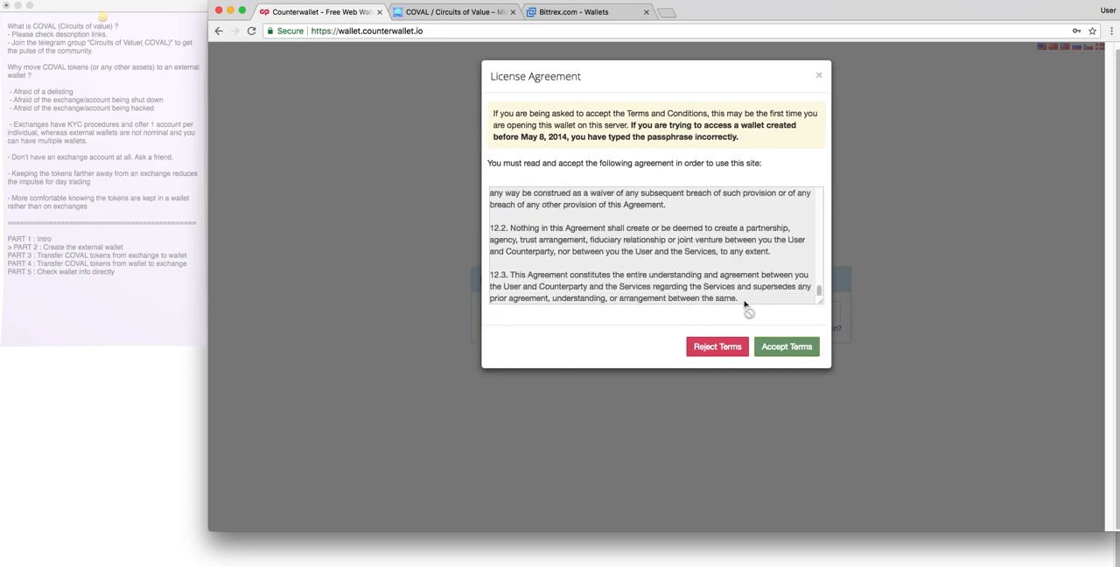
left_click(785, 346)
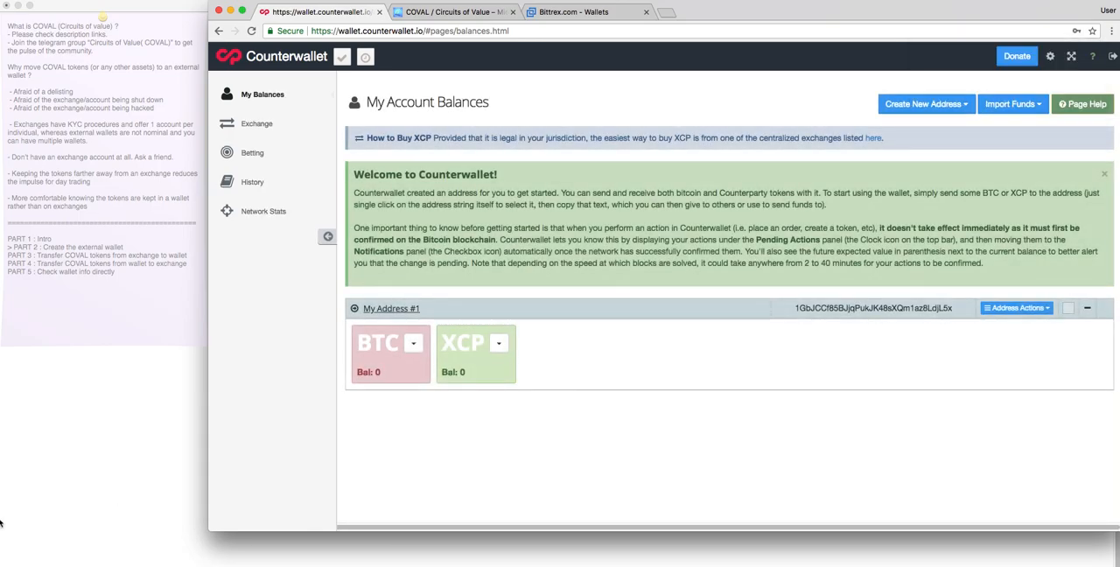
mouse_move(569, 307)
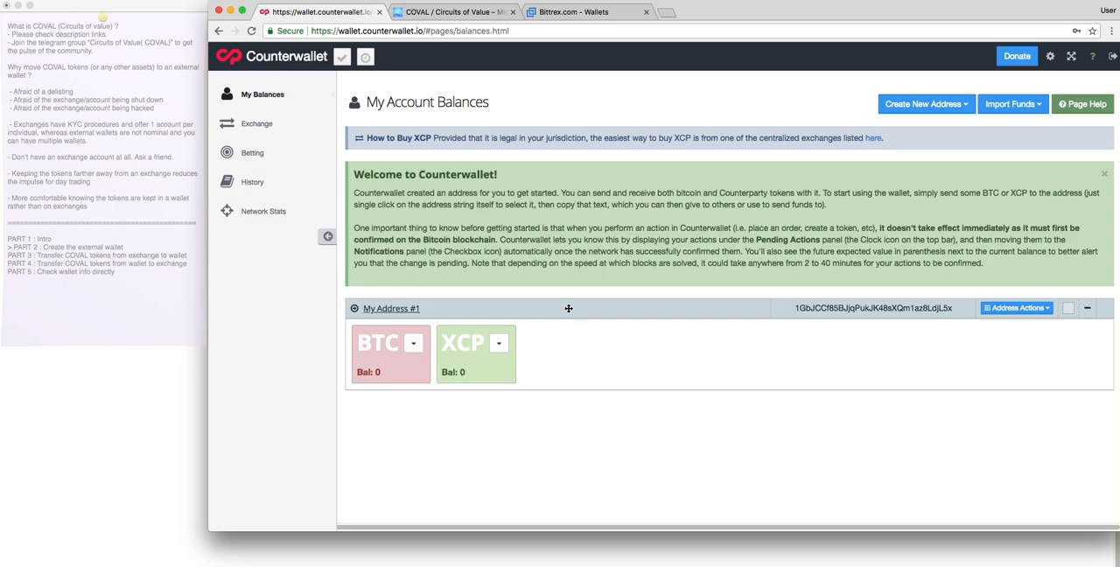
mouse_move(613, 329)
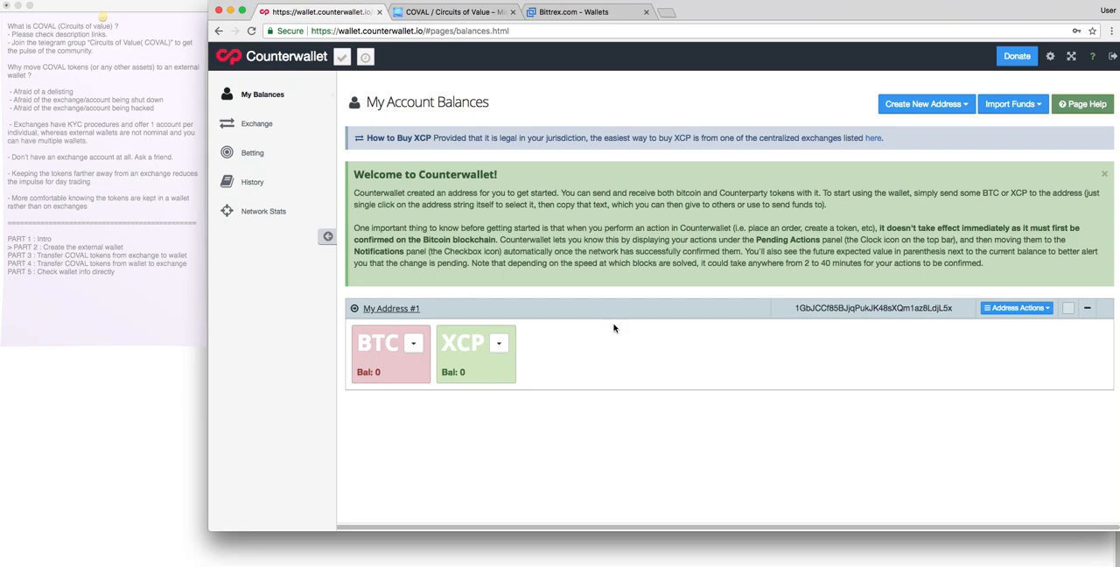
mouse_move(804, 318)
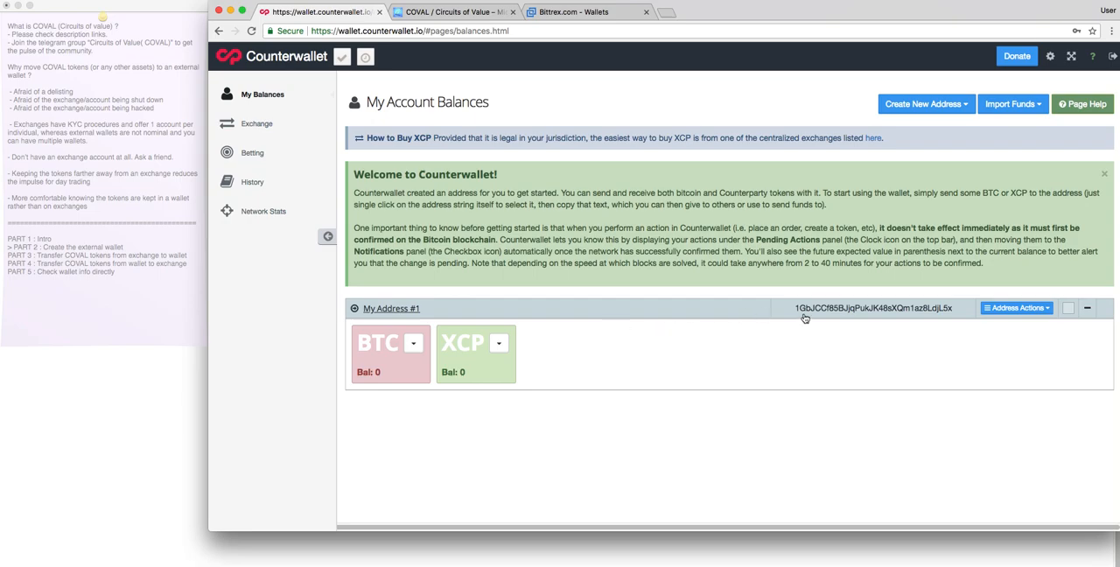
mouse_move(882, 316)
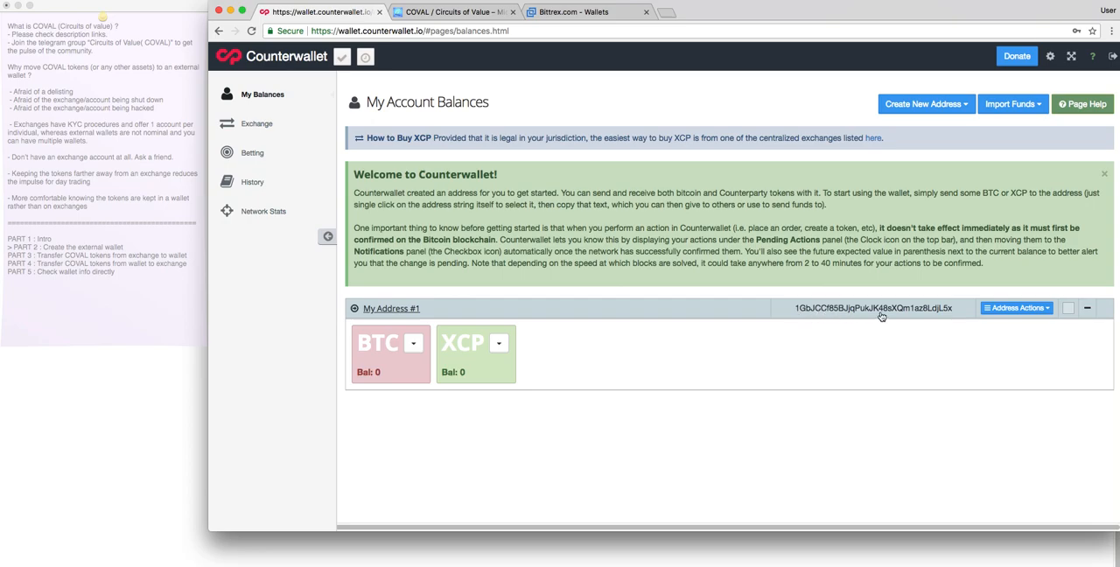
mouse_move(884, 313)
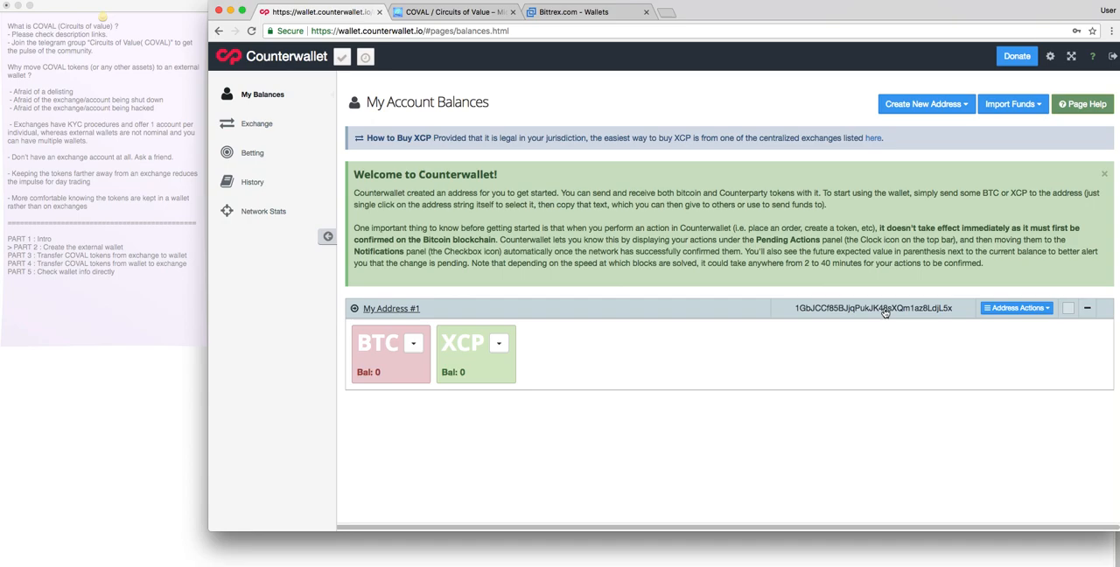
mouse_move(899, 308)
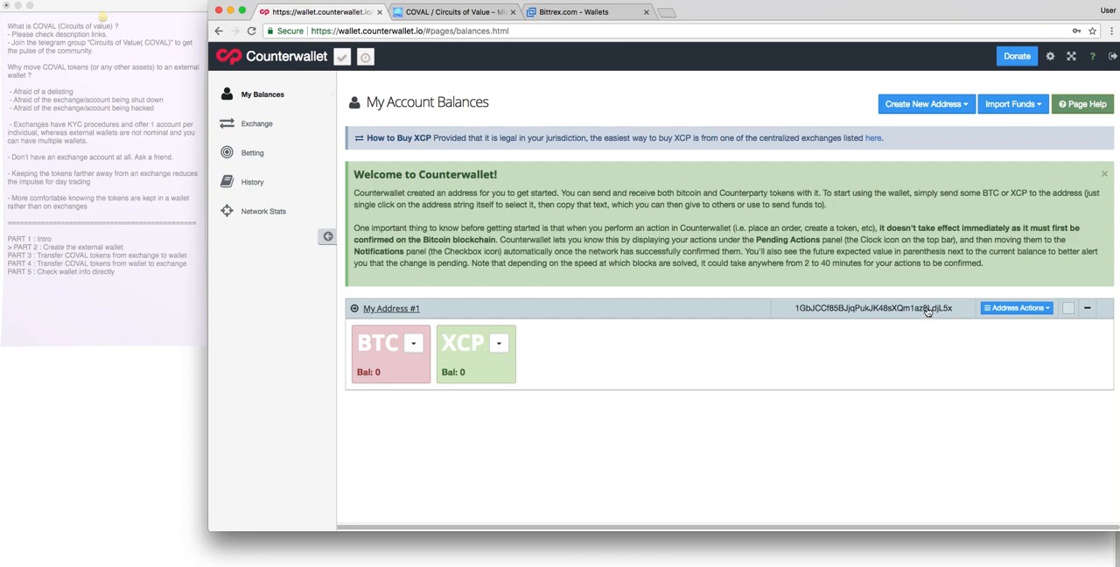
mouse_move(956, 312)
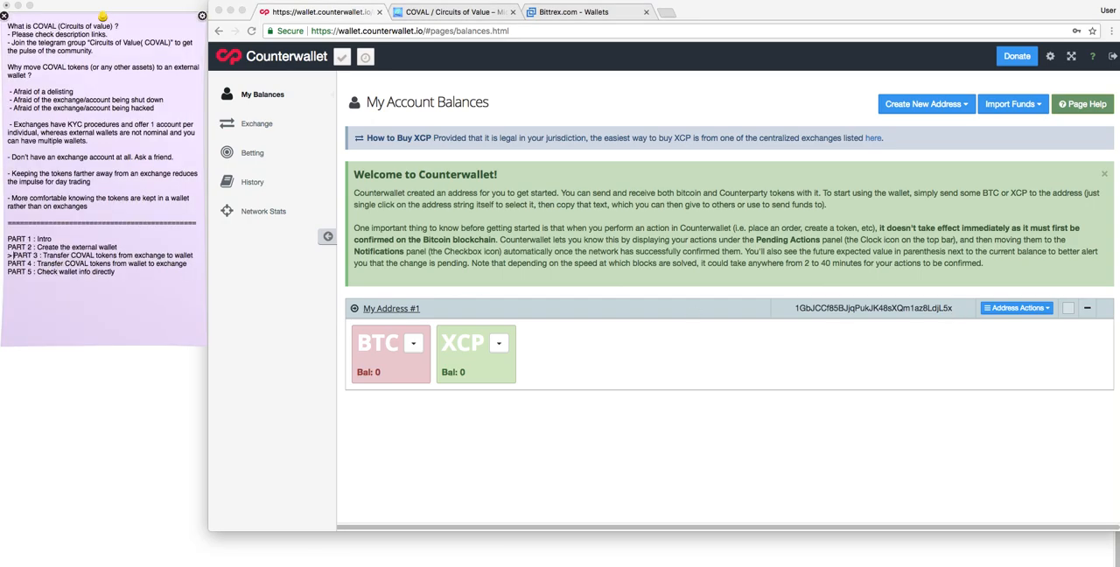
mouse_move(1020, 322)
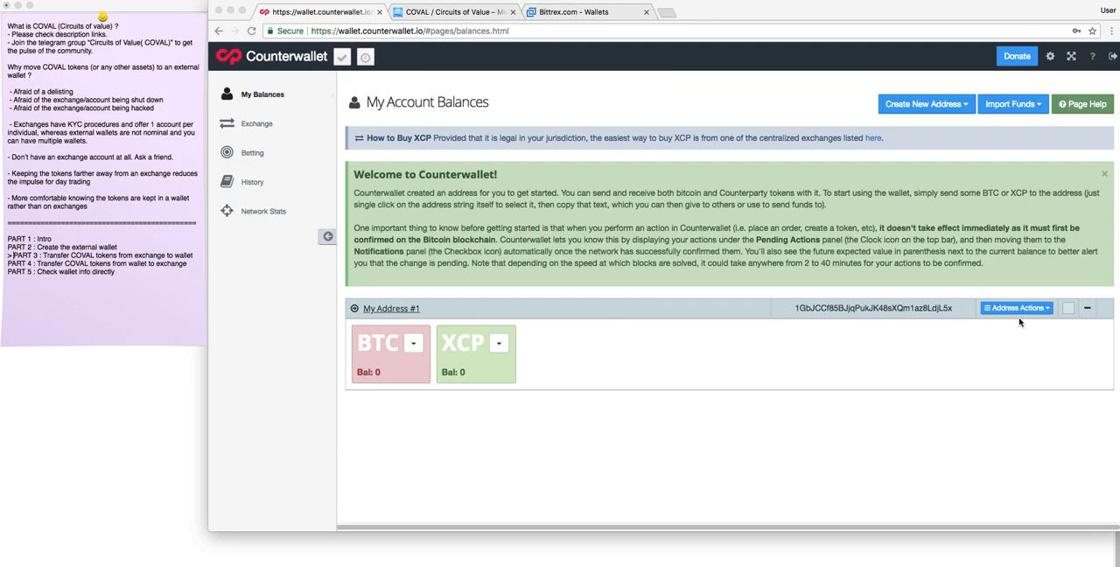
Step: Copy the My Address #1 wallet address
right_click(870, 307)
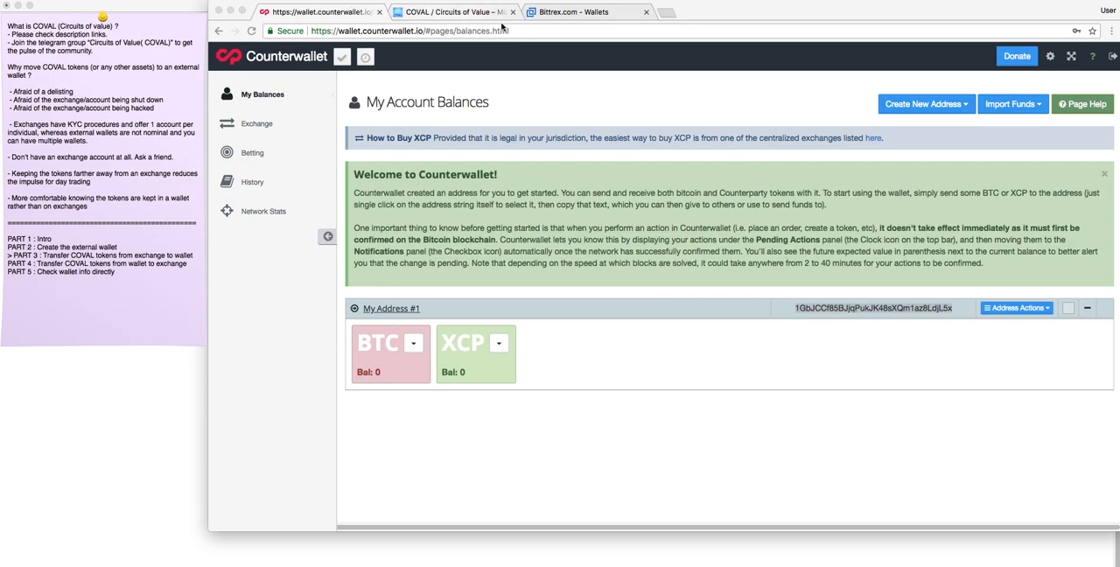
left_click(573, 11)
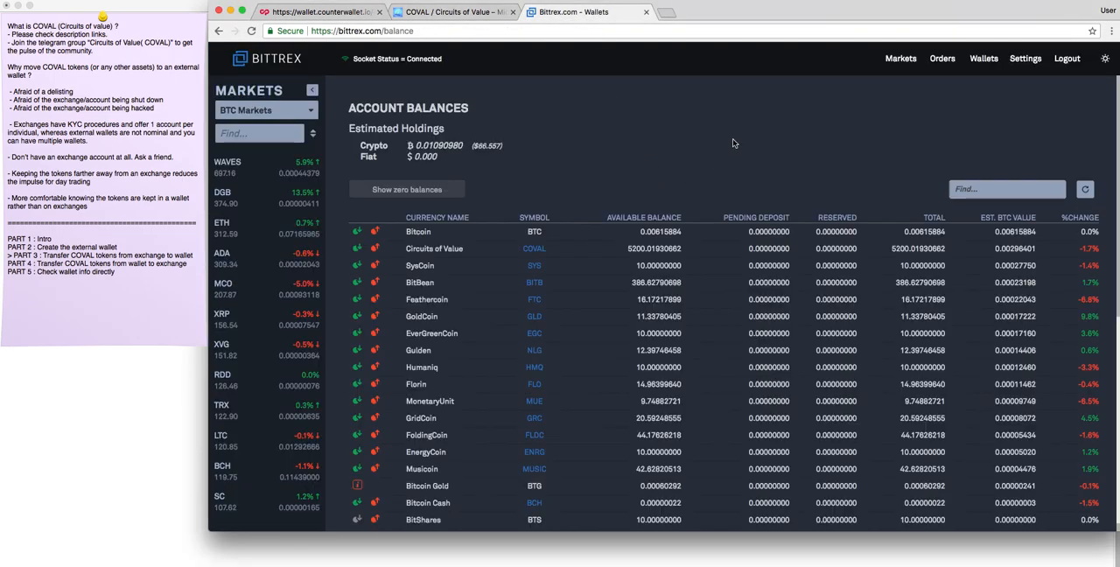
mouse_move(535, 254)
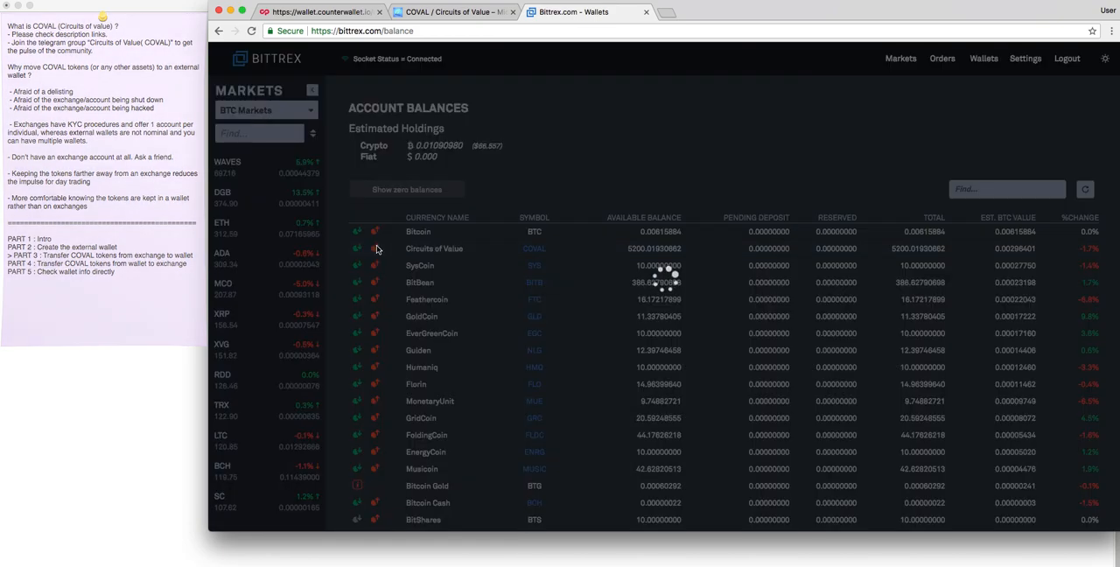
left_click(374, 249)
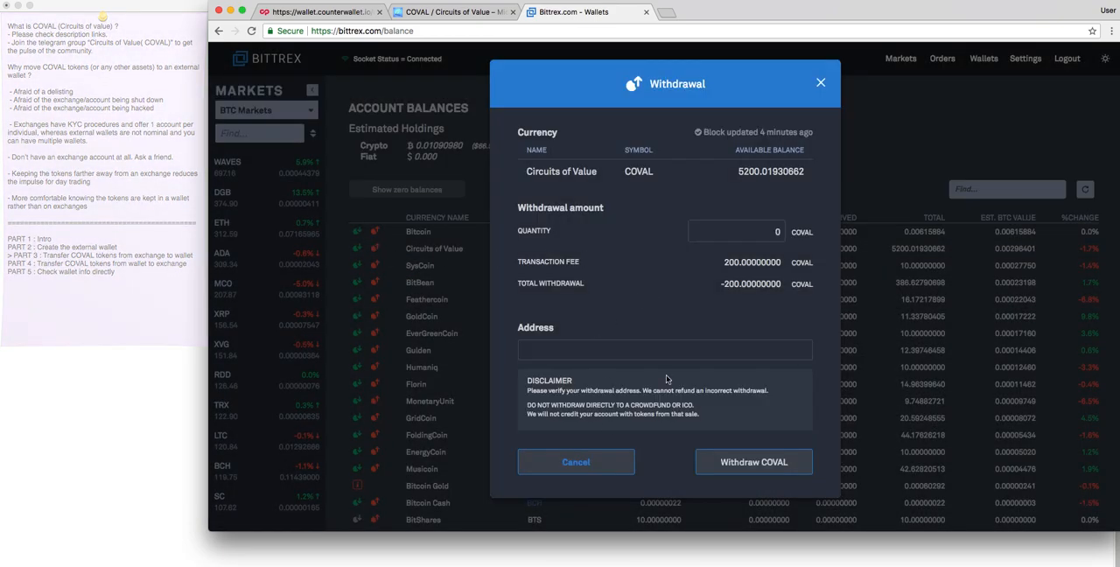
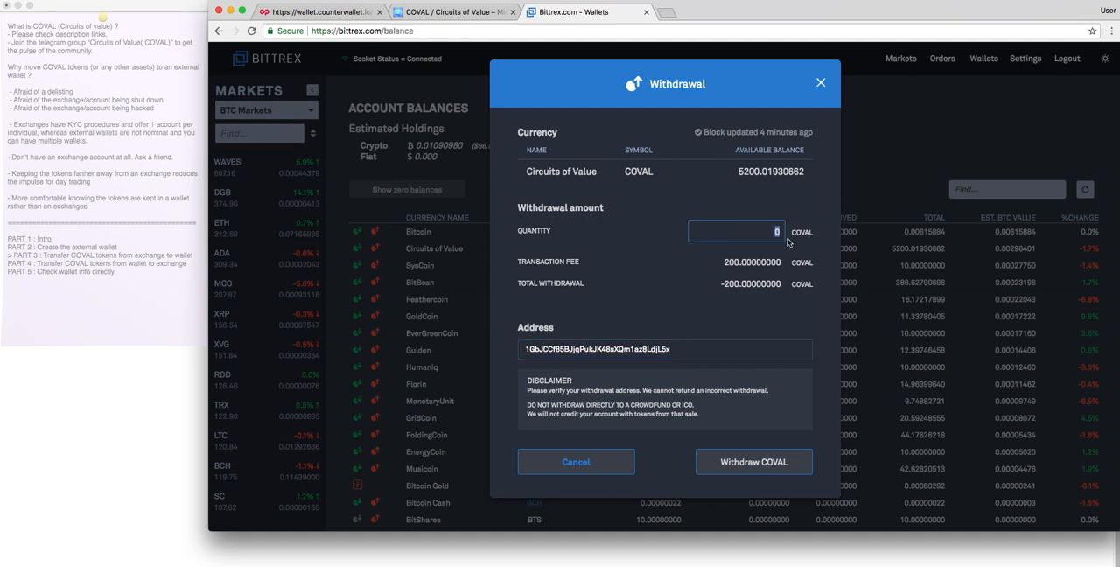
type("12")
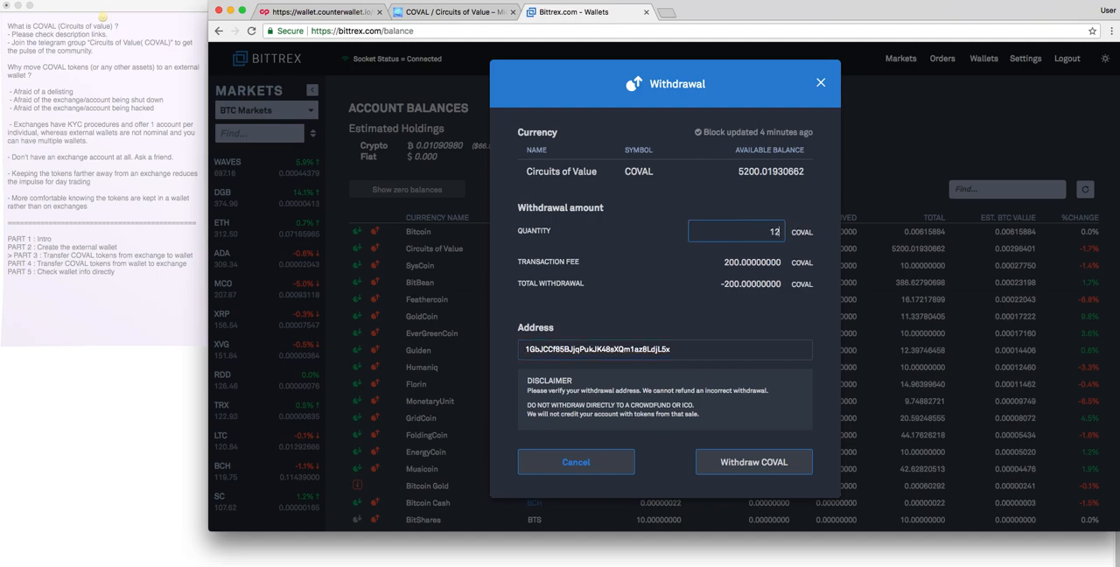
type("00.")
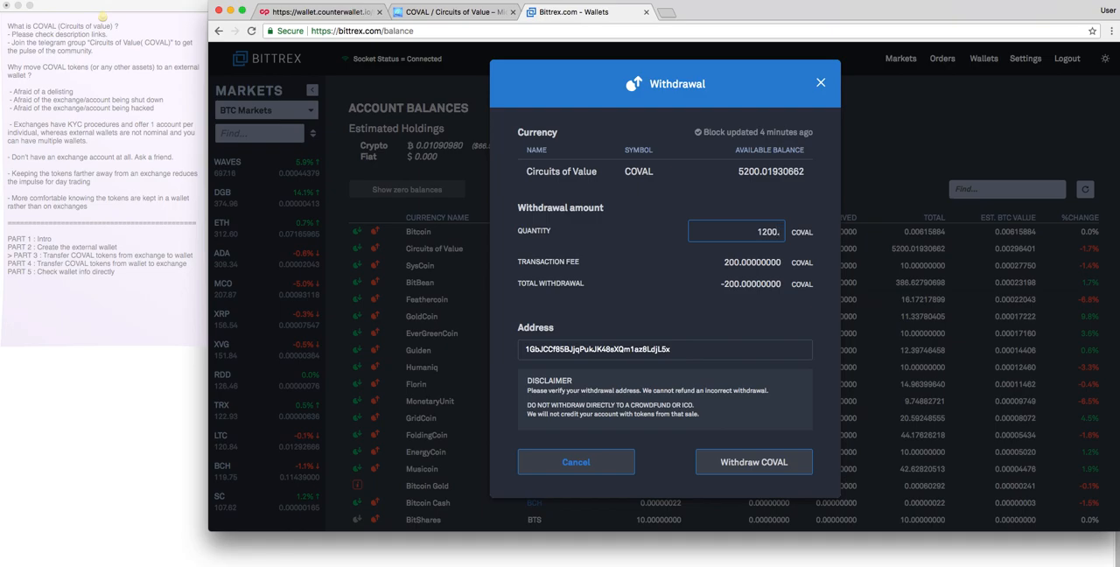
type("12345")
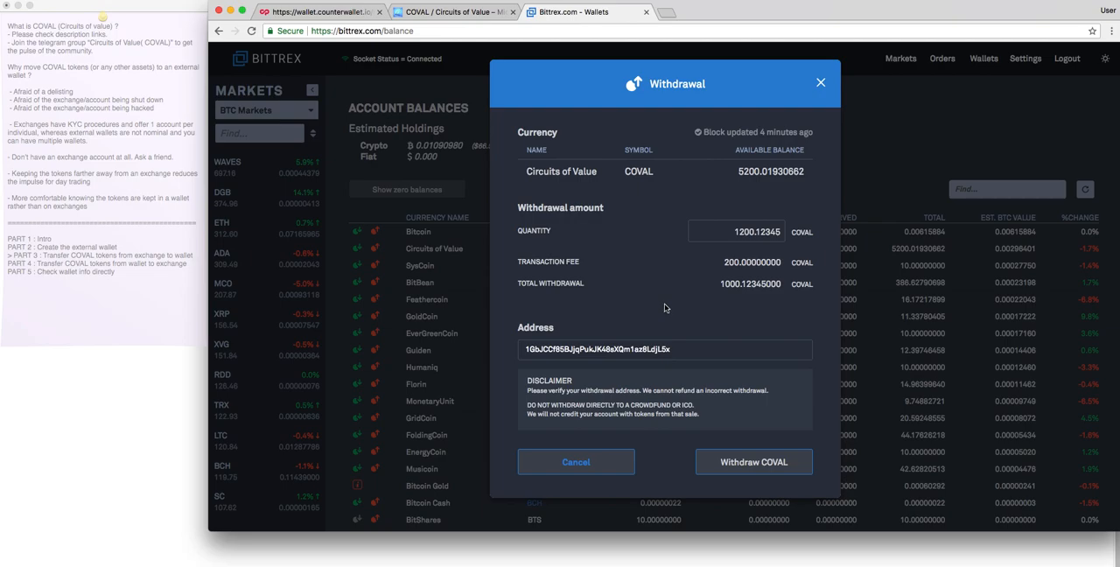
mouse_move(731, 257)
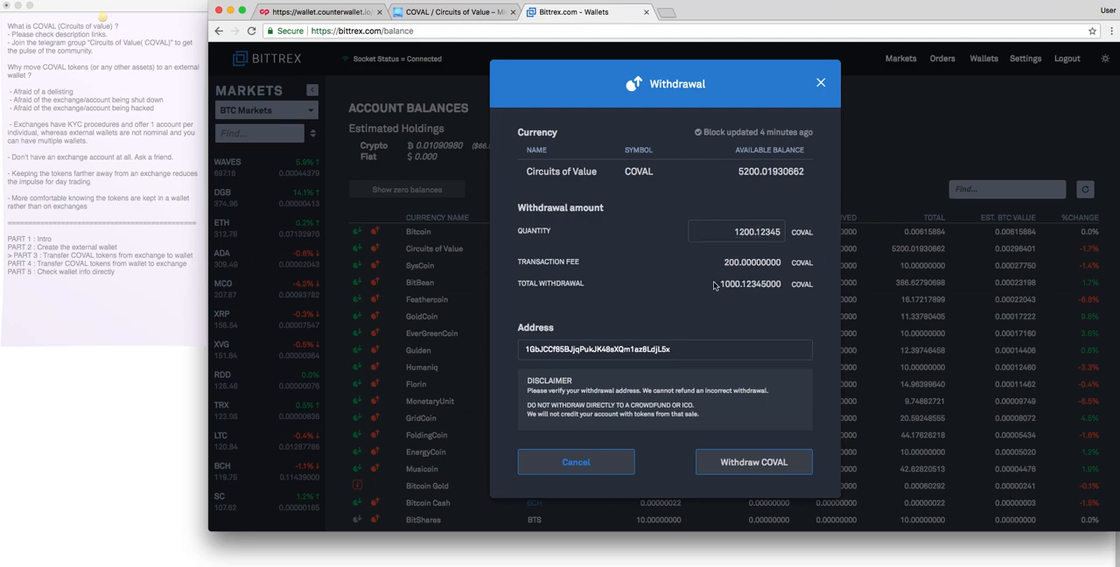
double_click(749, 283)
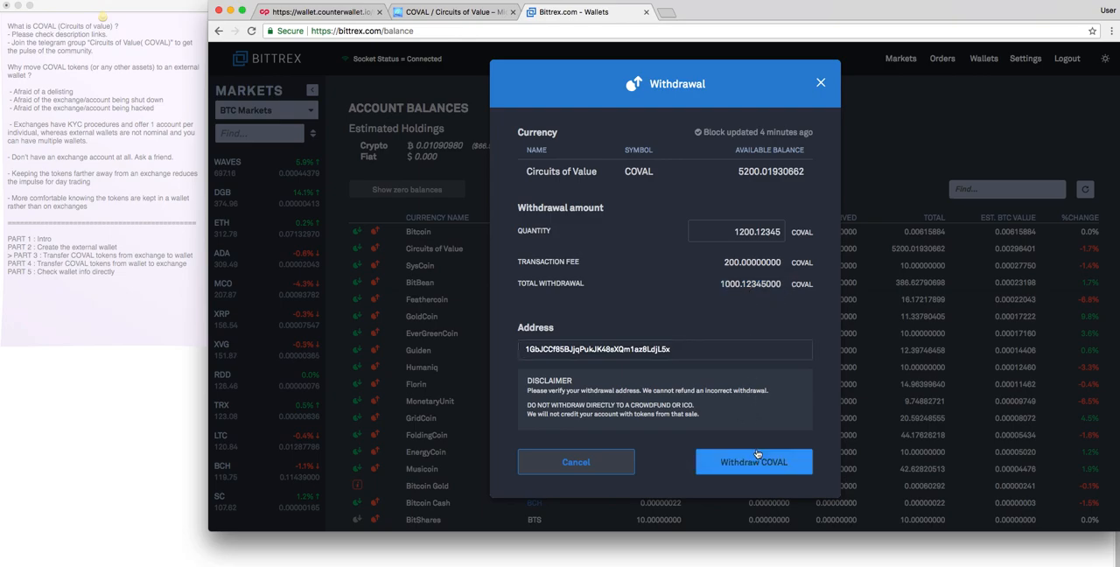
Step: Submit the COVAL withdrawal and confirm it with the two-factor authentication code
left_click(754, 462)
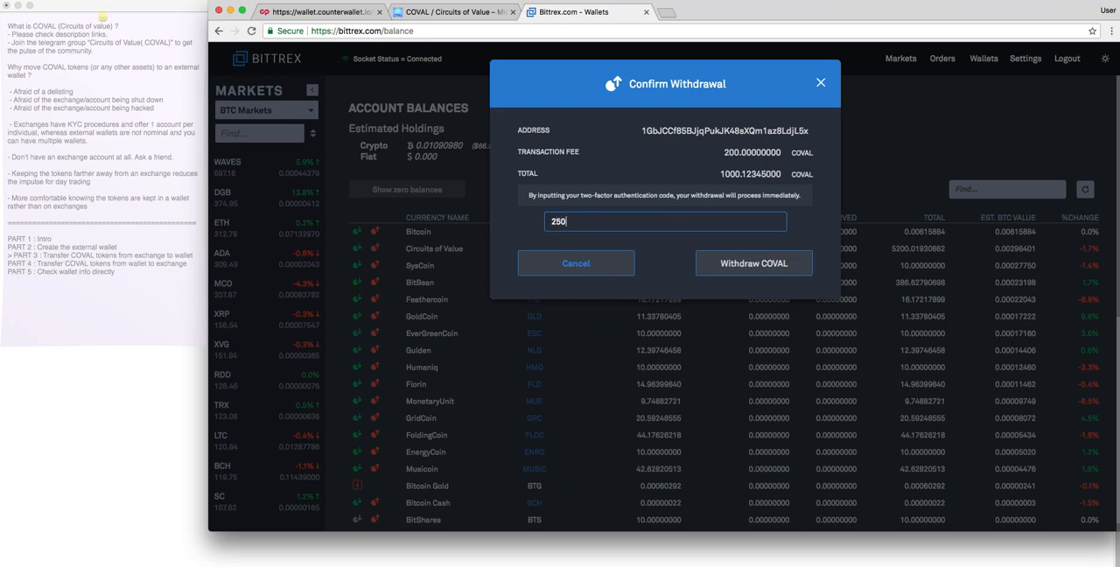
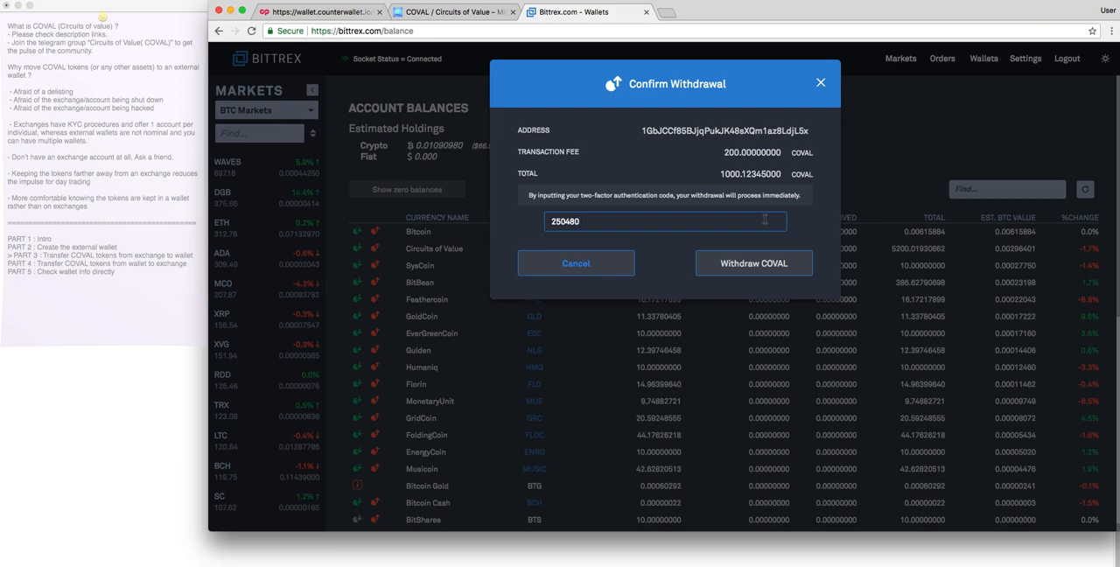
left_click(753, 264)
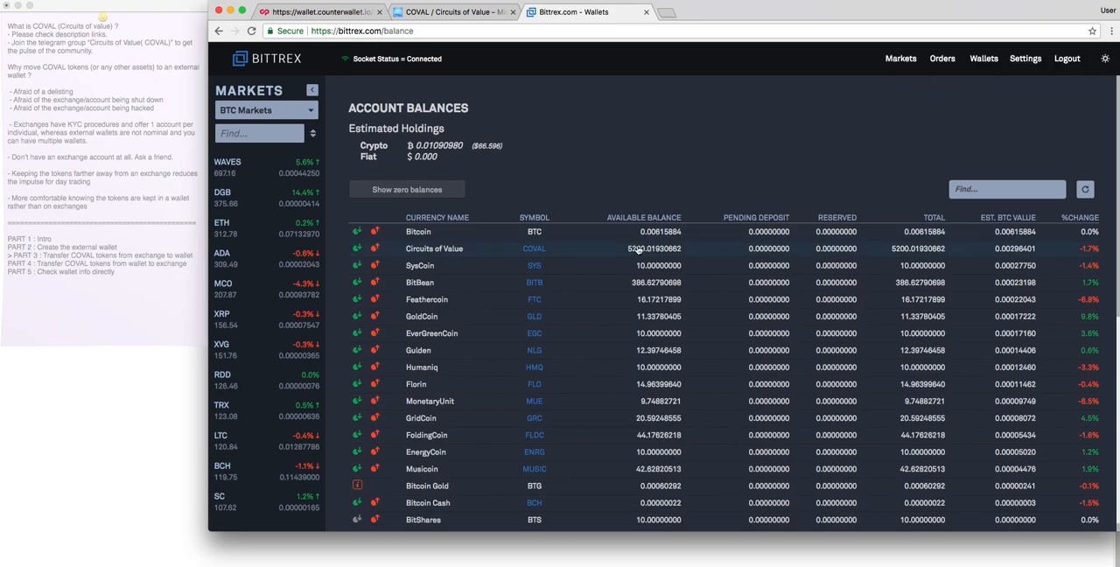
mouse_move(595, 174)
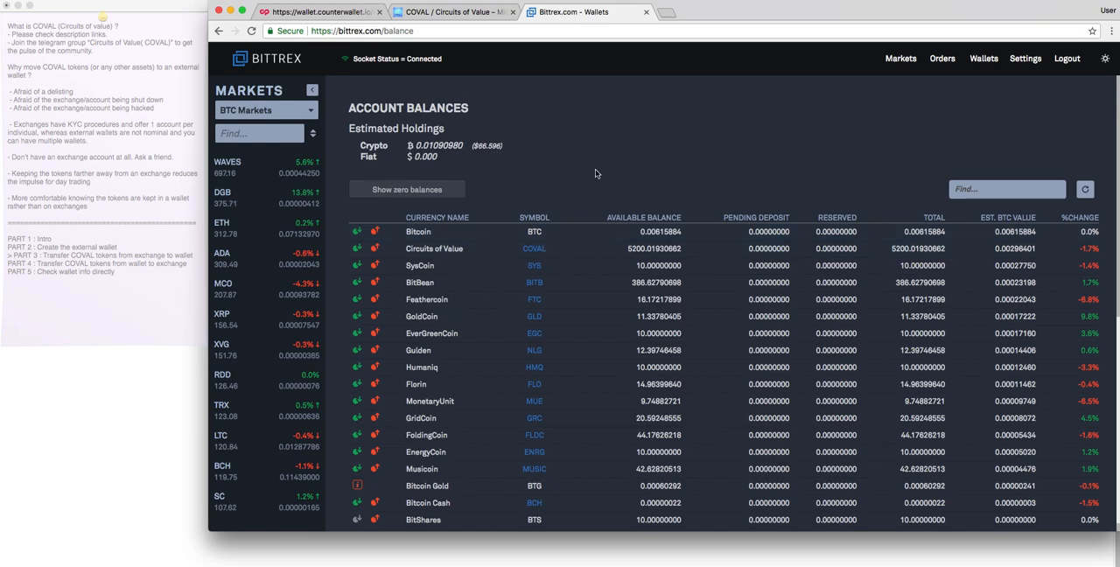
mouse_move(587, 183)
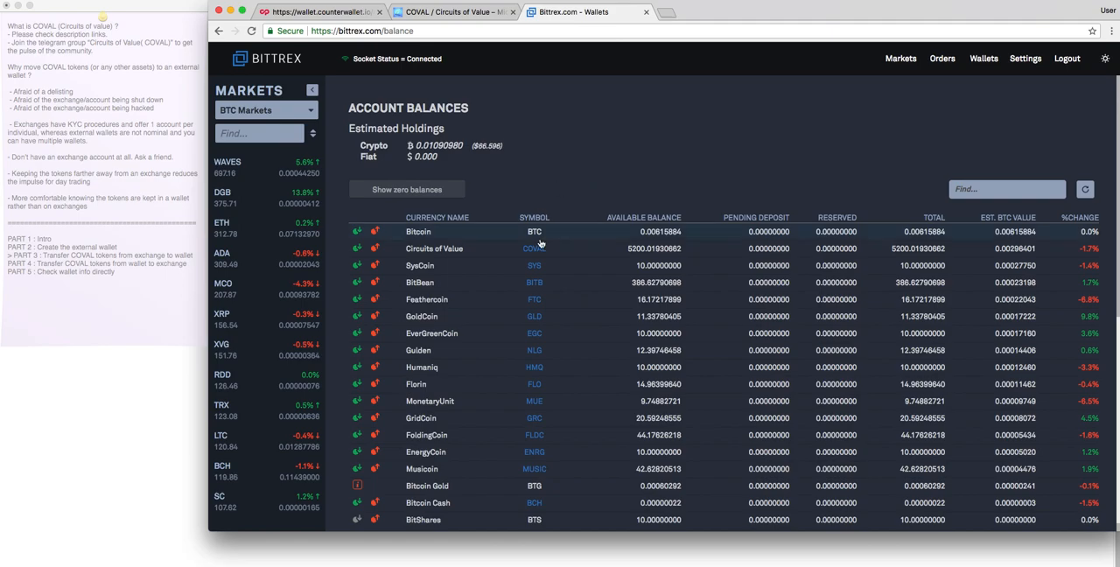
mouse_move(535, 249)
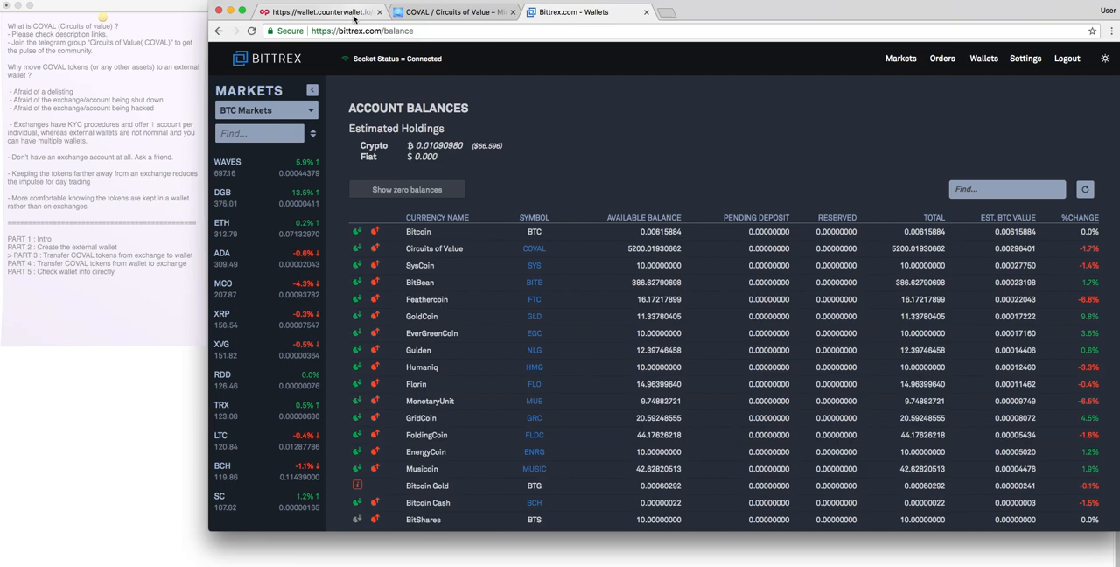
mouse_move(431, 350)
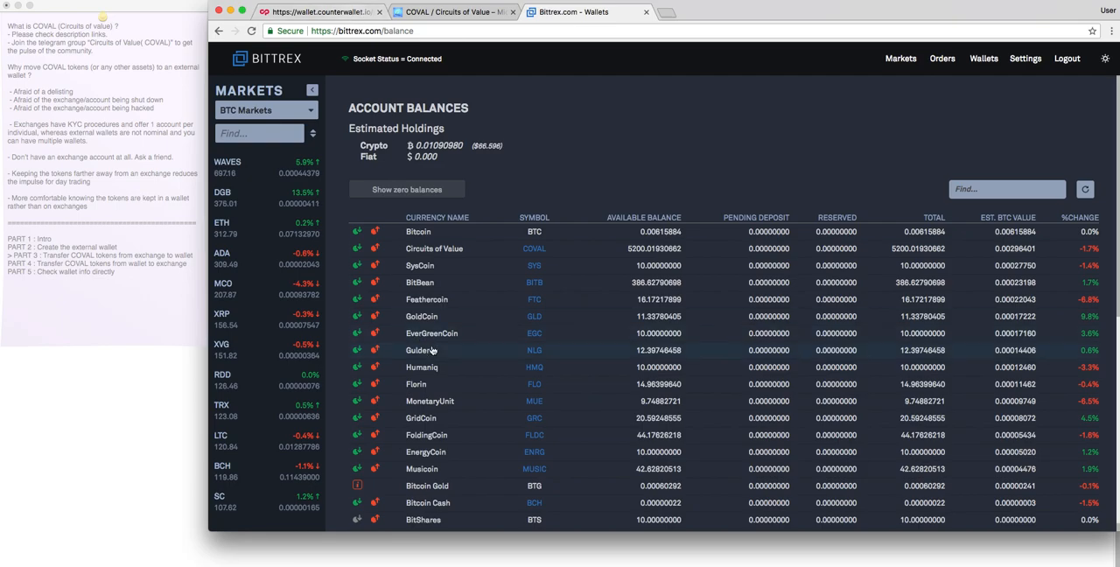
mouse_move(526, 239)
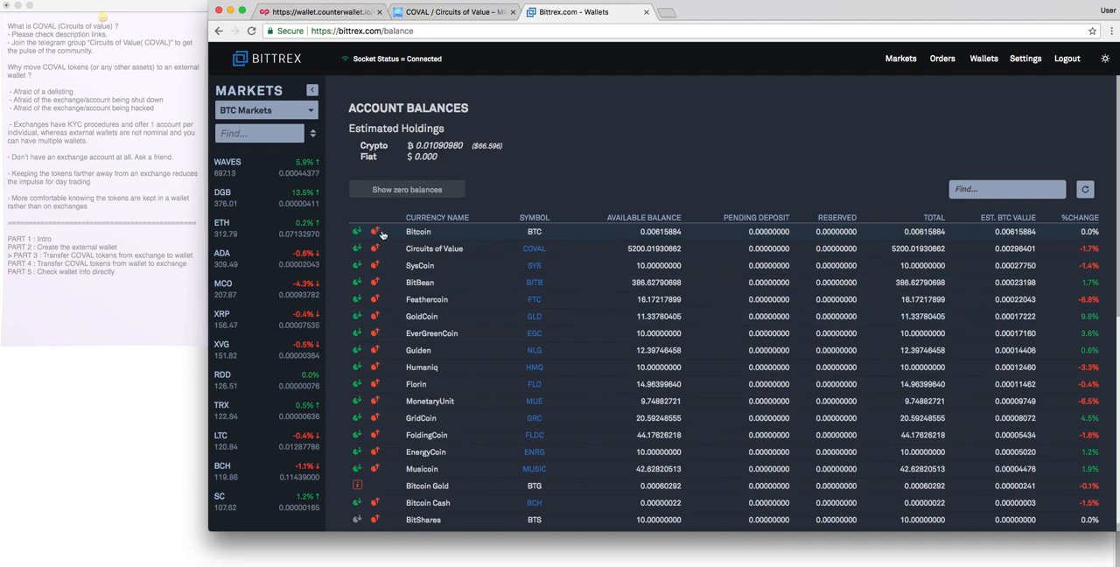
left_click(374, 231)
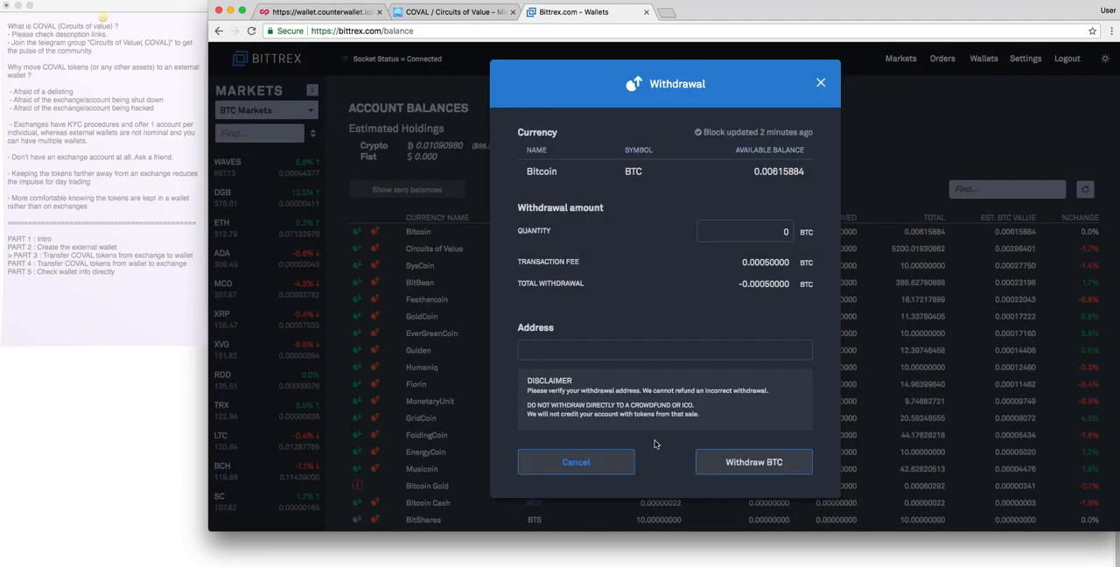
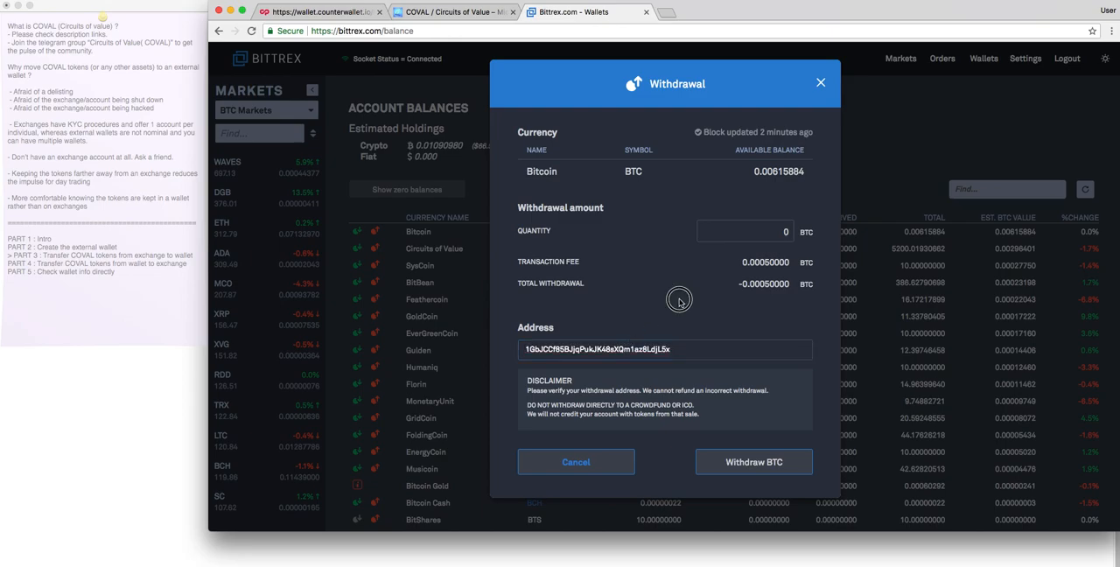
left_click(744, 231)
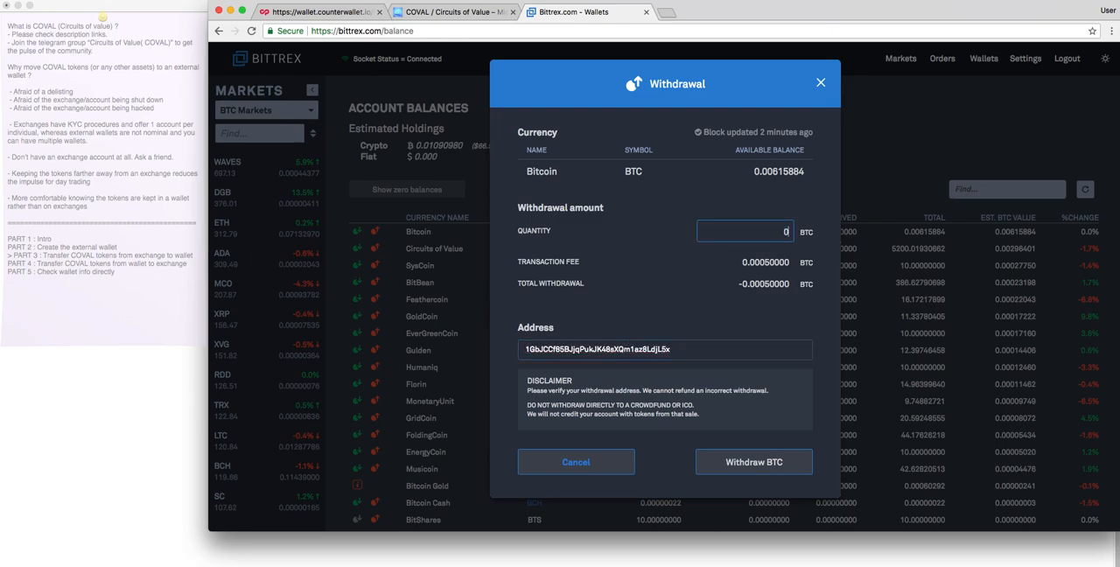
type("0.000")
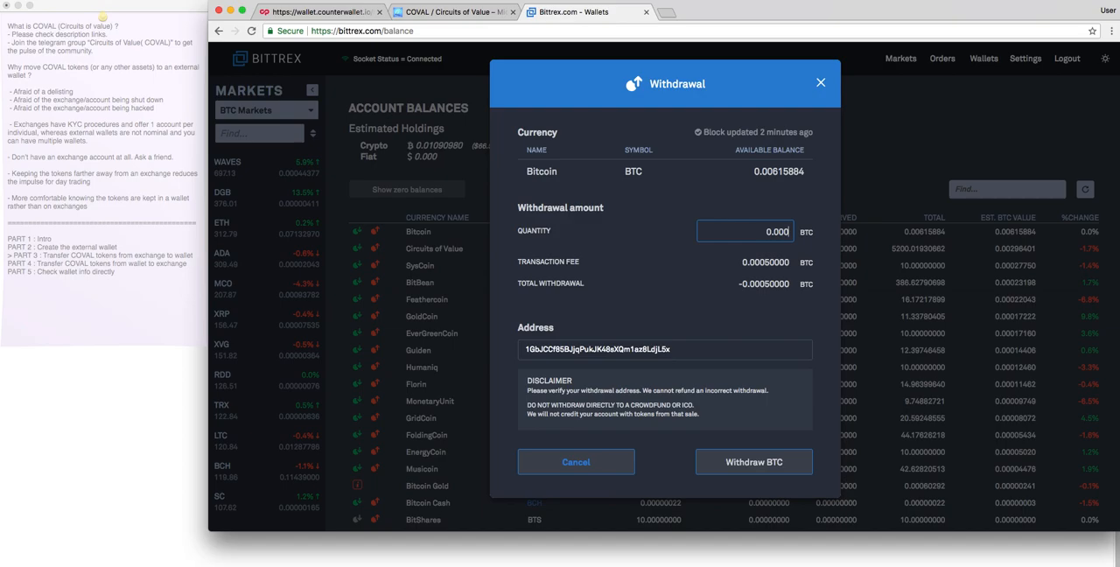
type("3")
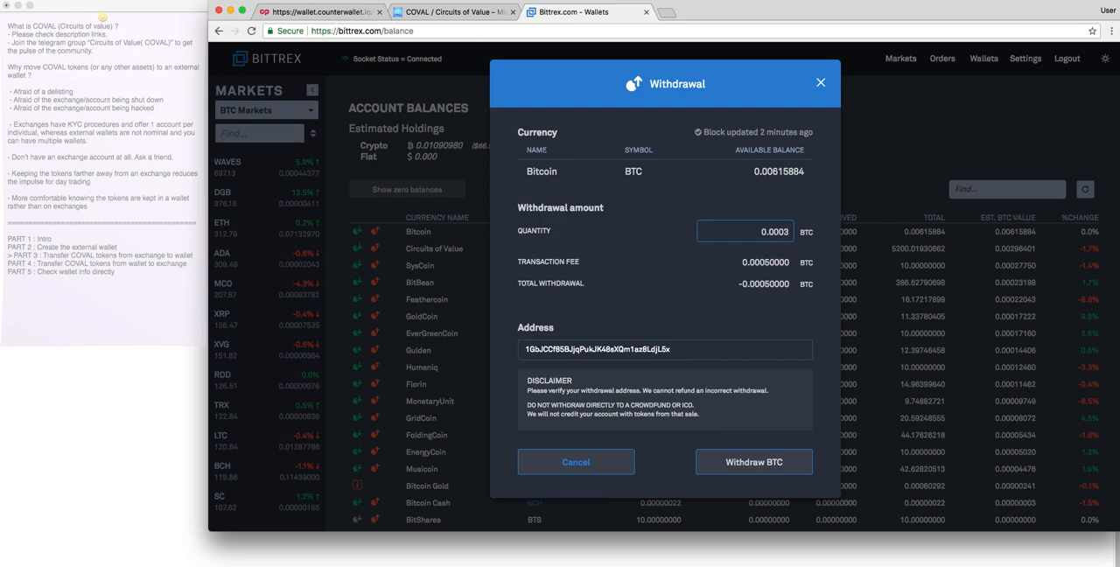
type("0.0002")
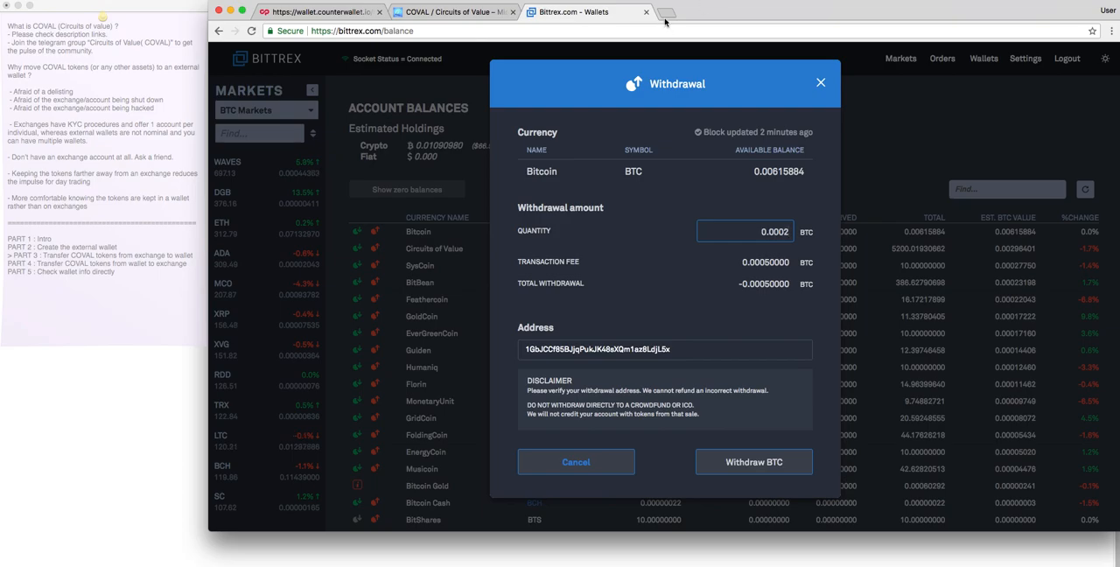
Step: Look up 0.002 BTC in US dollars (about 12.19) and return to Bittrex
left_click(665, 11)
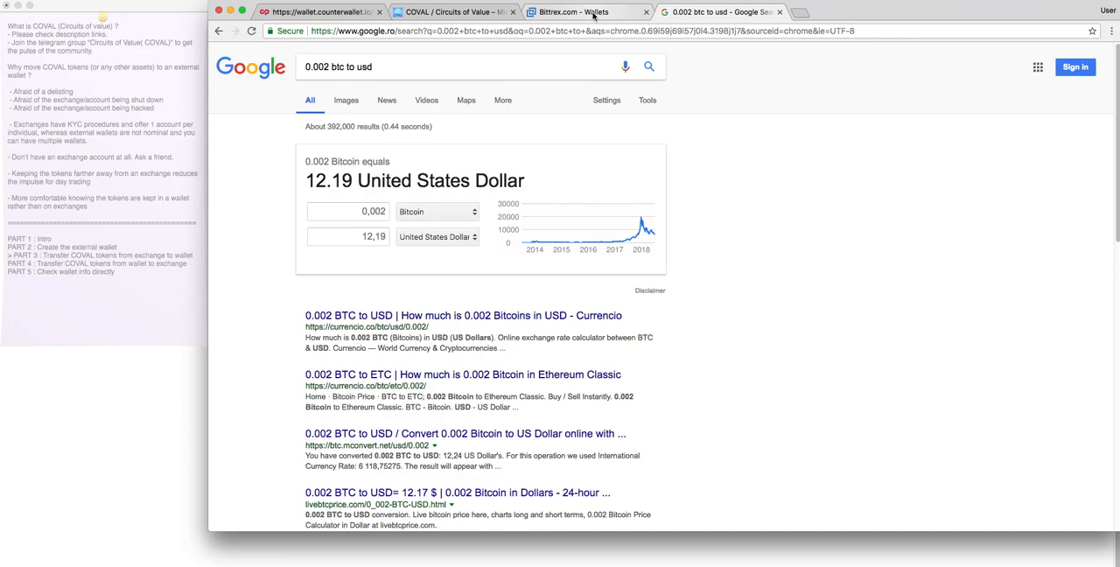
mouse_move(587, 11)
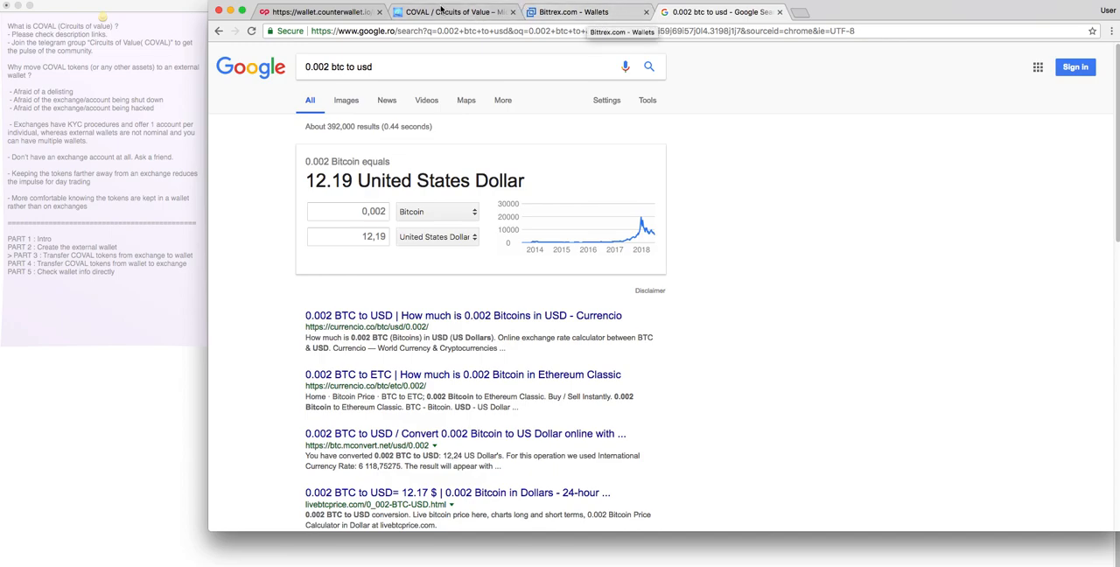
left_click(586, 11)
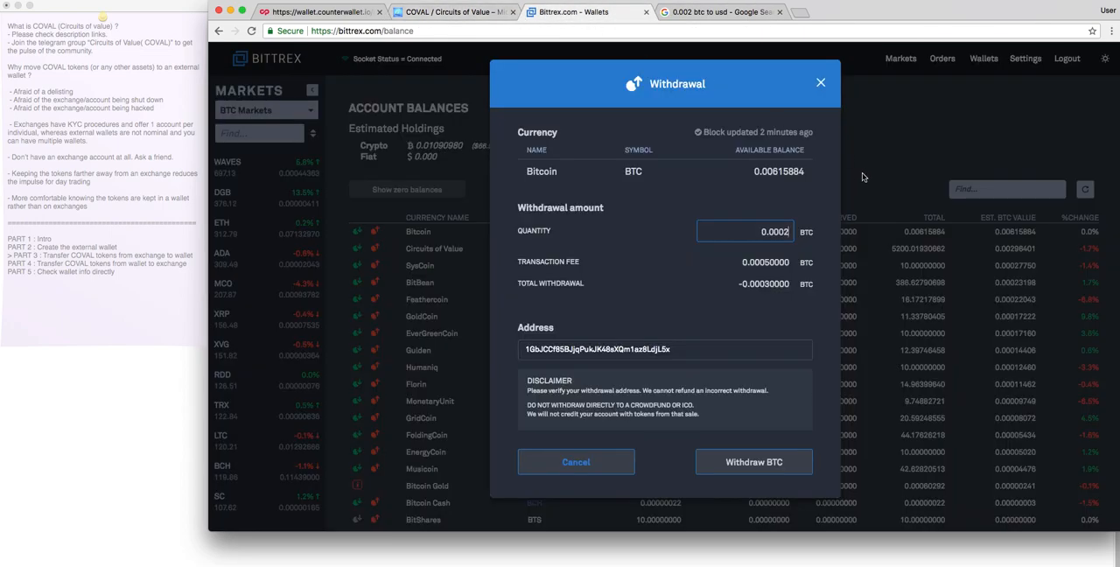
Step: Attempt BTC withdrawals of 0.0002 and 0.0003, dismissing both Withdraw Failed errors
left_click(754, 463)
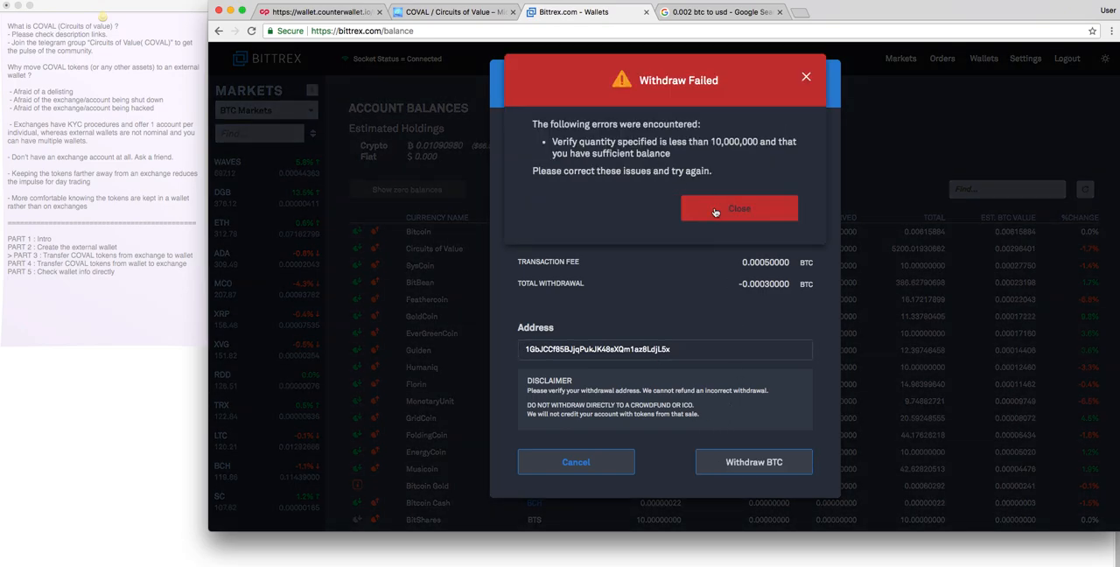
left_click(740, 208)
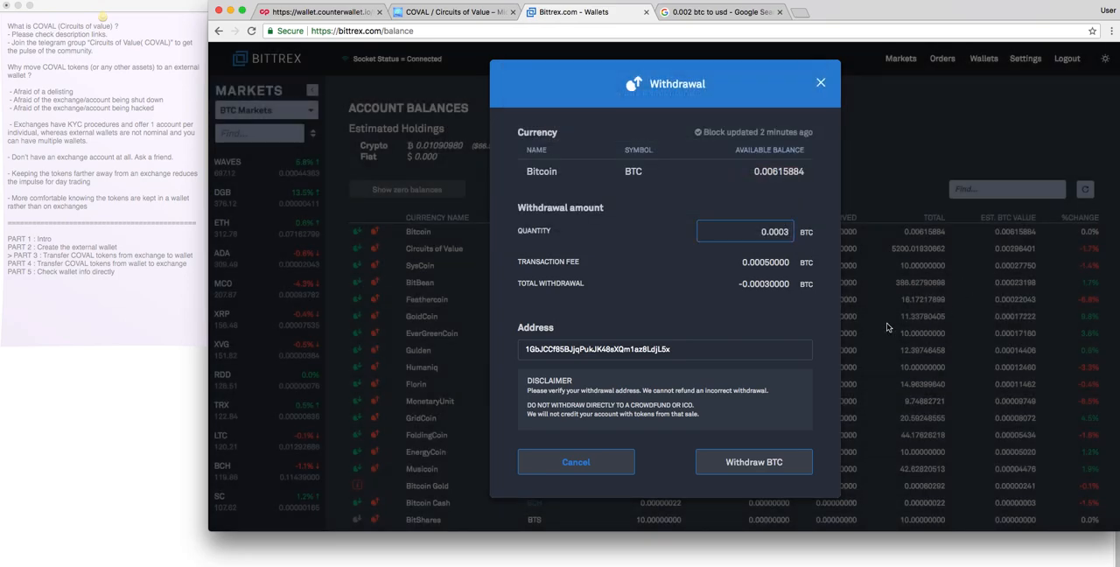
left_click(754, 462)
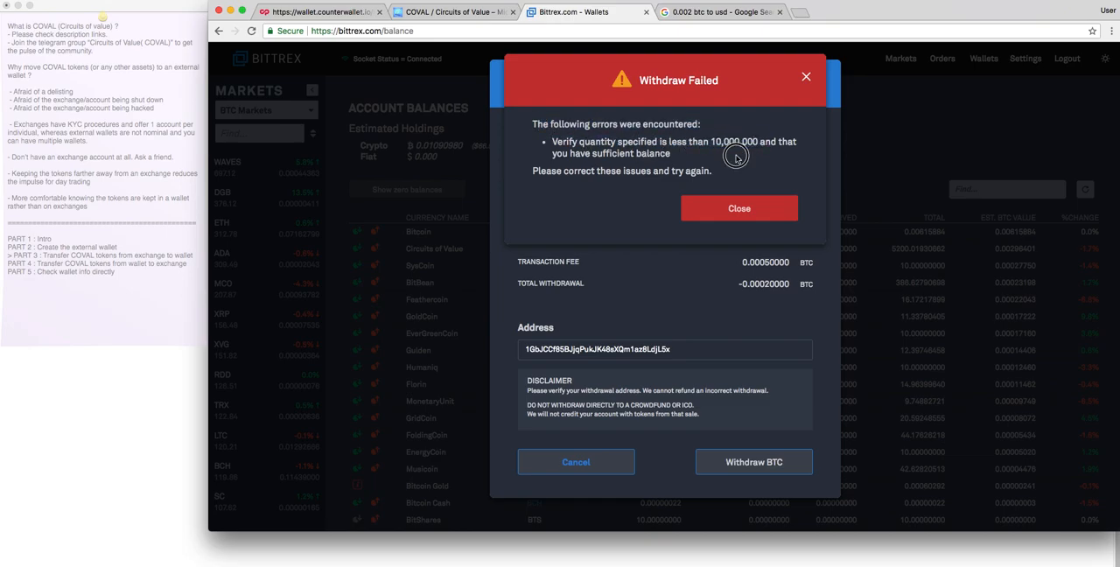
left_click(740, 208)
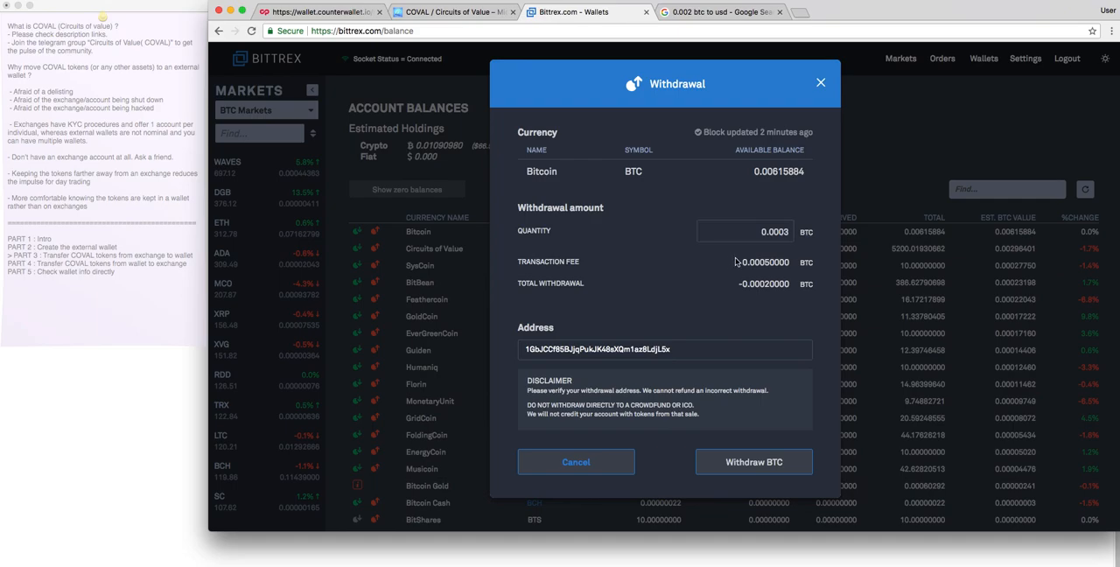
left_click(744, 231)
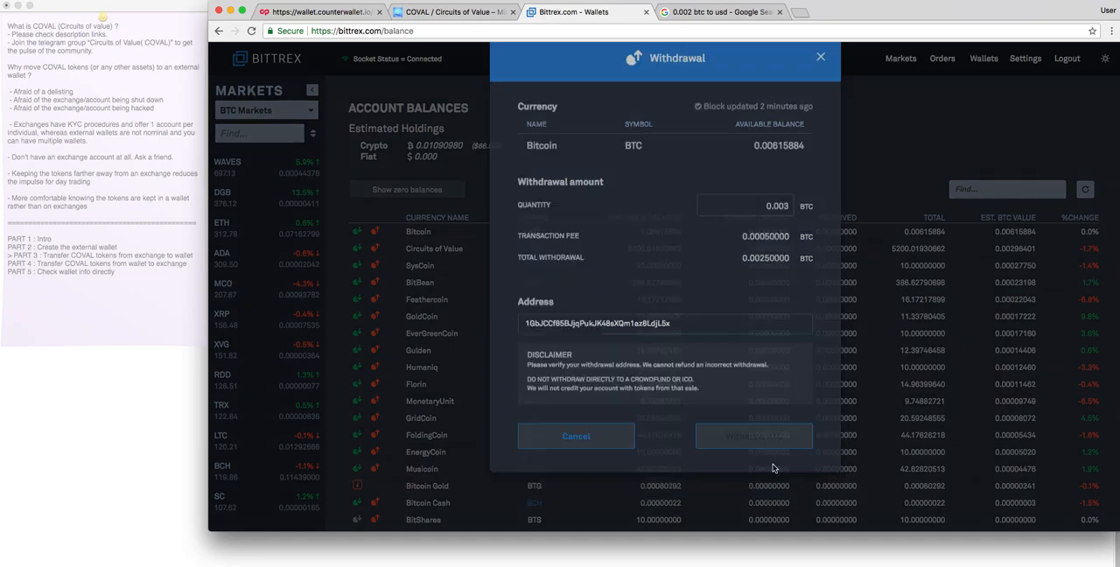
left_click(753, 436)
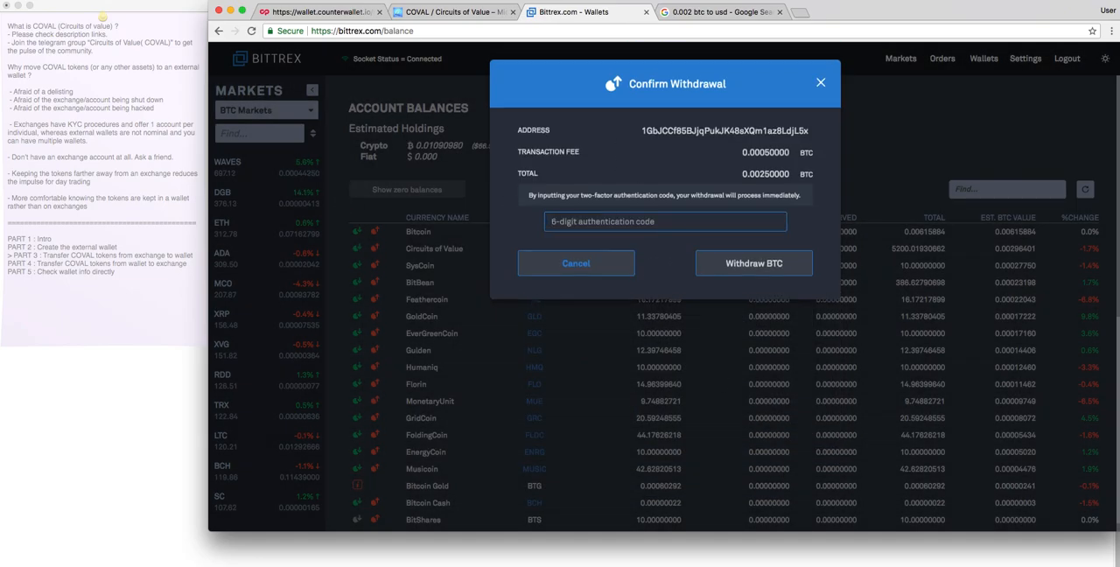
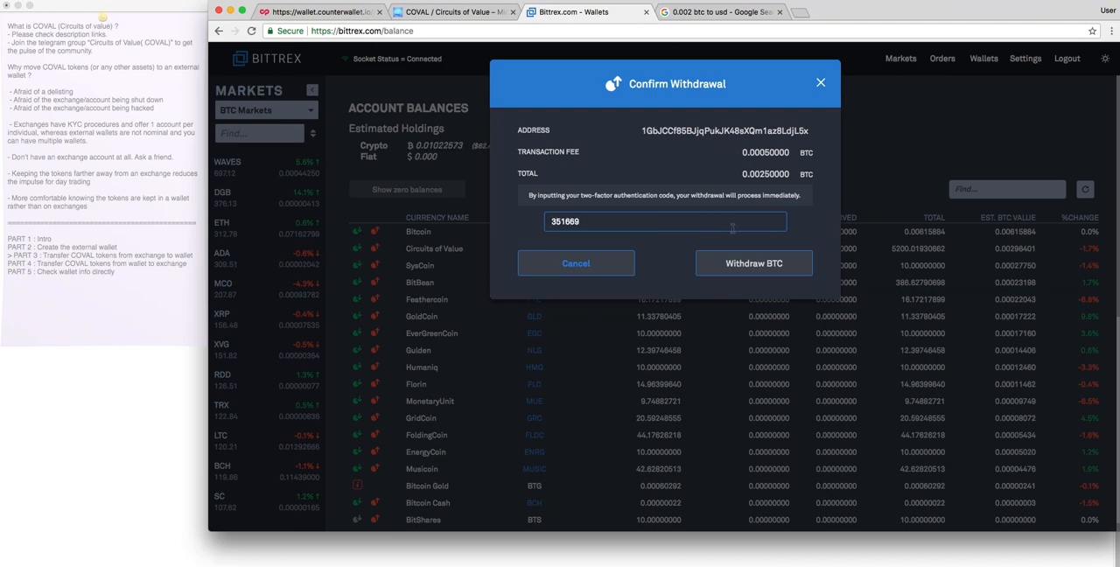
left_click(754, 263)
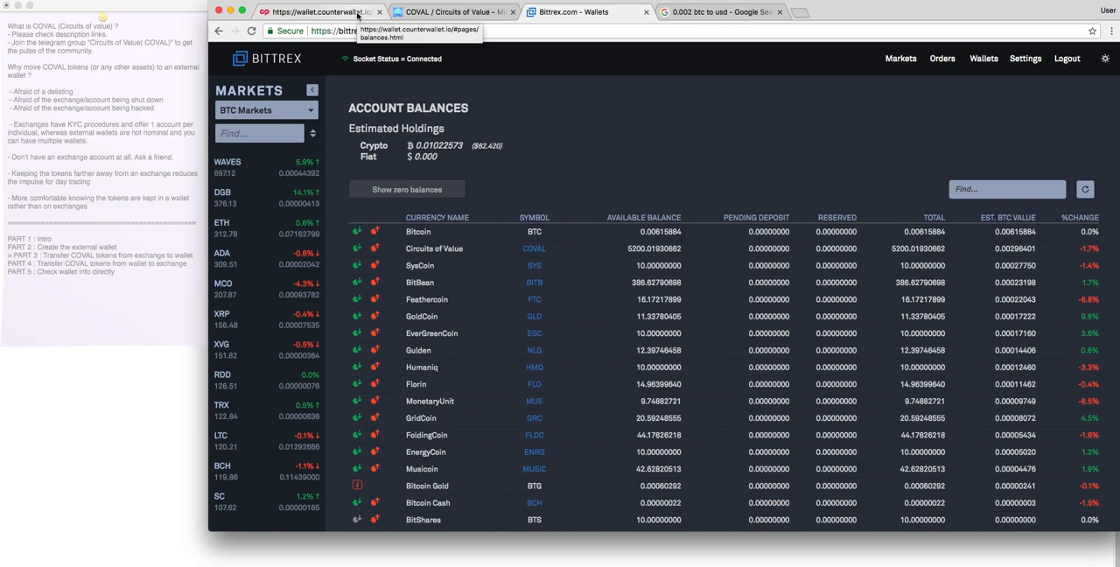
Step: Reload Bittrex Wallets to see 0.00315884 BTC and 3999.89585662 COVAL remaining
left_click(319, 11)
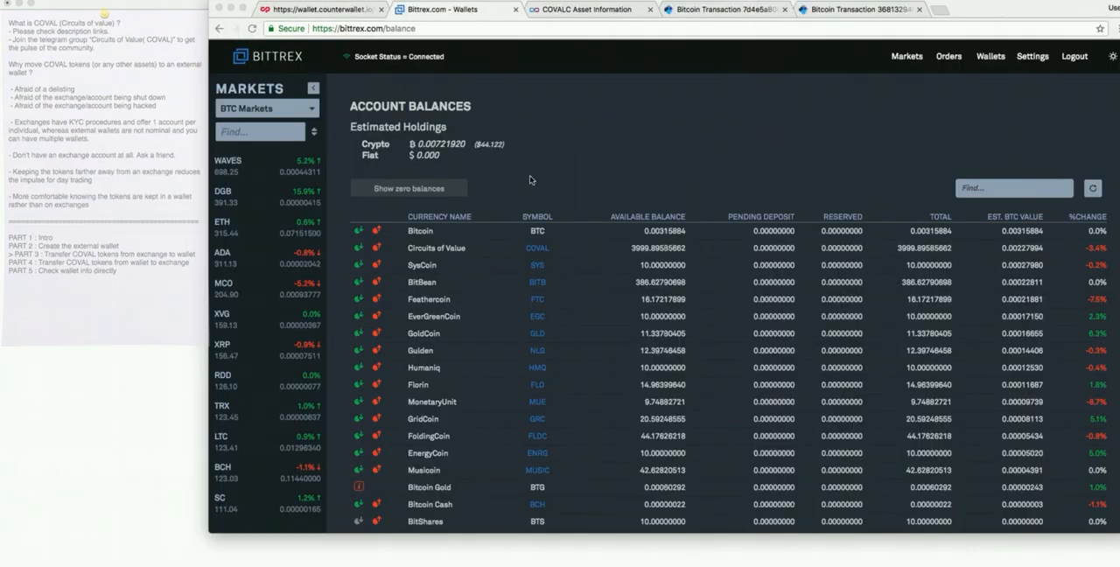
mouse_move(545, 196)
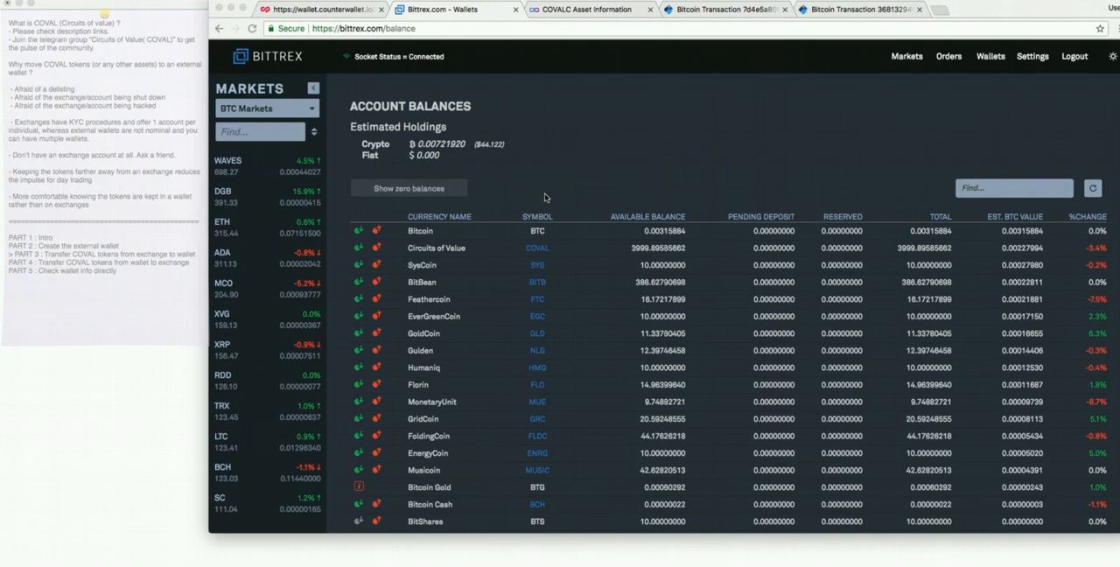
mouse_move(576, 272)
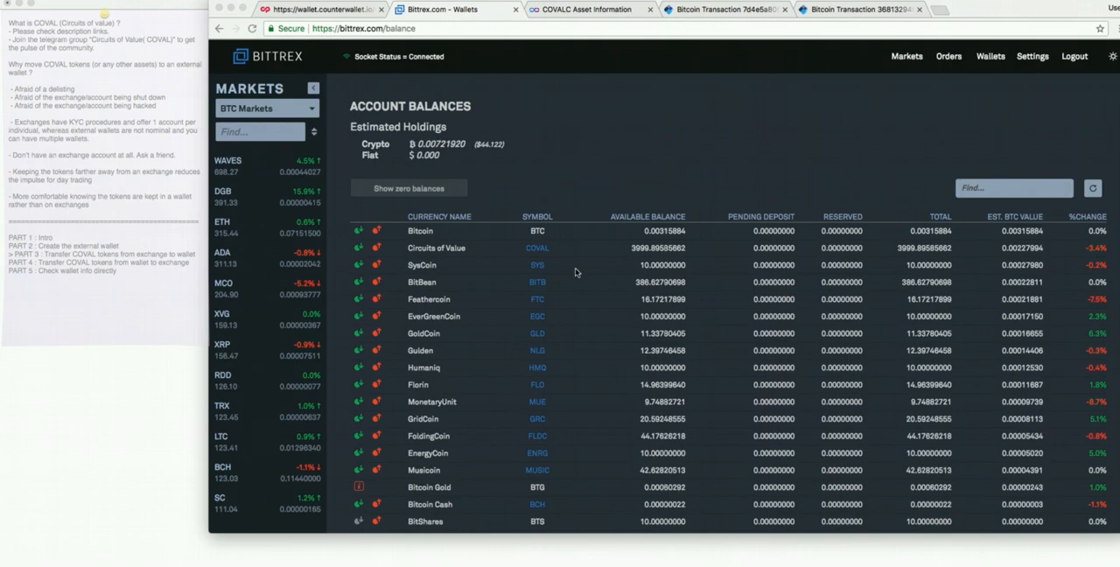
mouse_move(1111, 94)
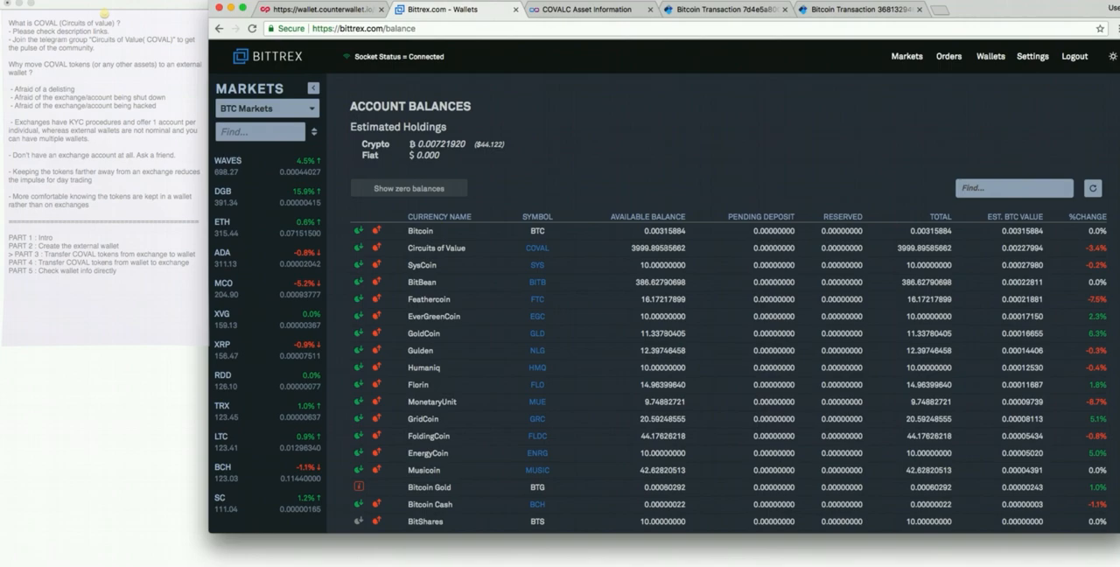
Step: Scroll to Withdrawal History and view the 1000.12345 COVAL withdrawal on the explorer
scroll("down", 3)
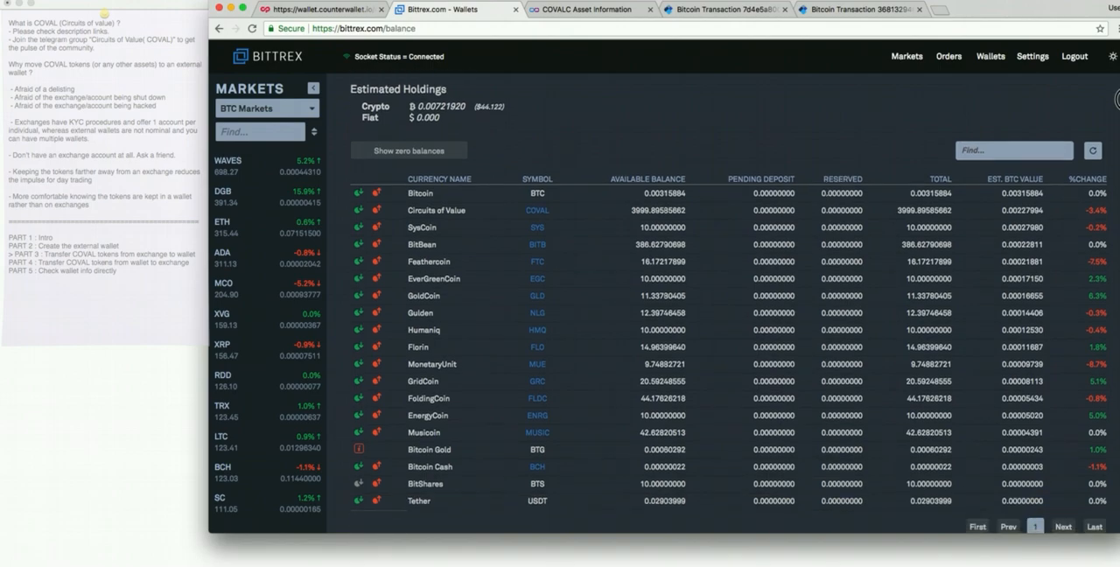
scroll("down", 3)
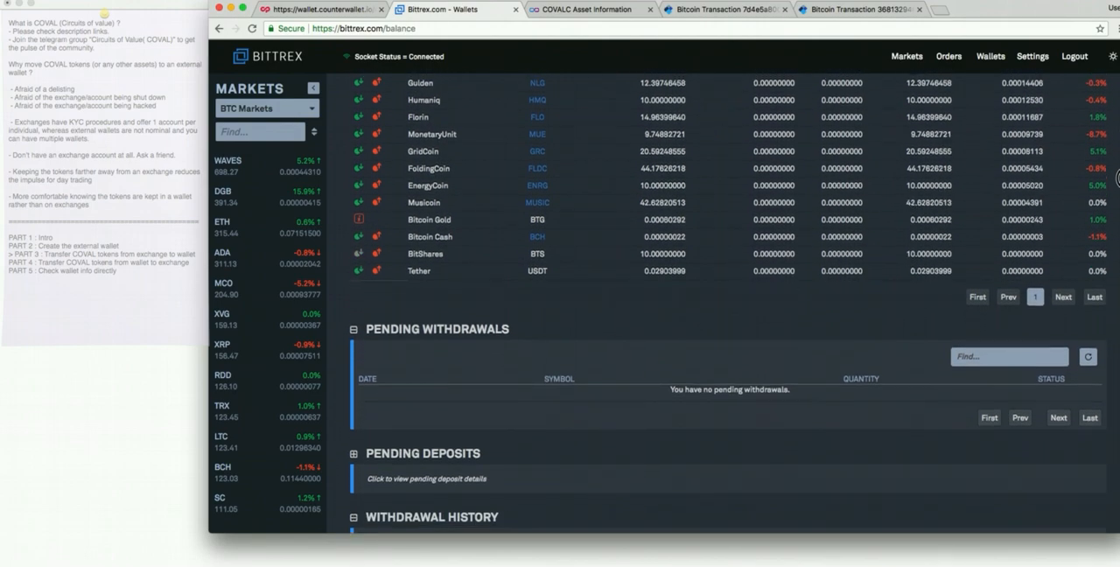
scroll("down", 3)
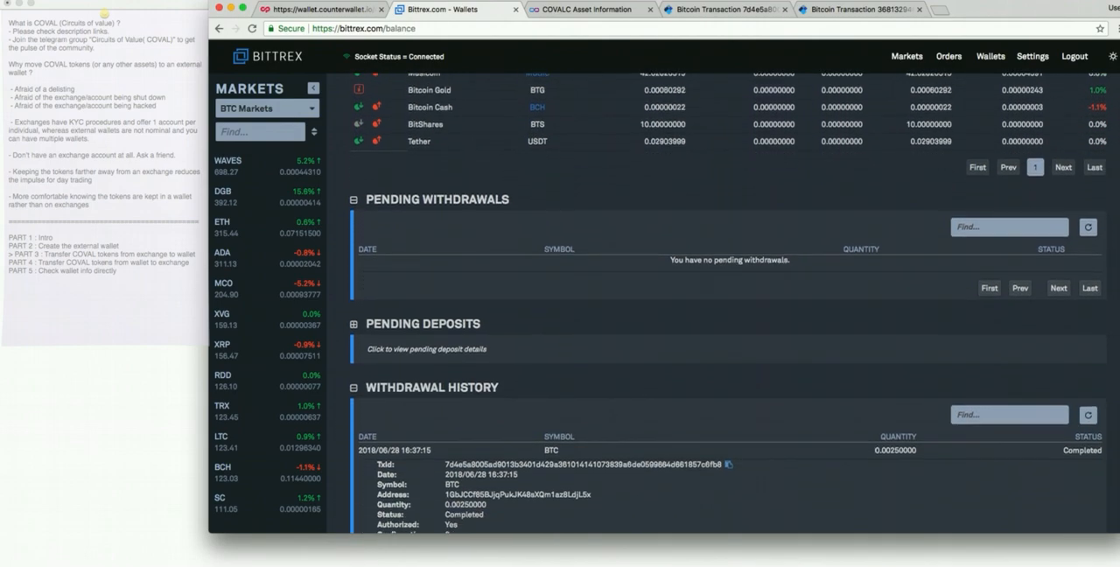
scroll("down", 3)
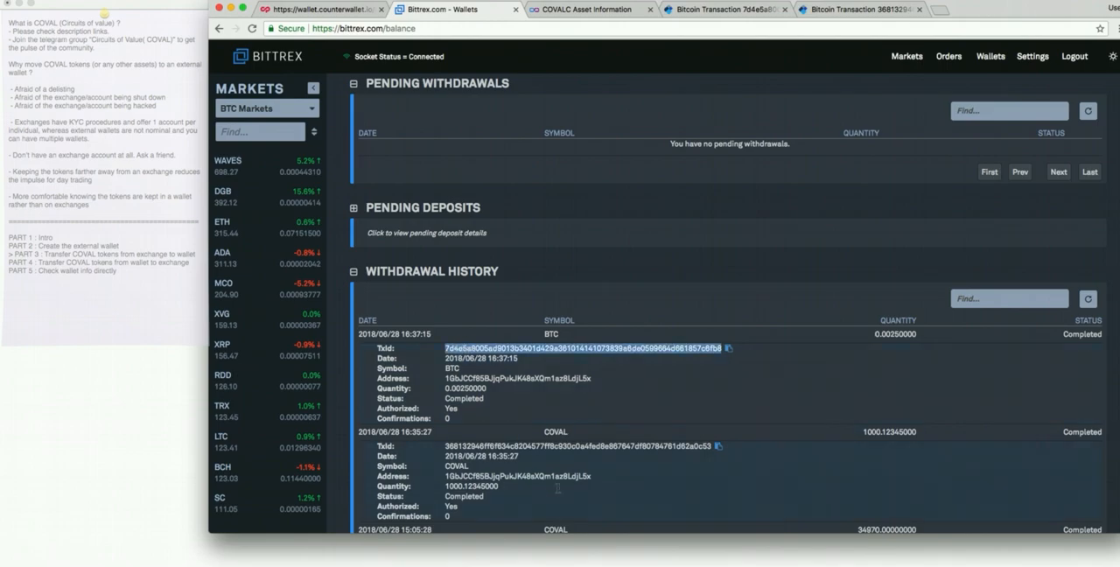
mouse_move(821, 60)
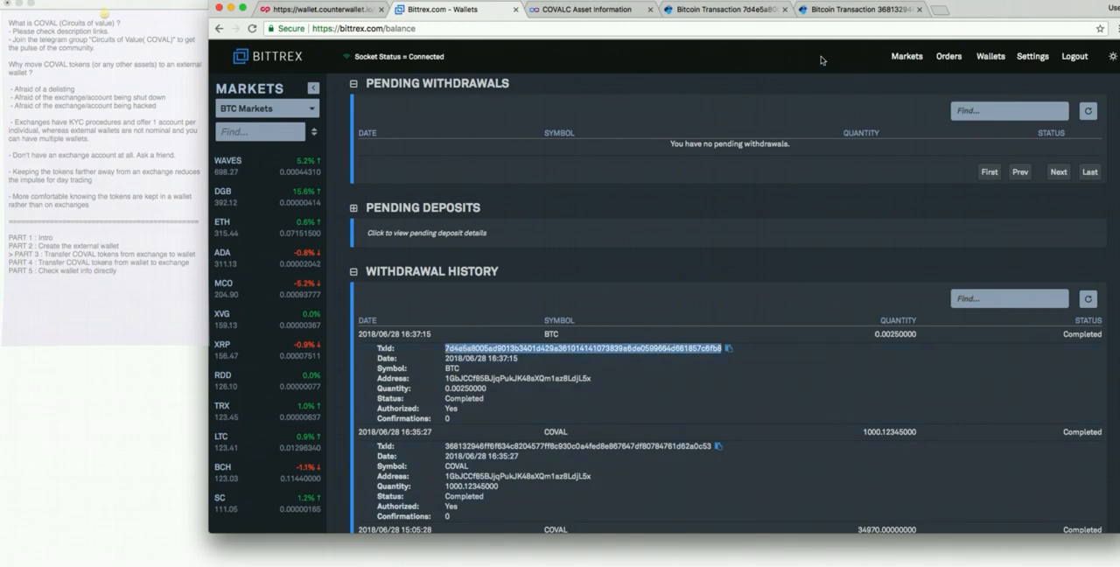
left_click(724, 10)
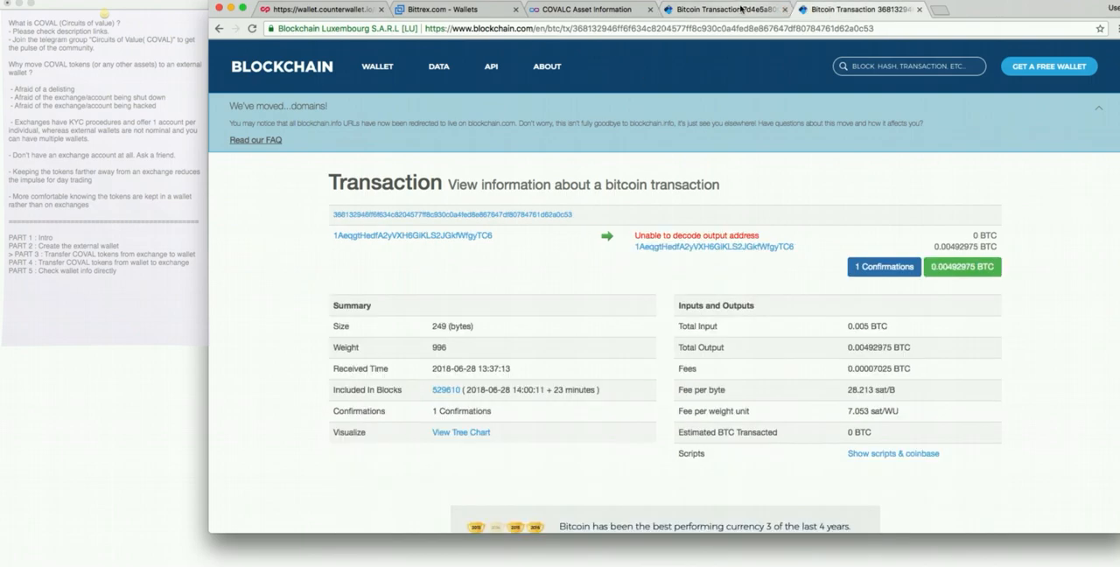
Step: Review the BTC withdrawal transaction, then return to Counterwallet showing 0.0025 BTC and 1,000.1234 COVALC
left_click(722, 9)
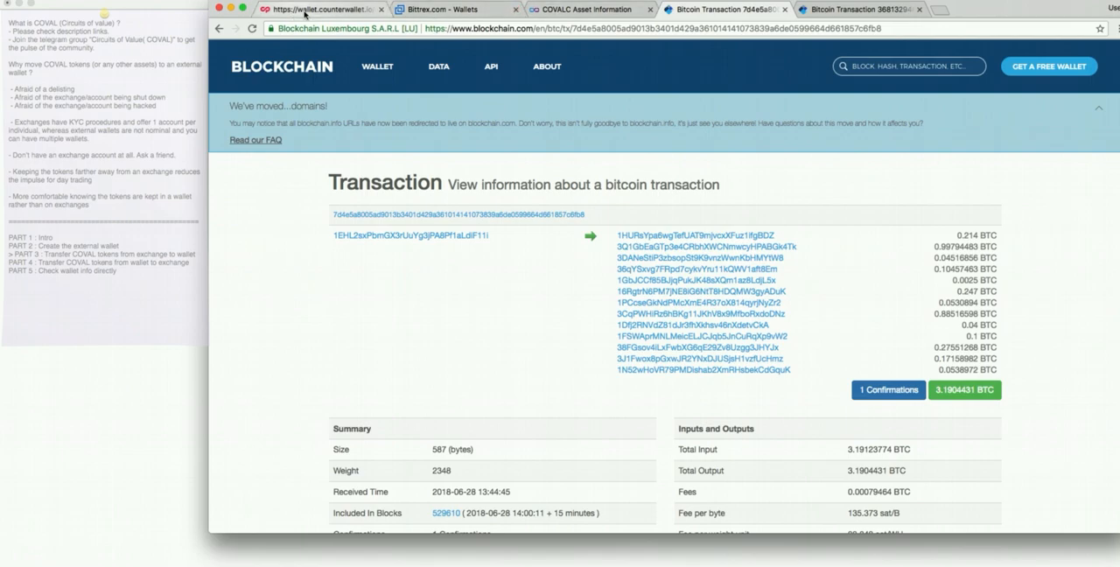
left_click(324, 10)
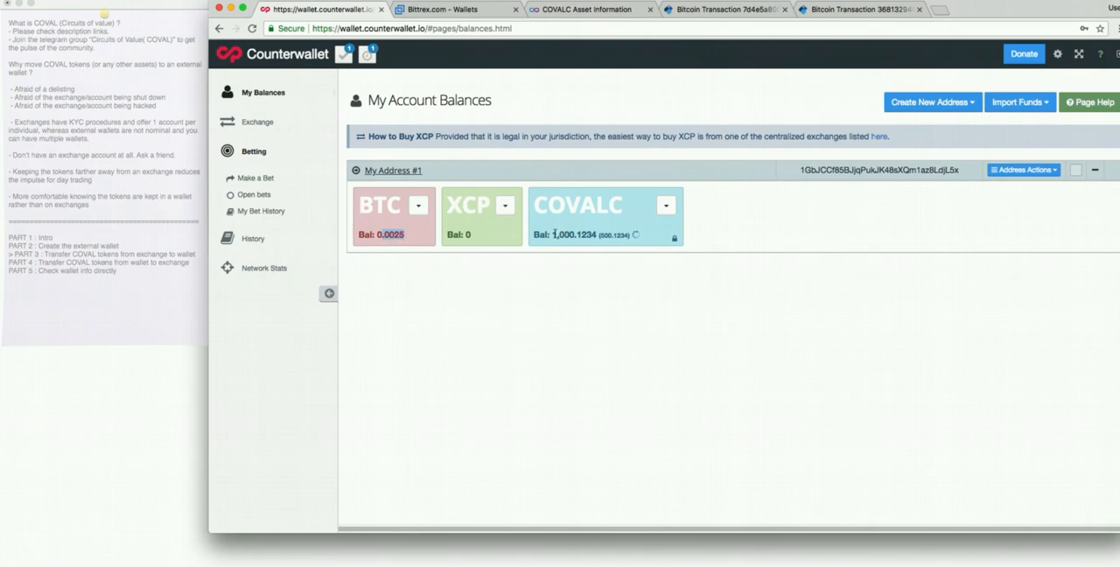
mouse_move(647, 280)
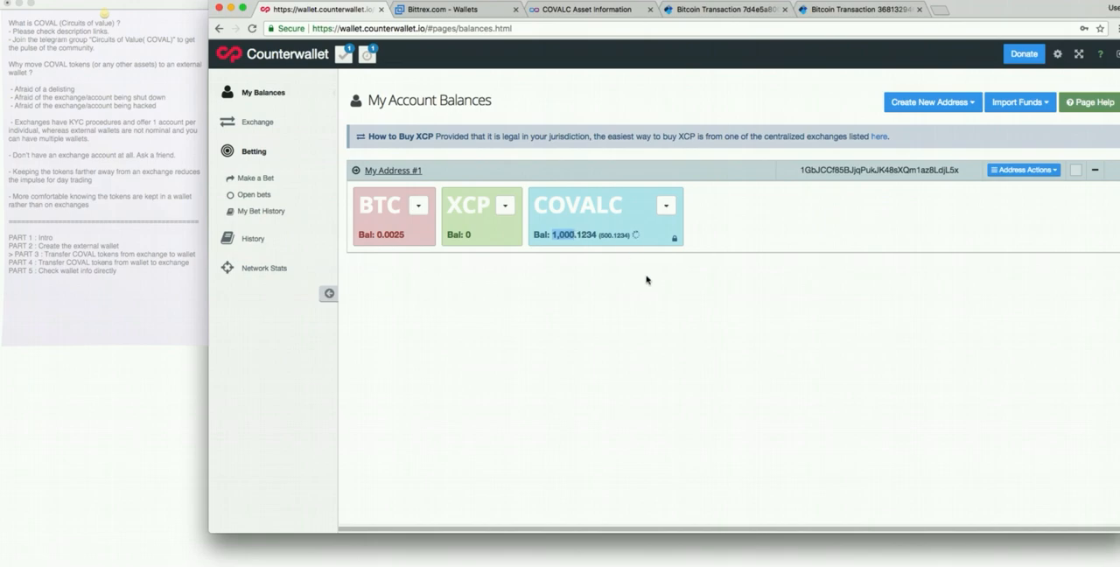
mouse_move(697, 261)
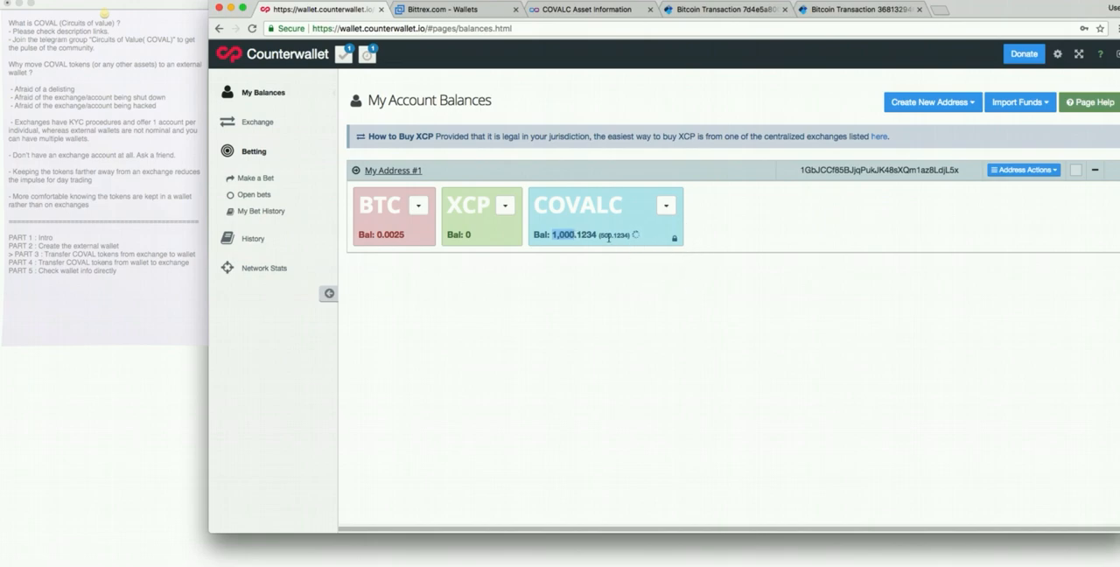
mouse_move(719, 236)
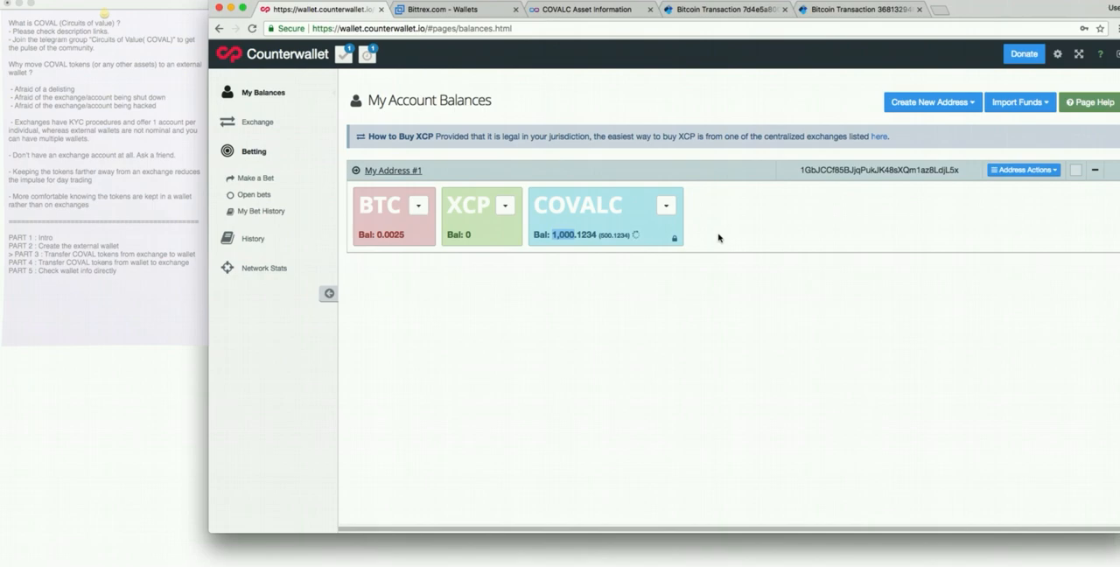
mouse_move(713, 218)
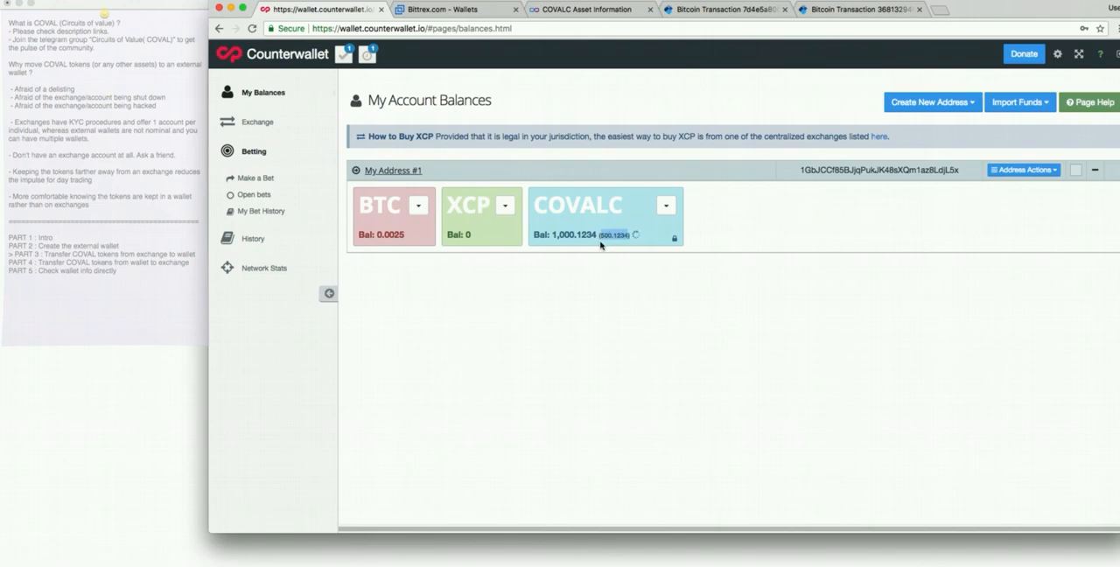
mouse_move(639, 237)
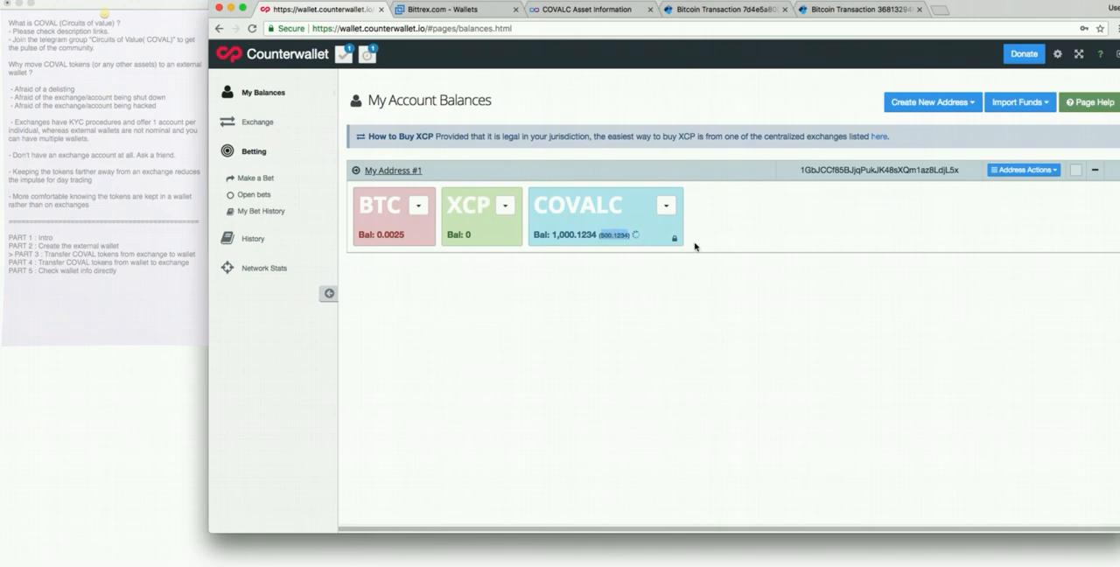
mouse_move(609, 243)
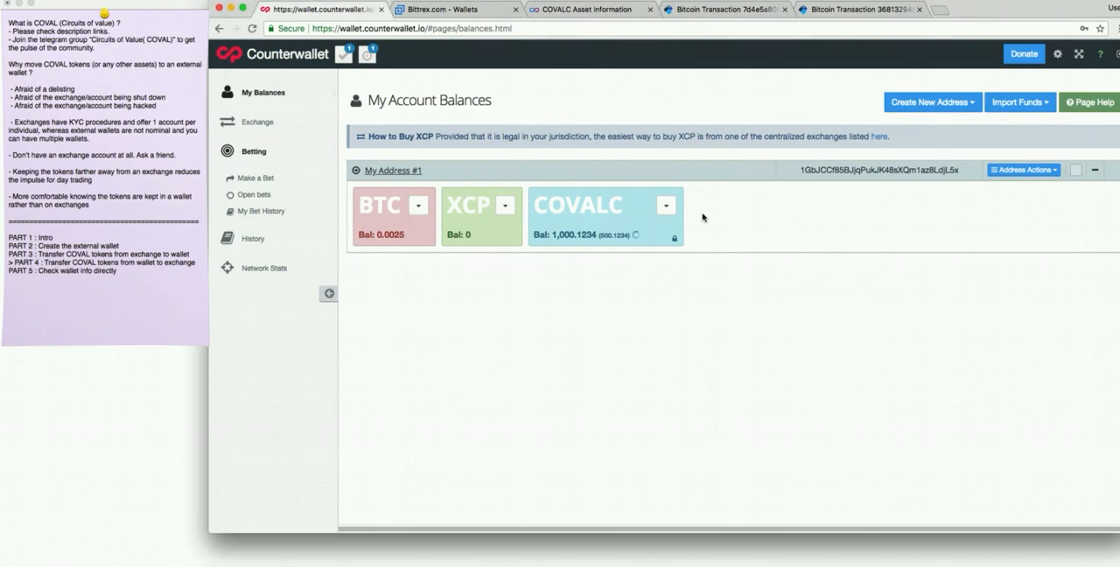
Step: Start a COVALC send from the wallet and glance at the Bittrex balances
left_click(665, 204)
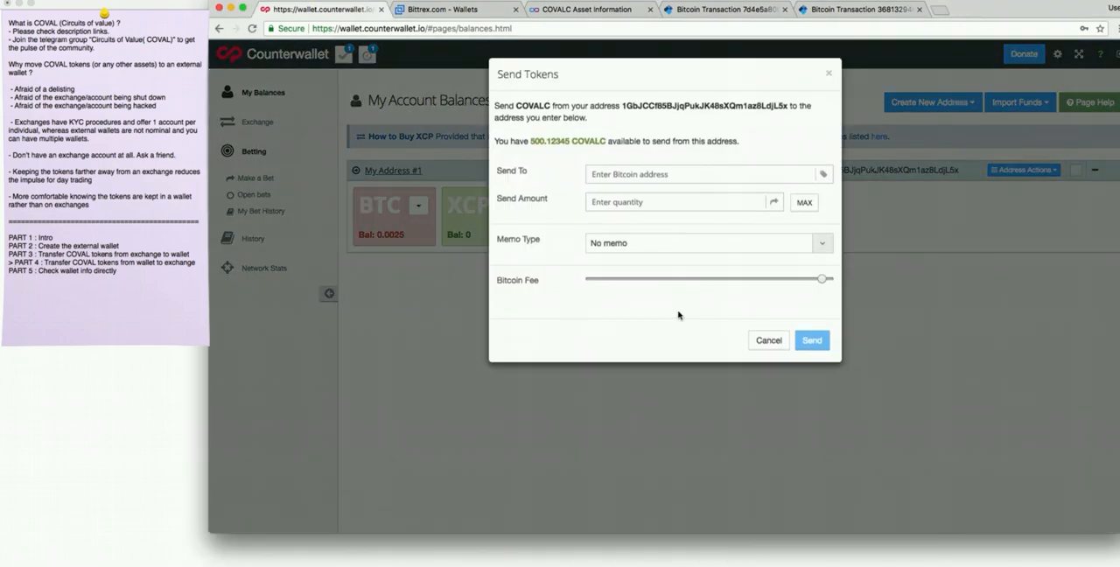
left_click(704, 173)
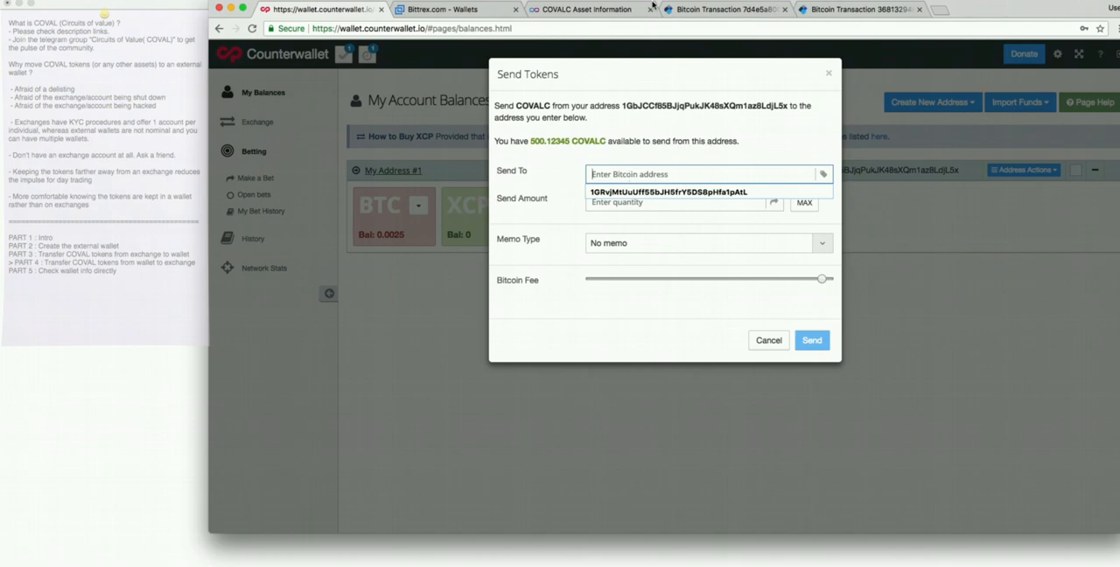
left_click(455, 9)
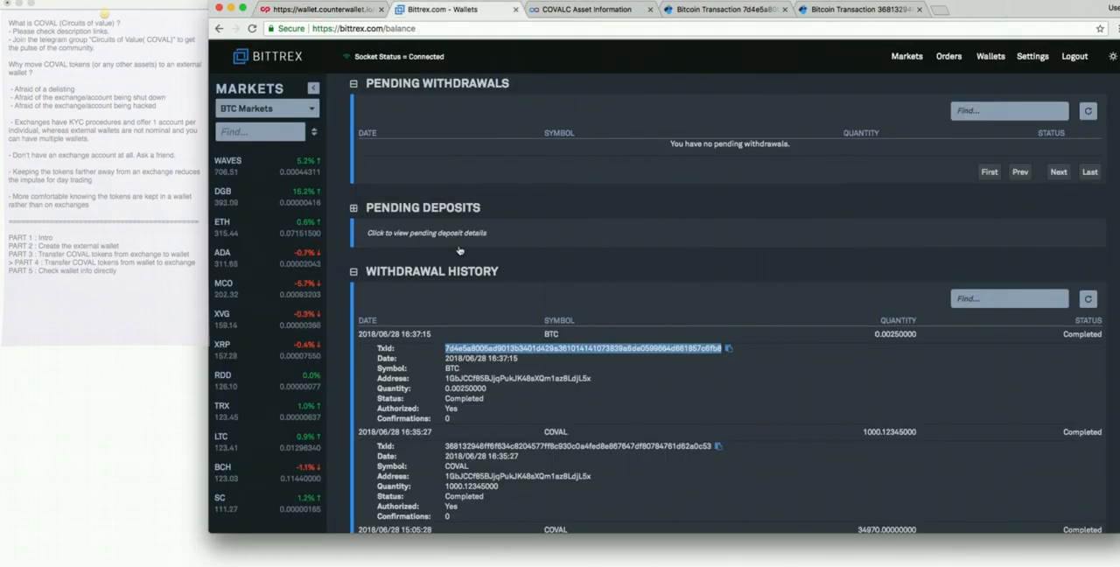
left_click(990, 56)
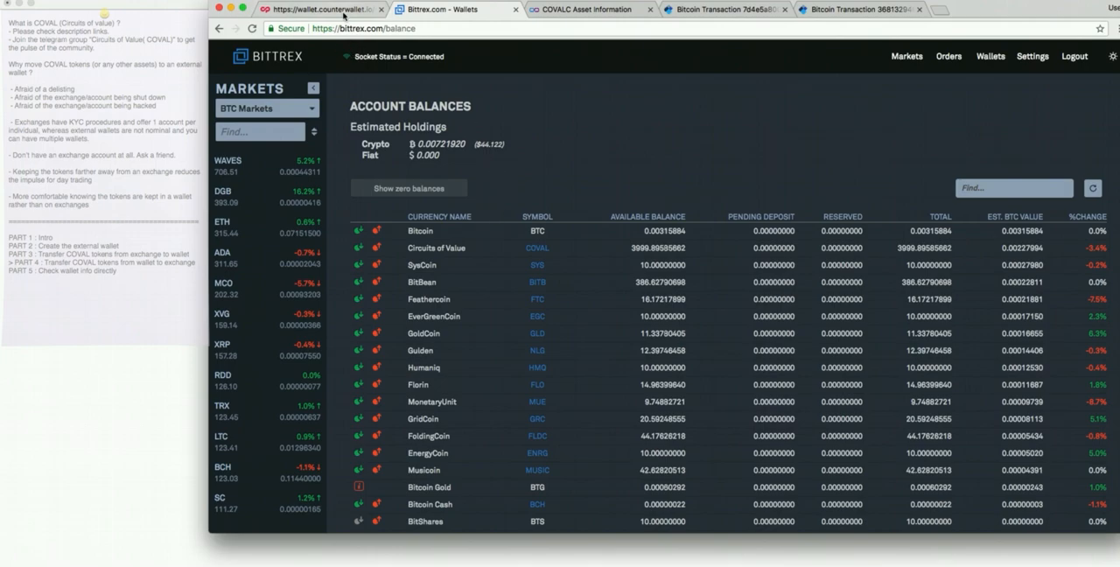
left_click(320, 10)
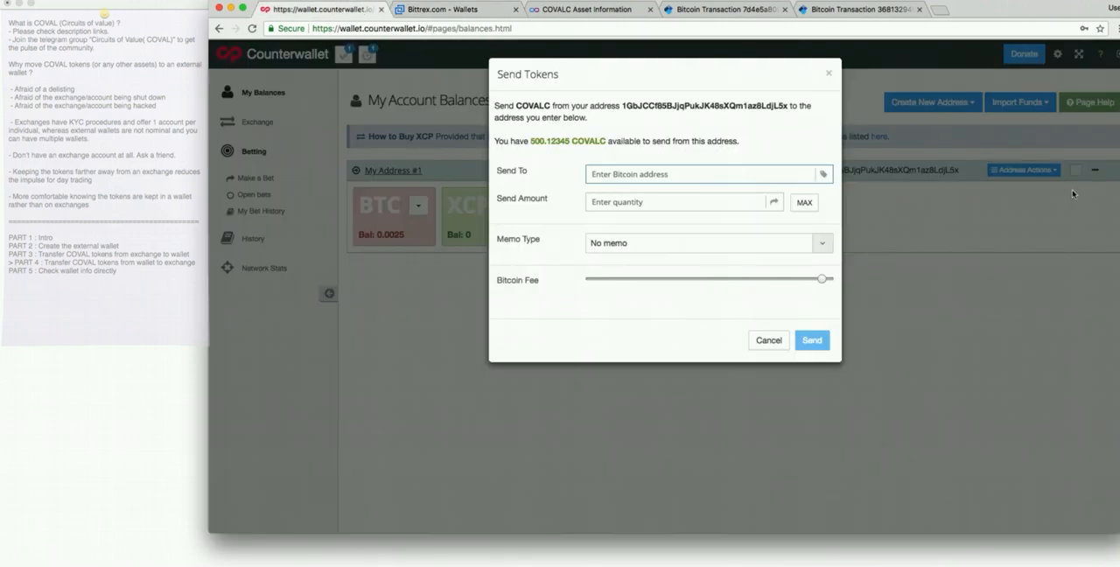
mouse_move(959, 177)
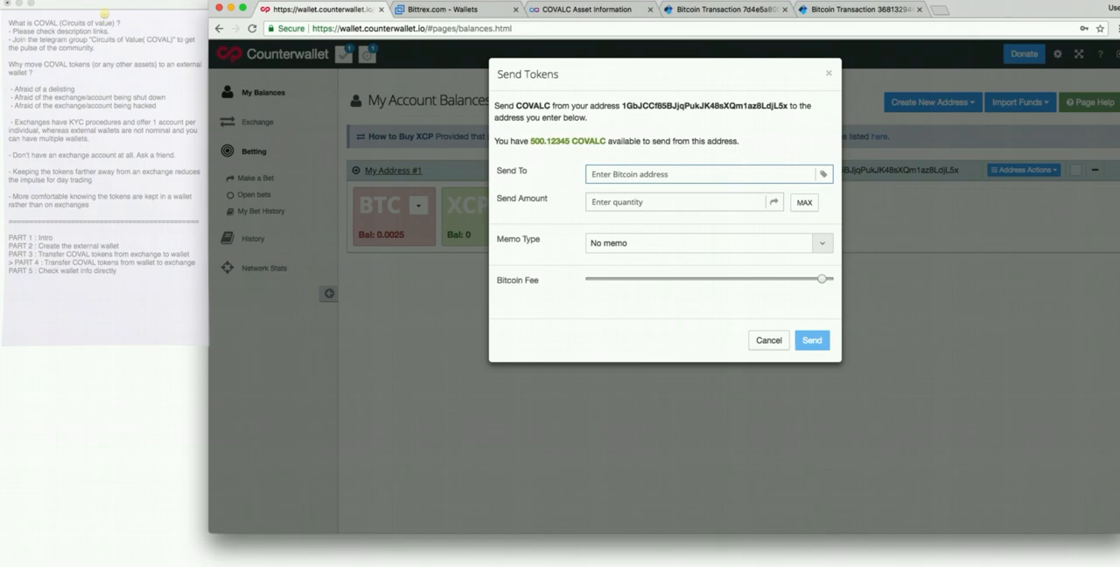
mouse_move(451, 10)
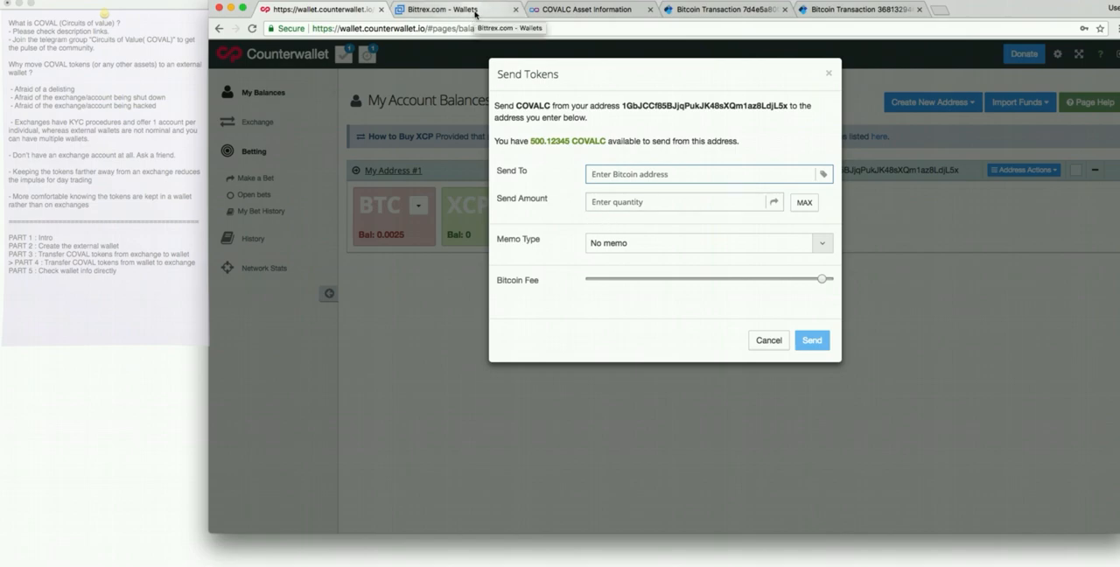
Step: Look up Bittrex deposit details and bring the address back into the COVALC send form
left_click(455, 9)
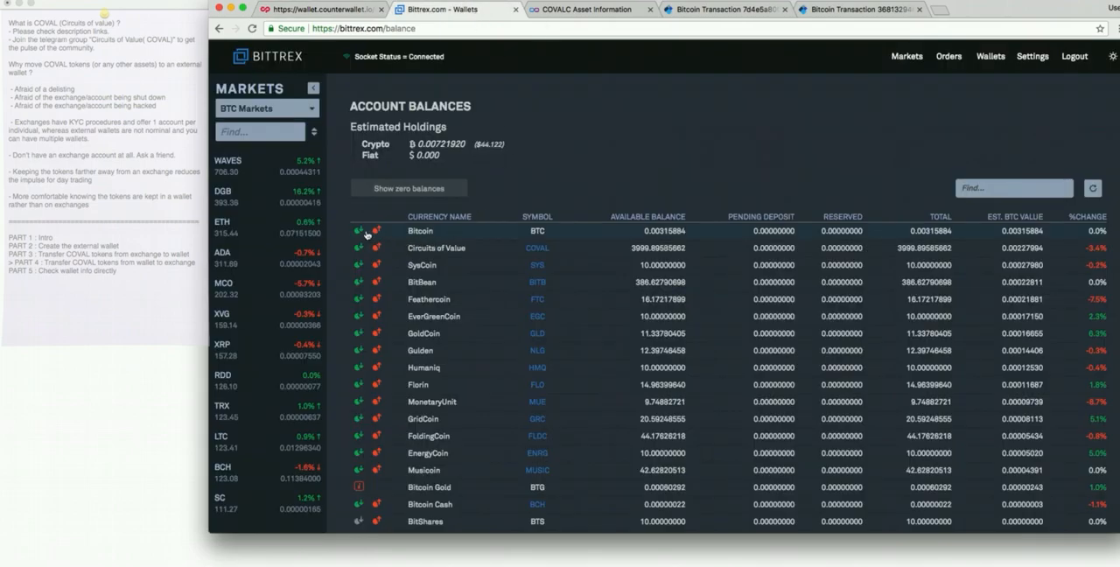
left_click(323, 10)
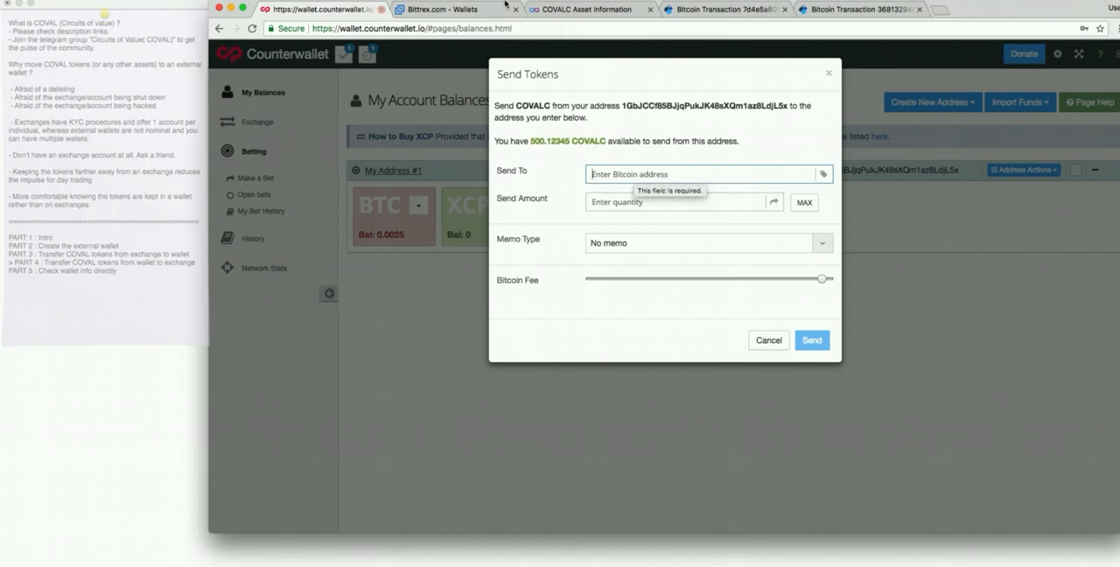
left_click(442, 10)
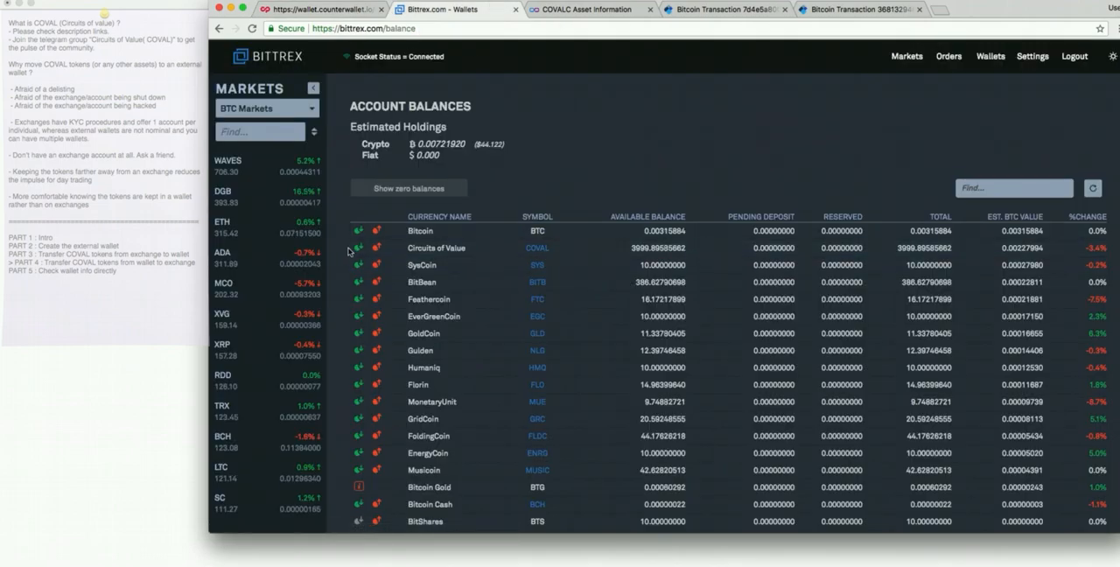
left_click(356, 248)
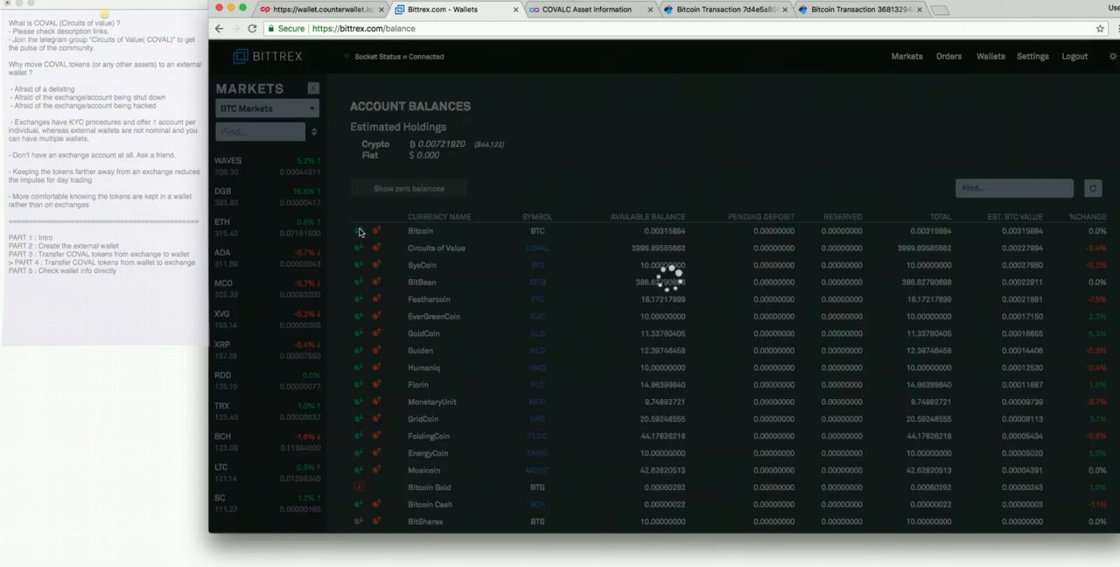
left_click(358, 231)
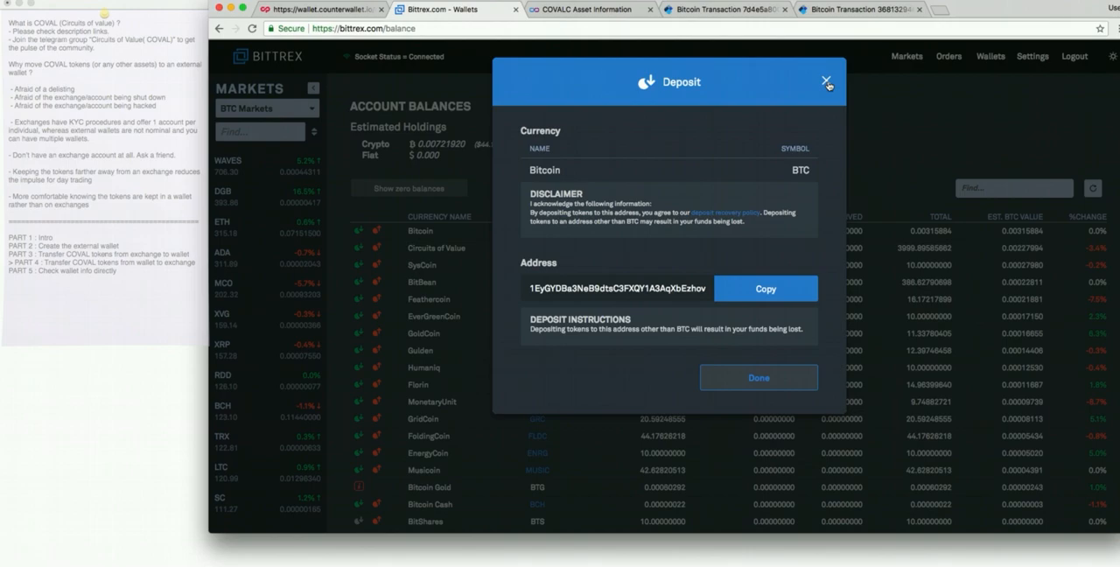
left_click(825, 79)
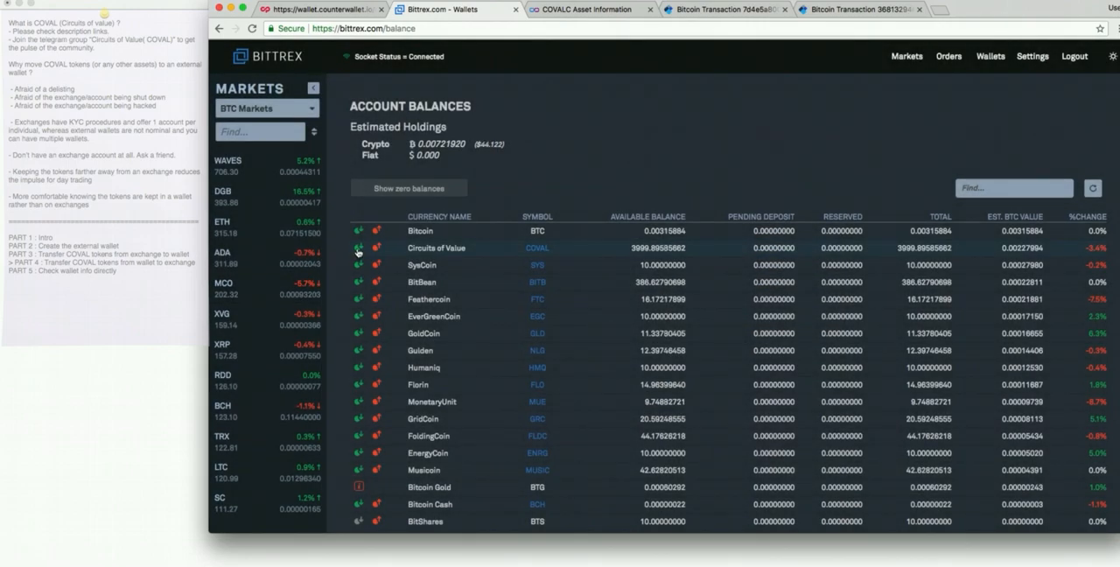
left_click(357, 251)
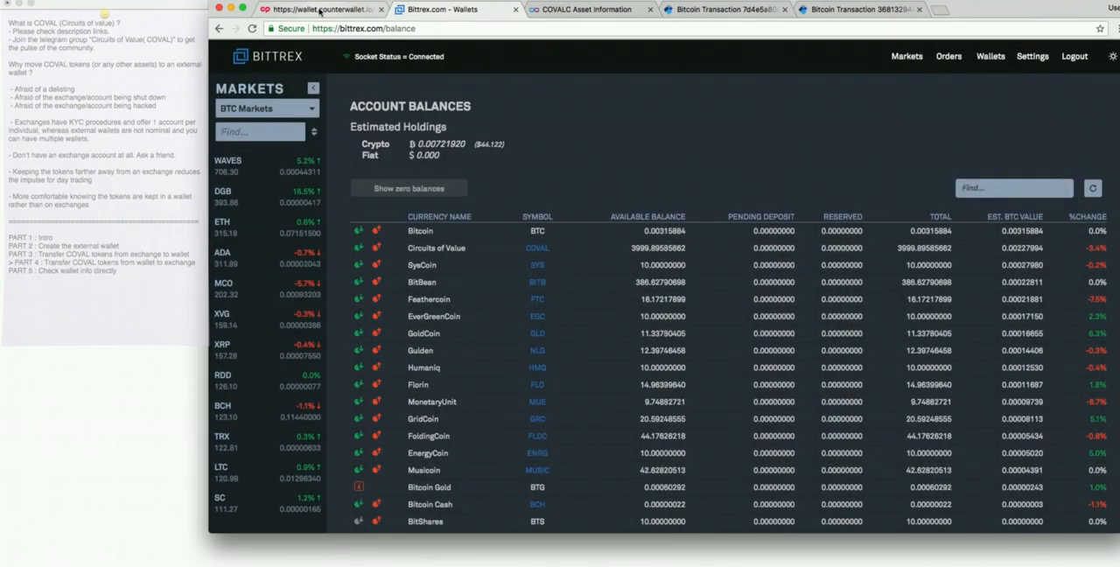
left_click(319, 9)
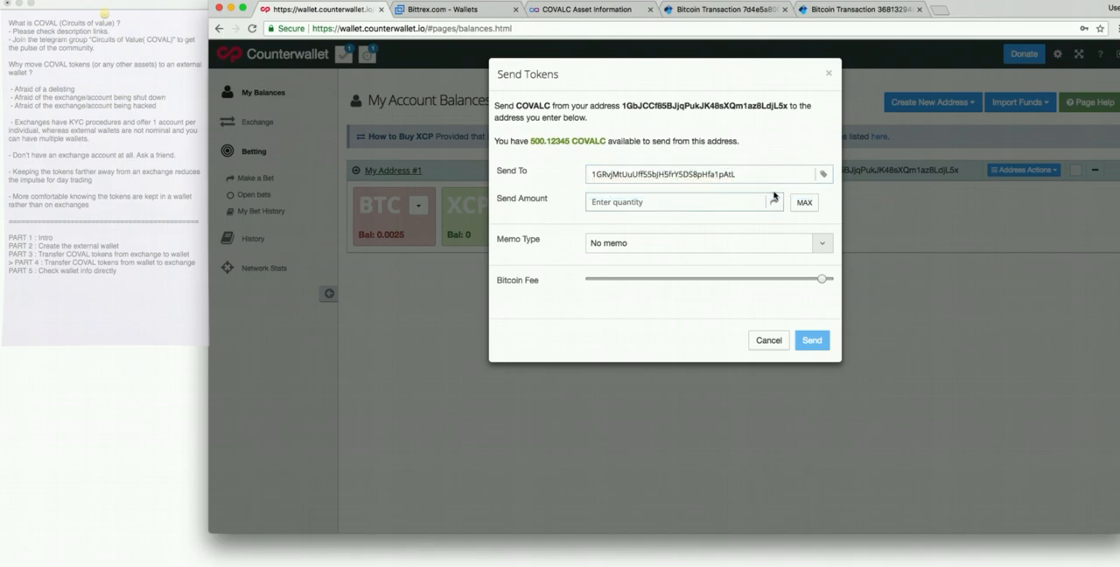
Step: Fill the full available COVALC balance, then edit the send amount to 222.12345
left_click(804, 202)
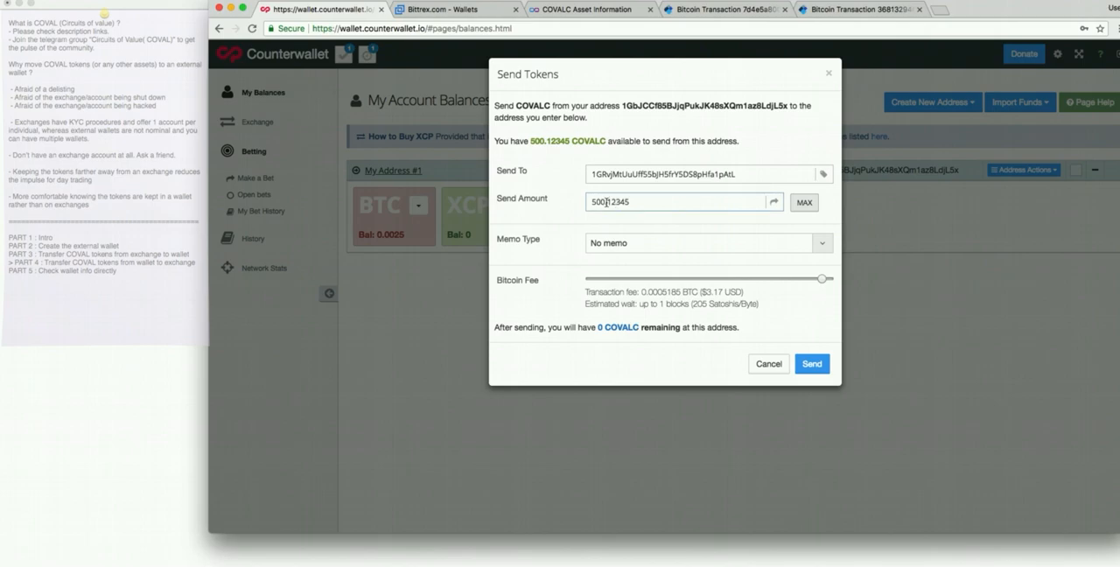
type("2")
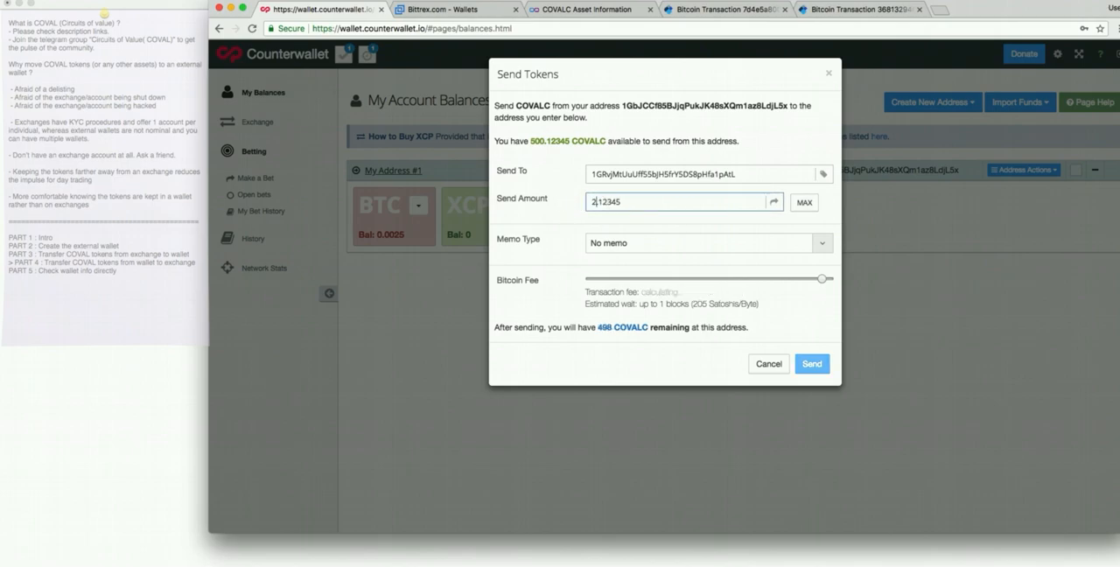
type("22")
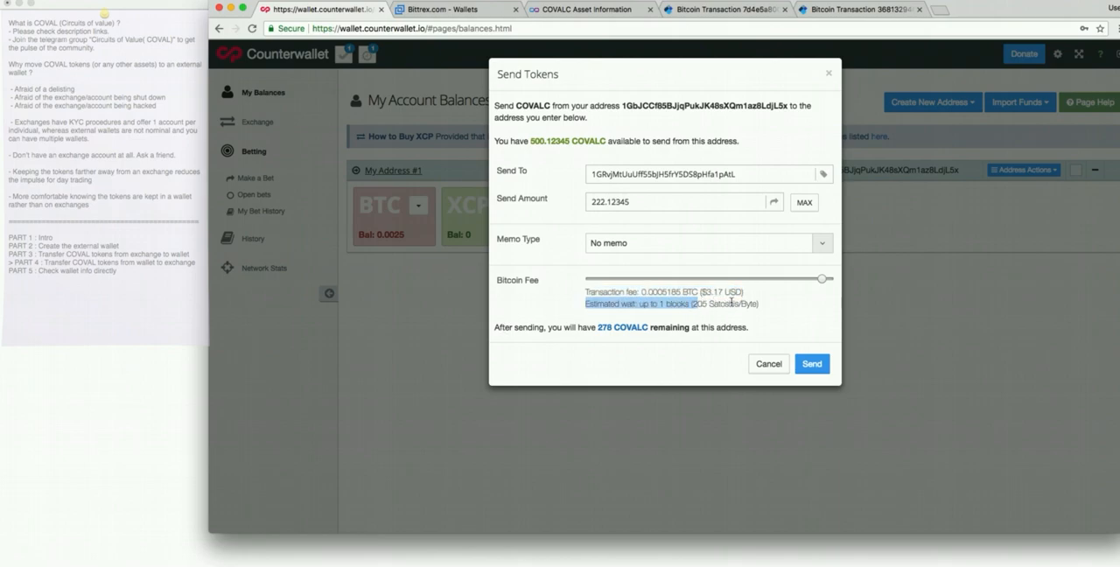
Step: Lower the fee, change the amount to 222 COVALC and send it
left_click_drag(821, 278, 800, 278)
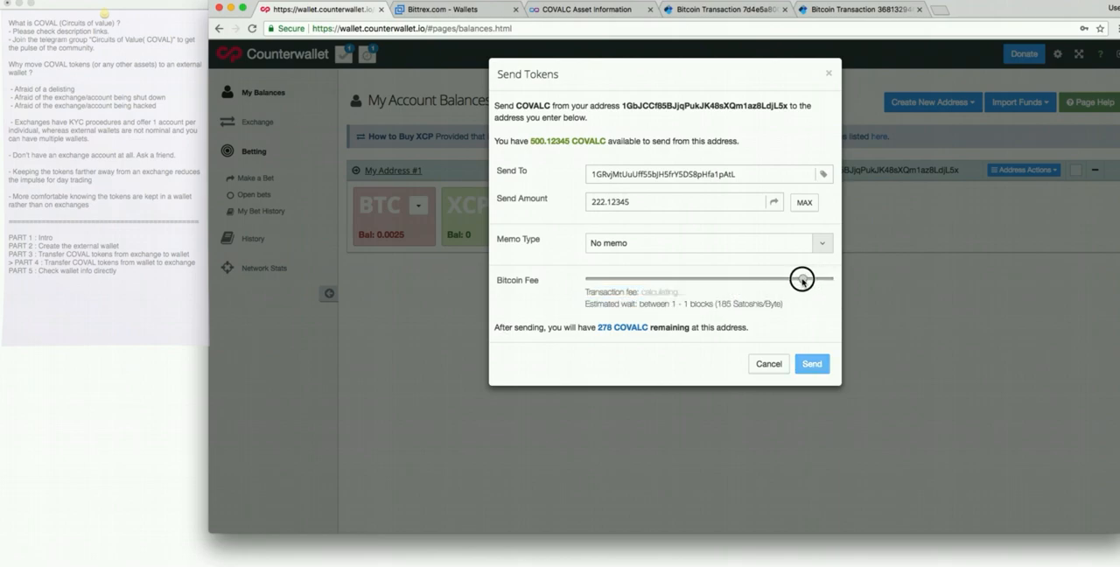
left_click_drag(801, 279, 590, 279)
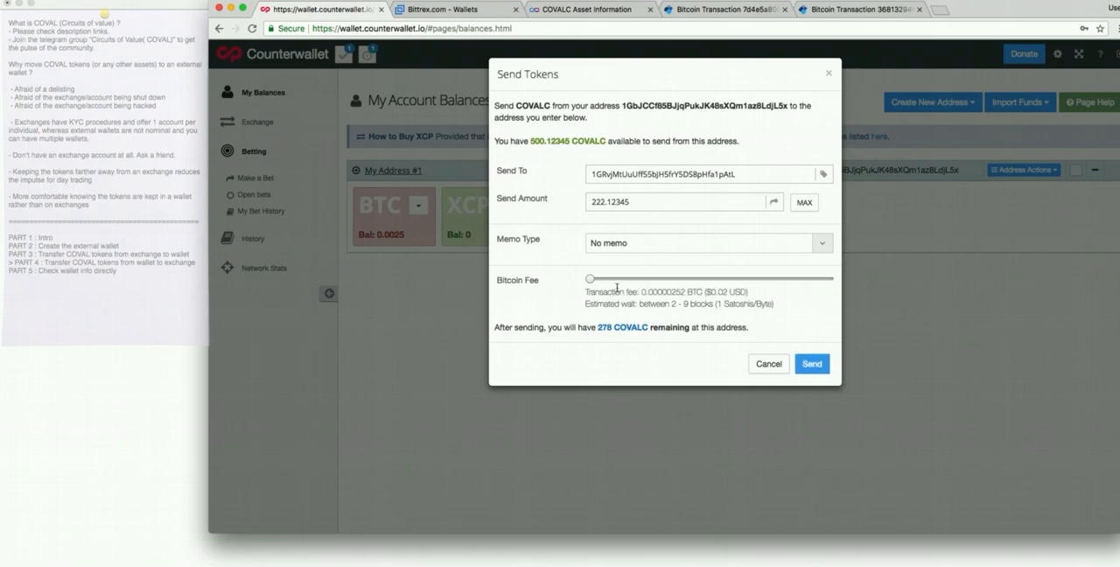
mouse_move(681, 292)
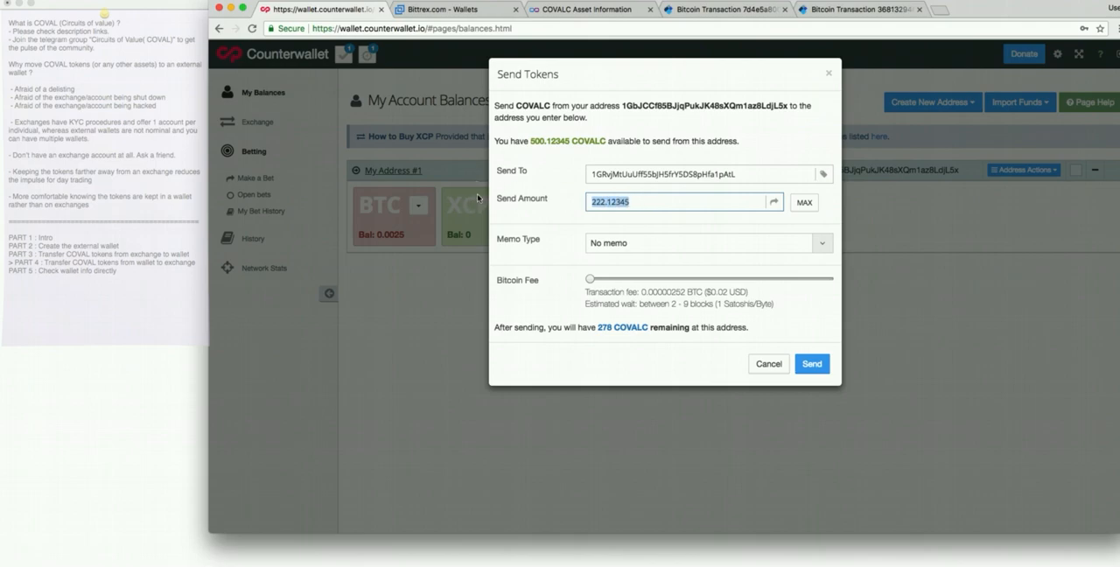
type("1")
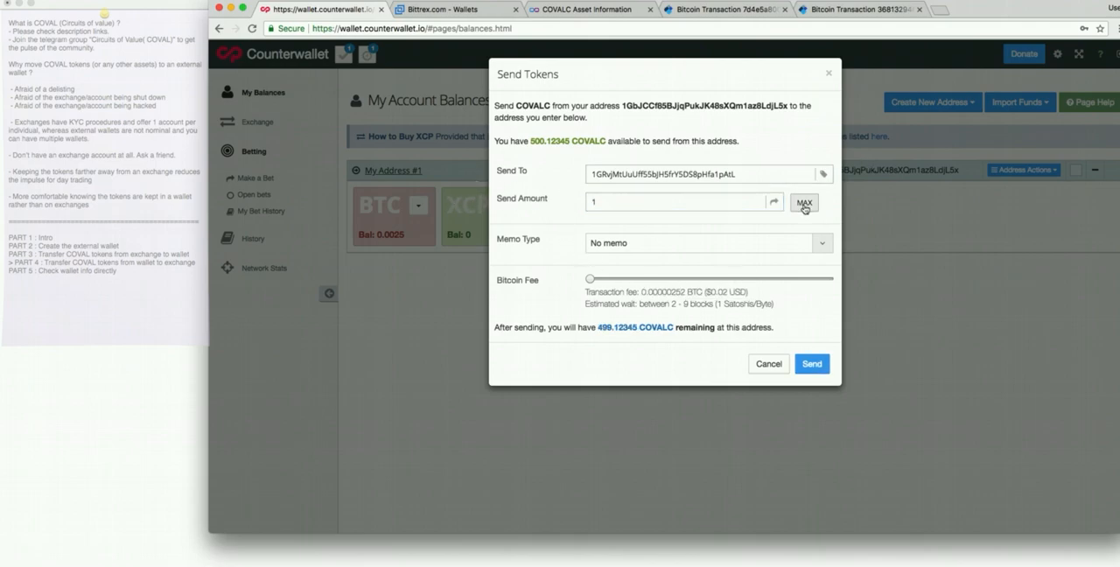
left_click(803, 202)
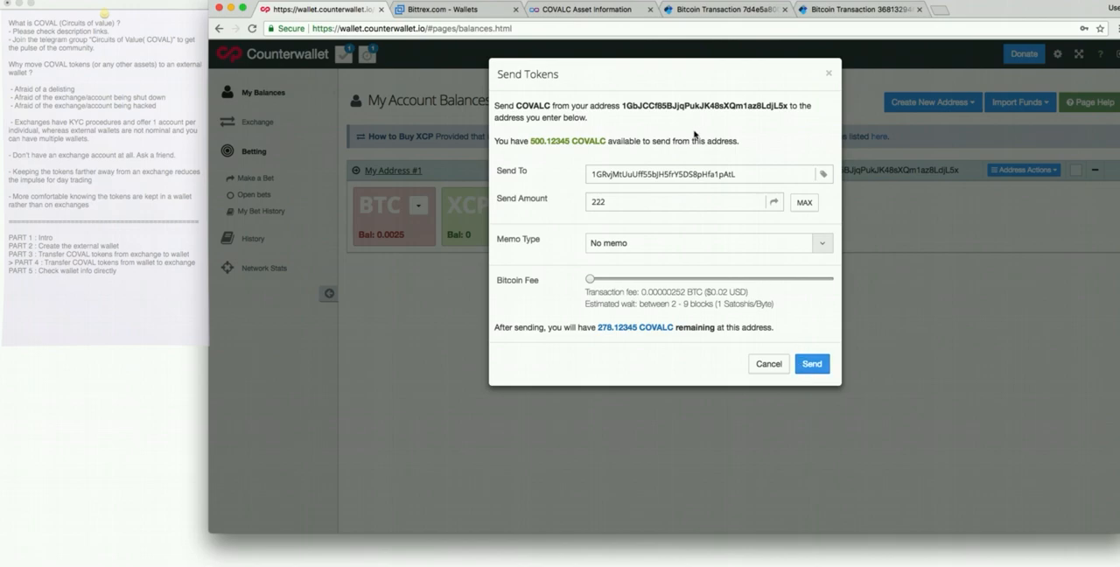
left_click(811, 364)
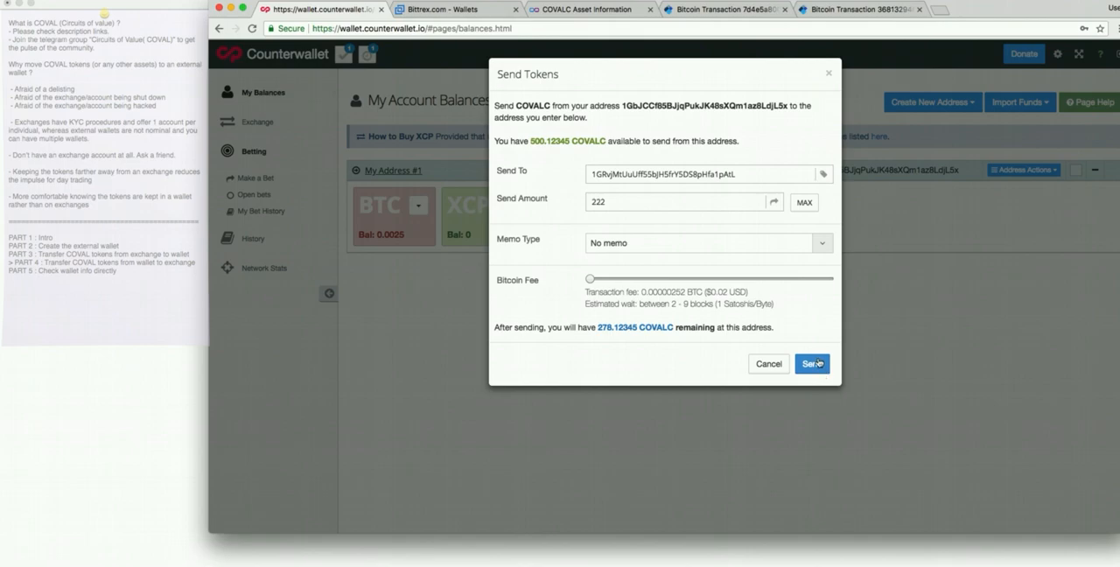
left_click(811, 363)
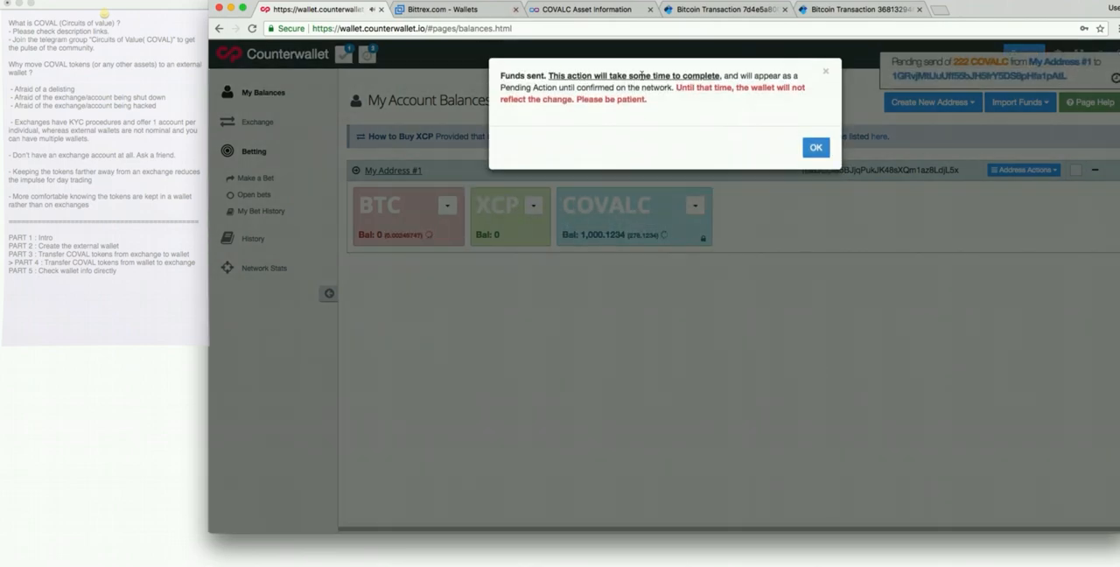
Step: Acknowledge the Funds sent notice and inspect the pending 278.1234 COVALC balance
left_click(815, 147)
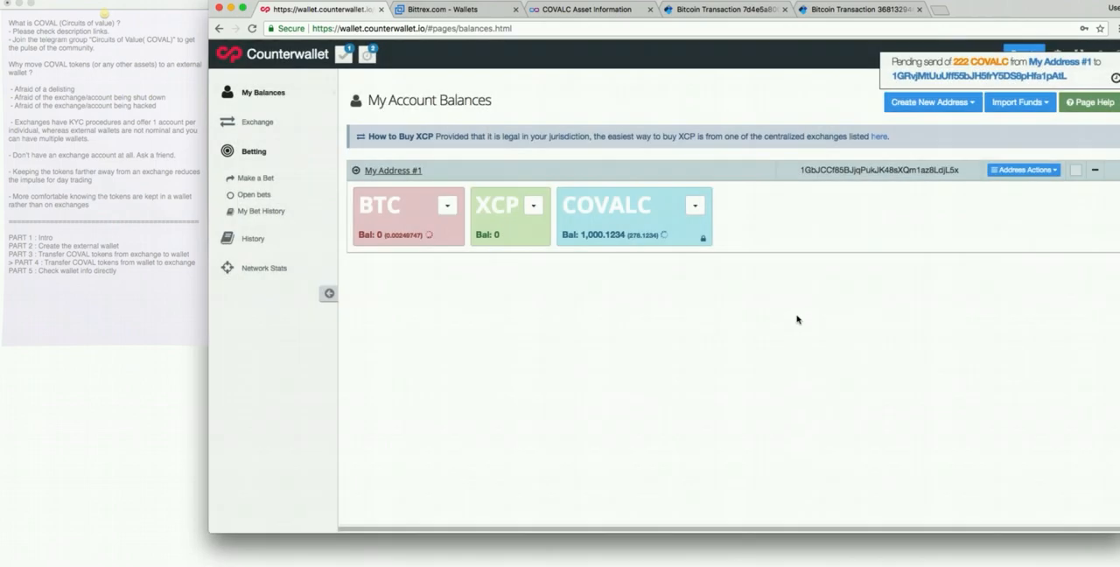
mouse_move(761, 254)
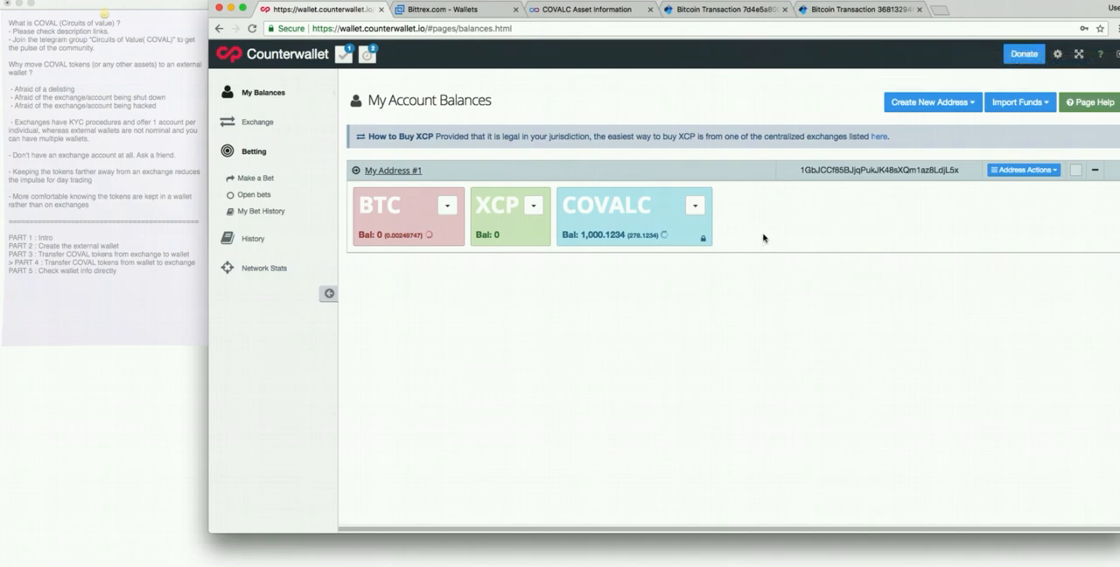
mouse_move(636, 236)
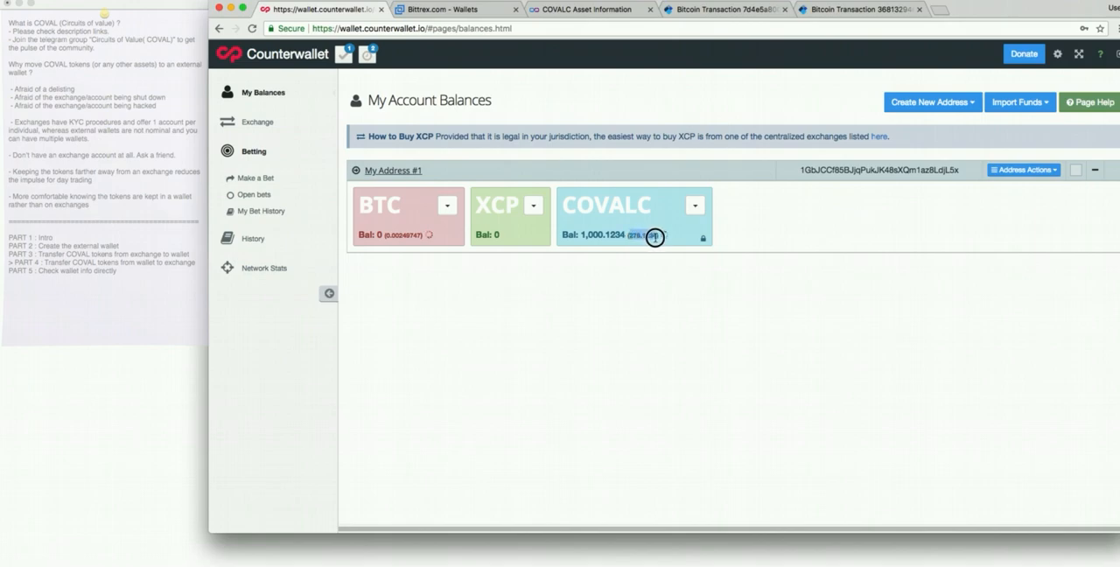
right_click(655, 236)
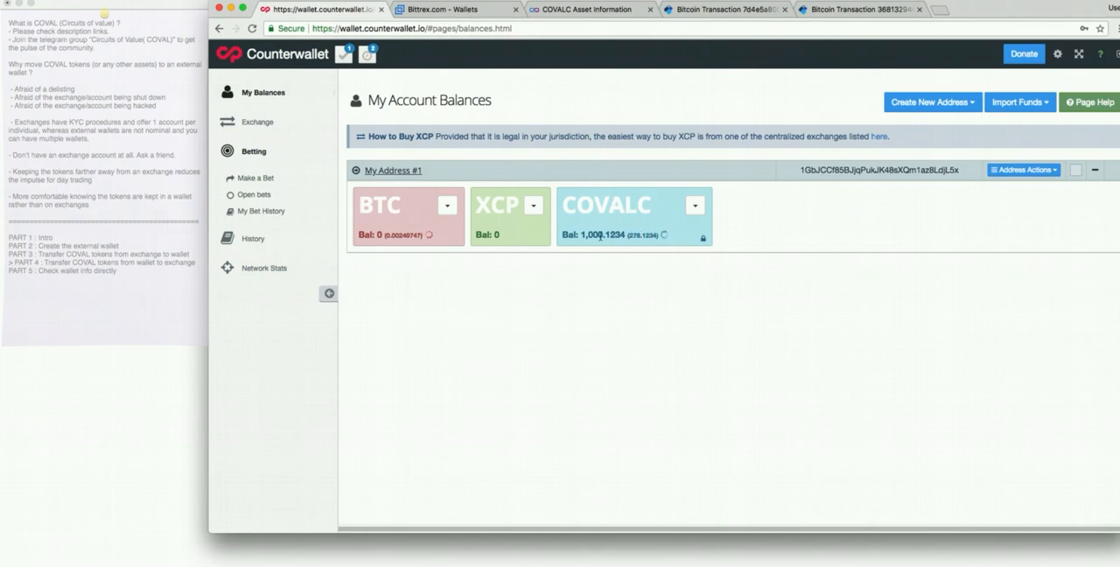
mouse_move(663, 243)
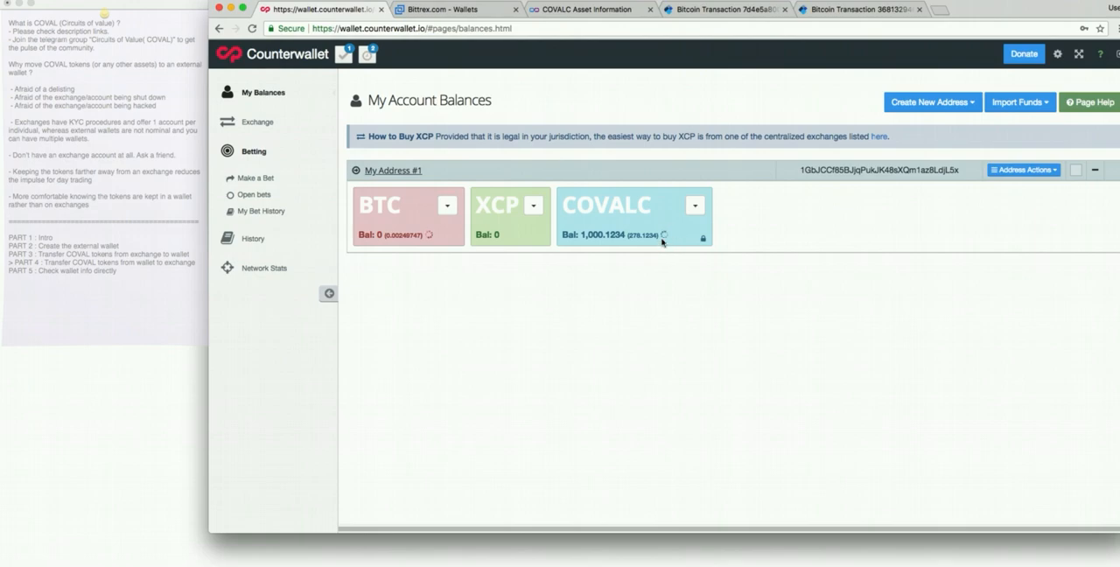
mouse_move(638, 247)
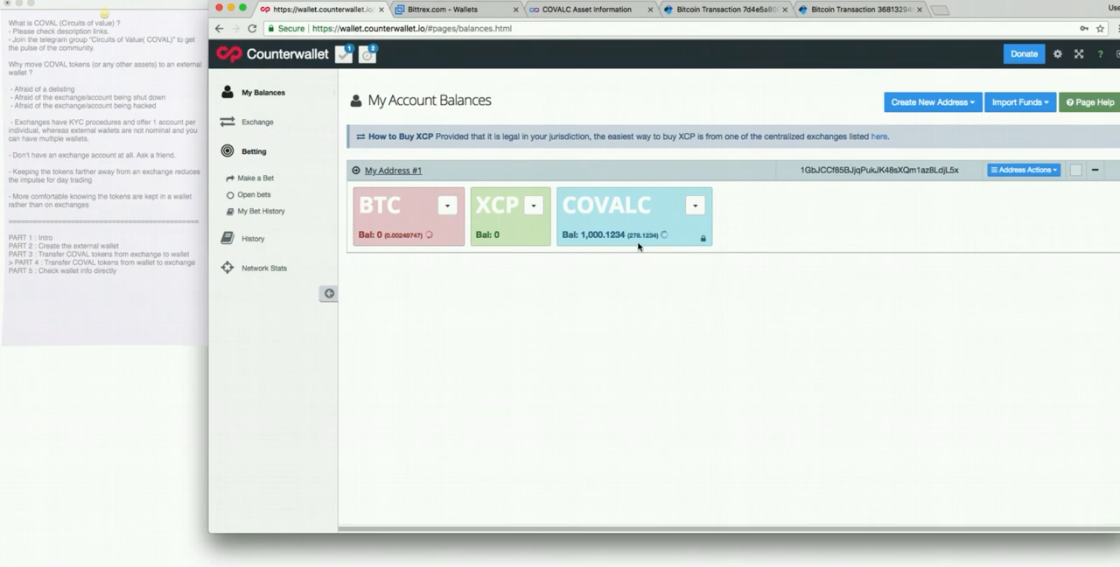
mouse_move(865, 225)
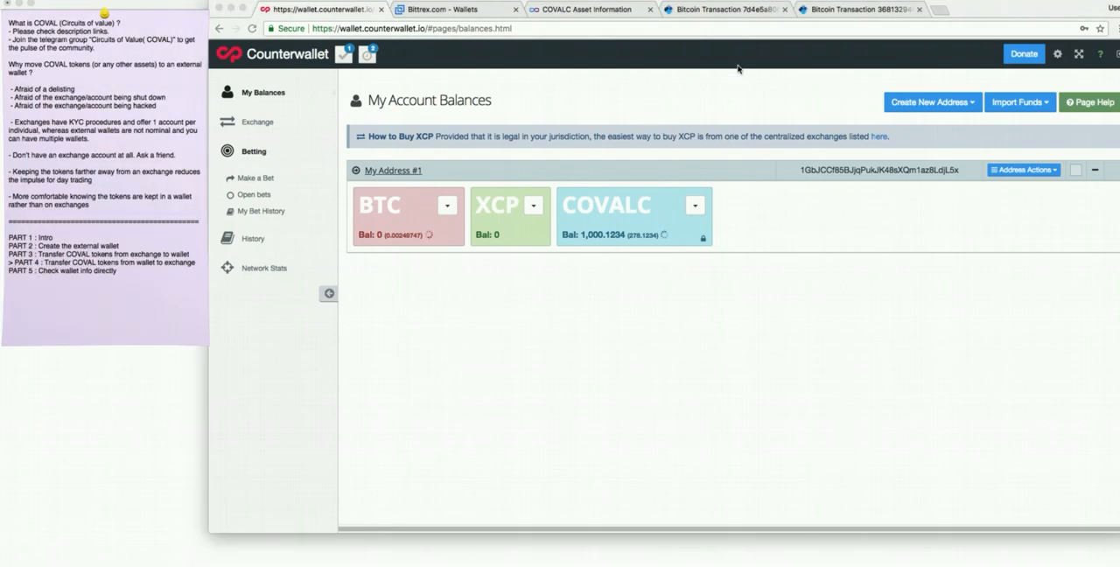
mouse_move(182, 305)
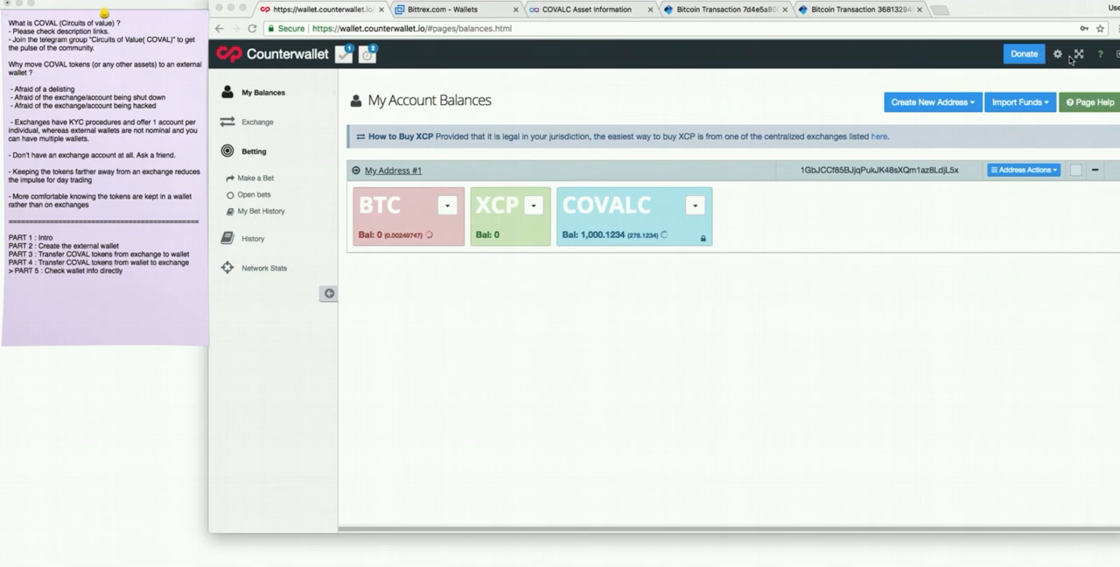
mouse_move(687, 224)
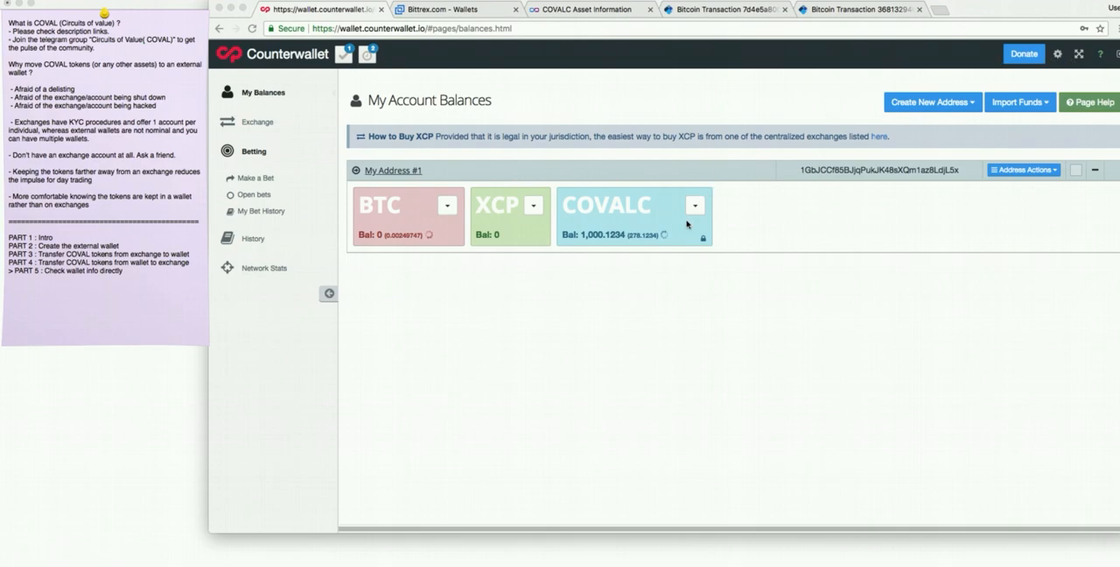
mouse_move(864, 171)
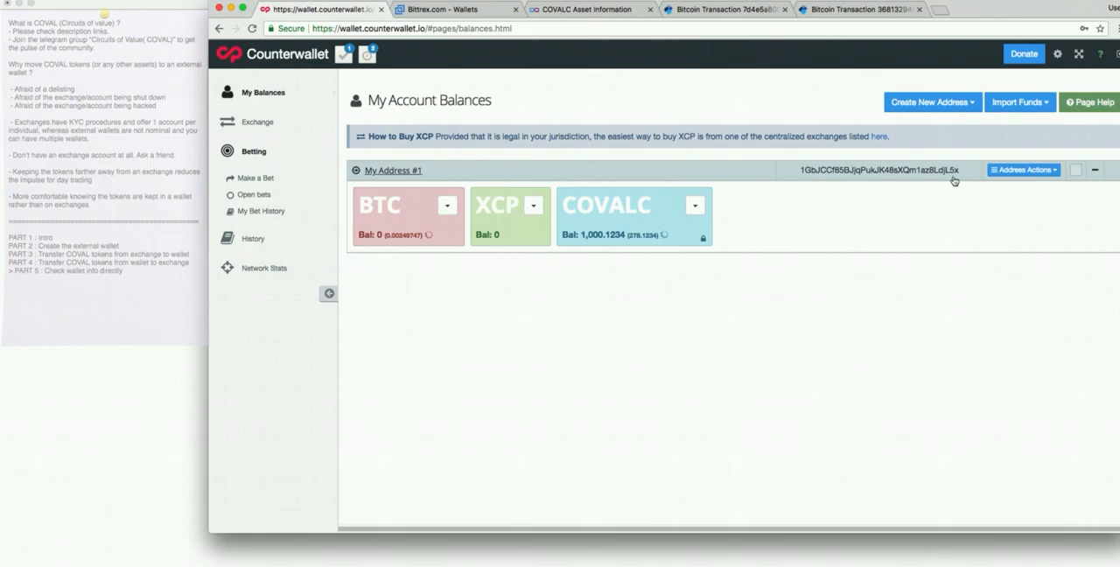
mouse_move(540, 243)
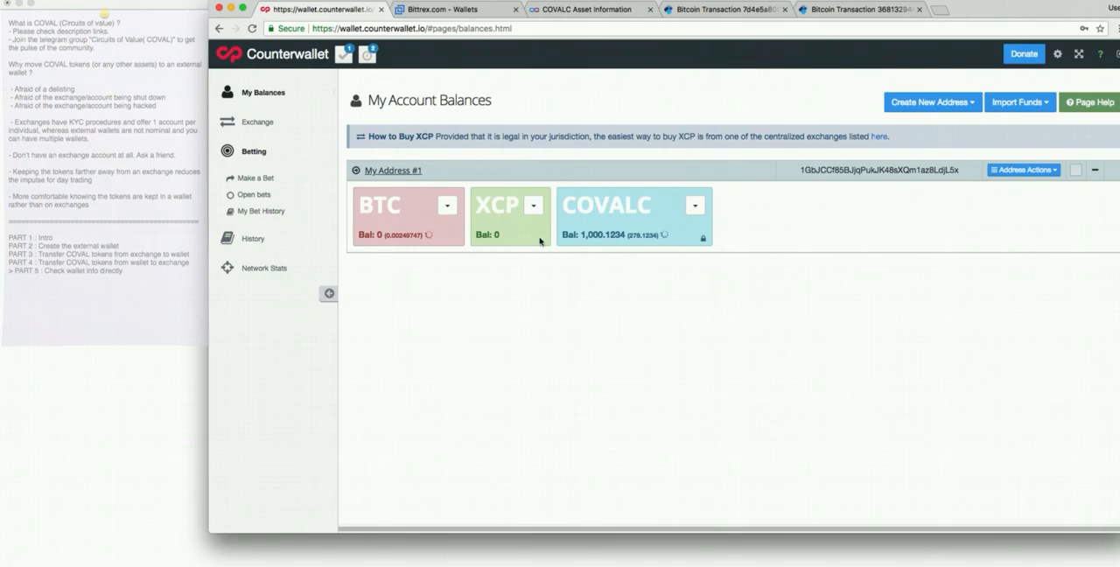
mouse_move(947, 178)
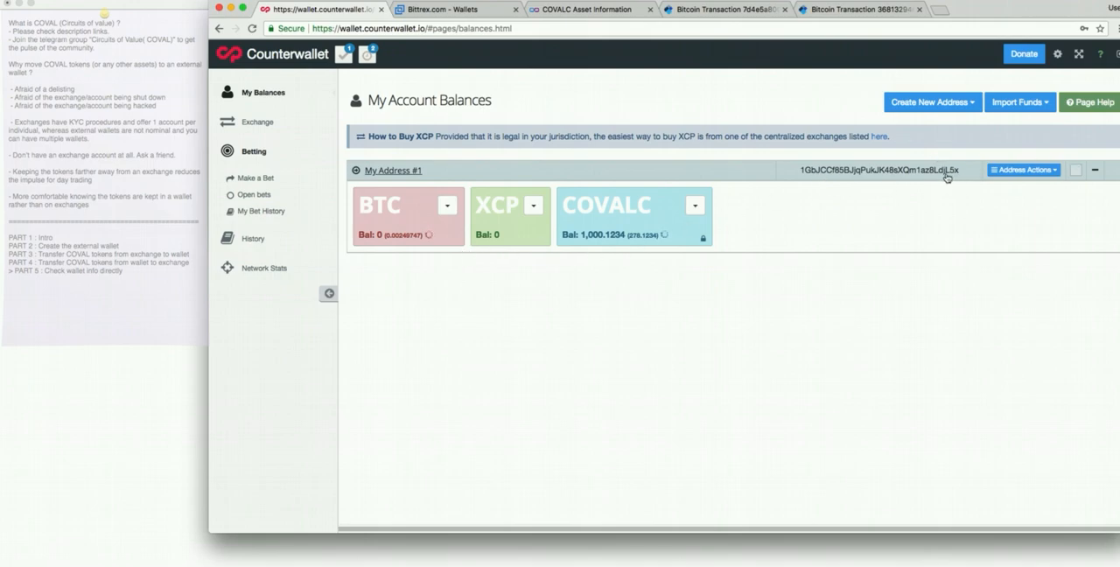
mouse_move(951, 16)
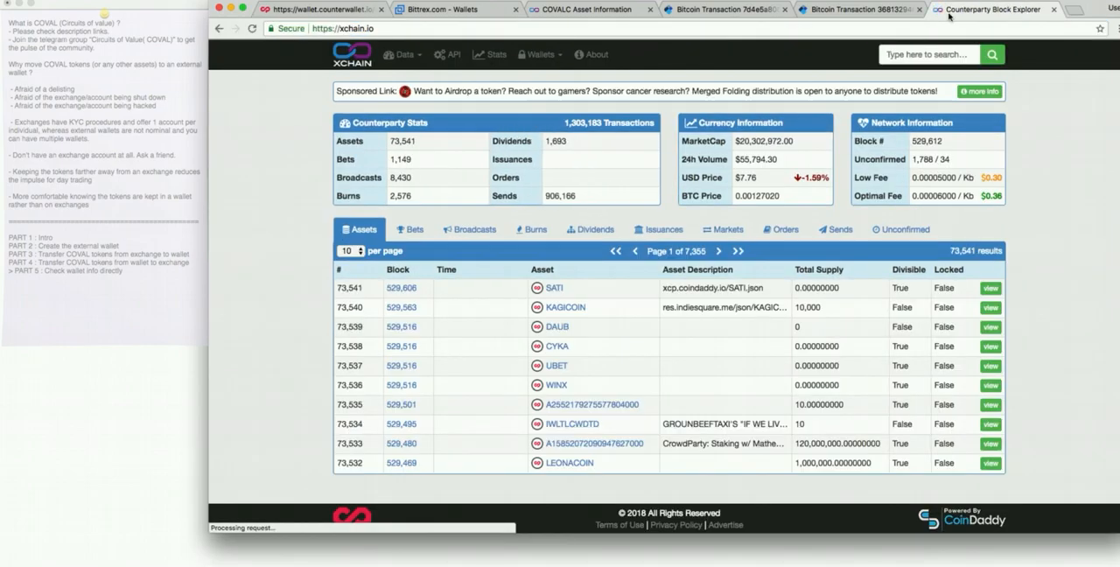
Step: Search XChain for covalc, open the COVALC asset and jump to the last holders page
type("covalc")
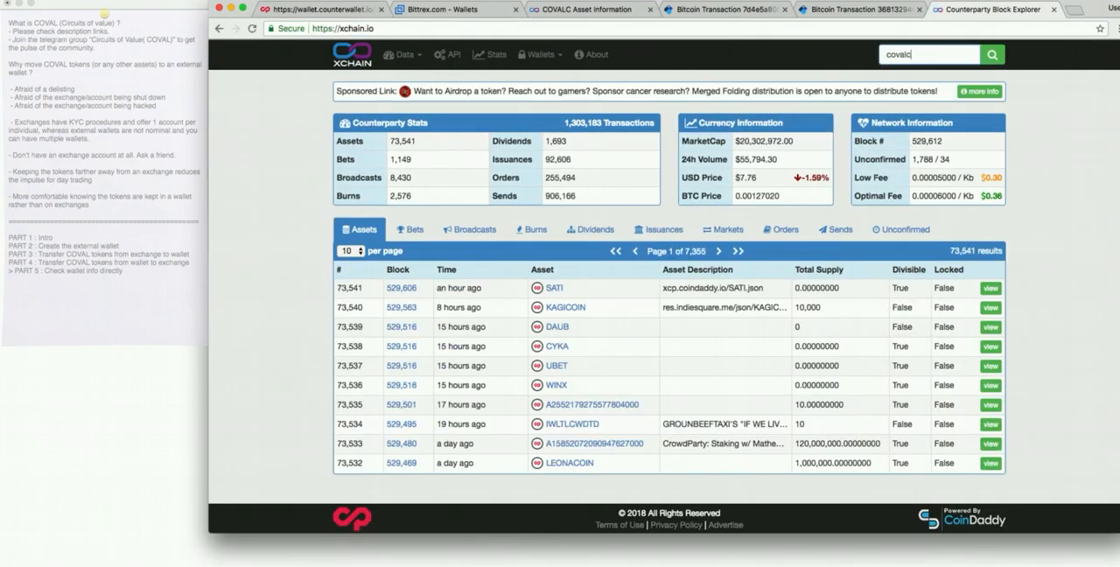
left_click(993, 54)
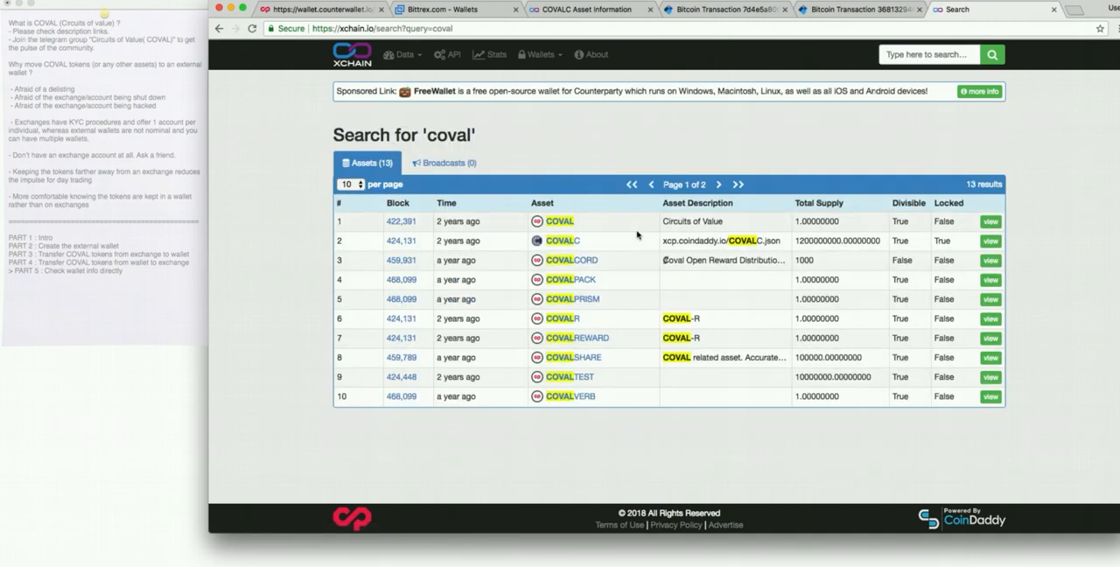
left_click(562, 240)
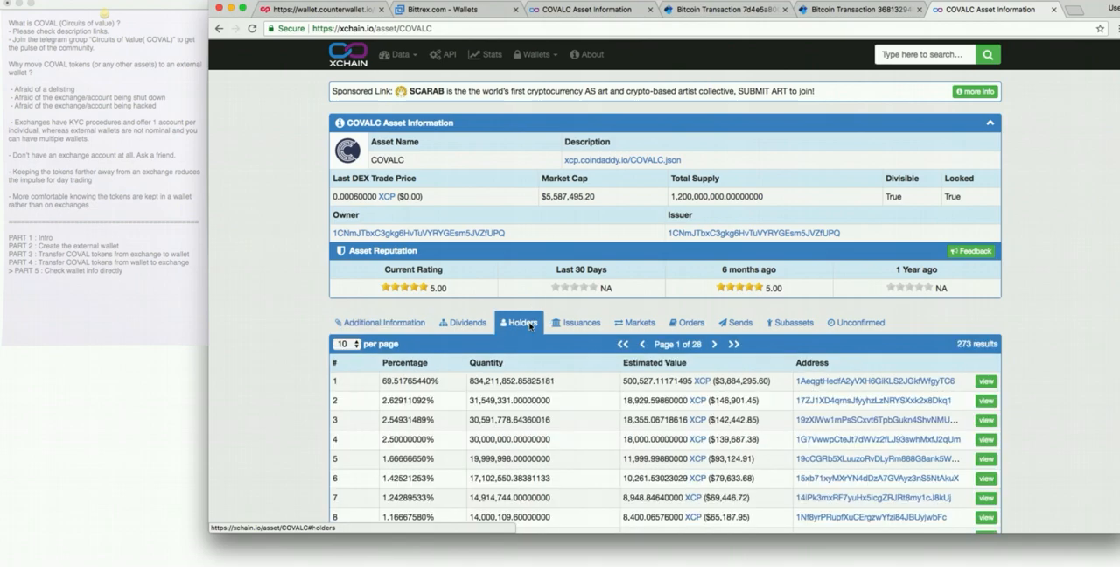
left_click(737, 344)
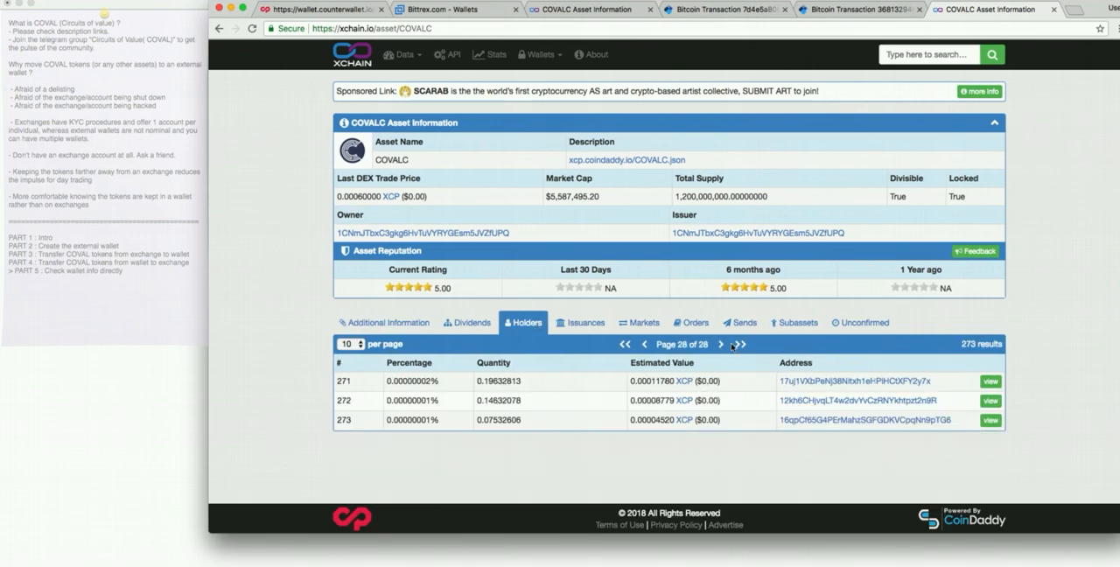
mouse_move(694, 360)
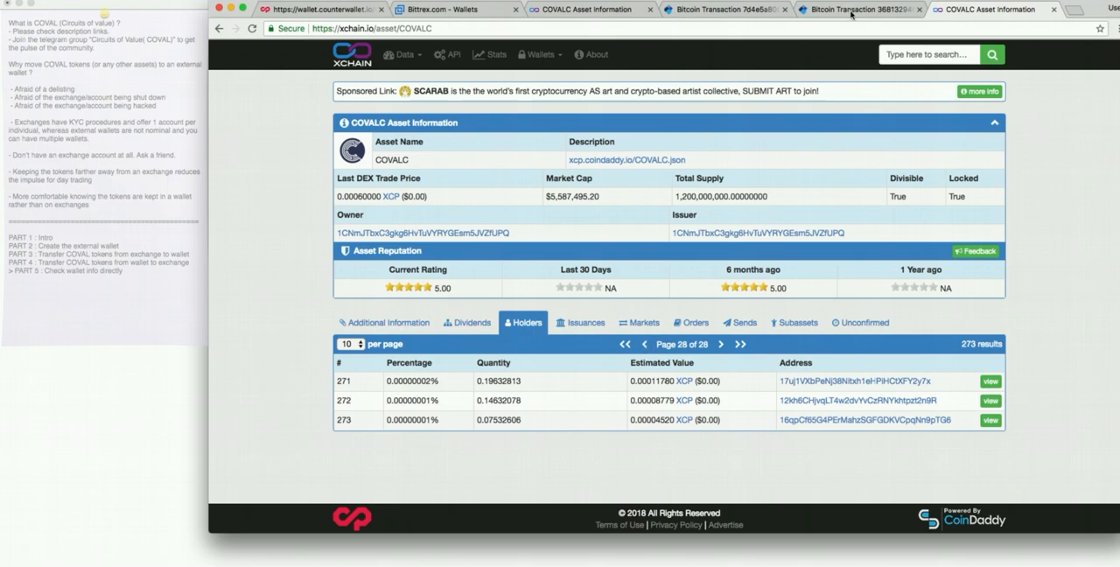
Step: Check the other tabs, step back one holders page and list the unconfirmed 222 and 500 sends
left_click(725, 10)
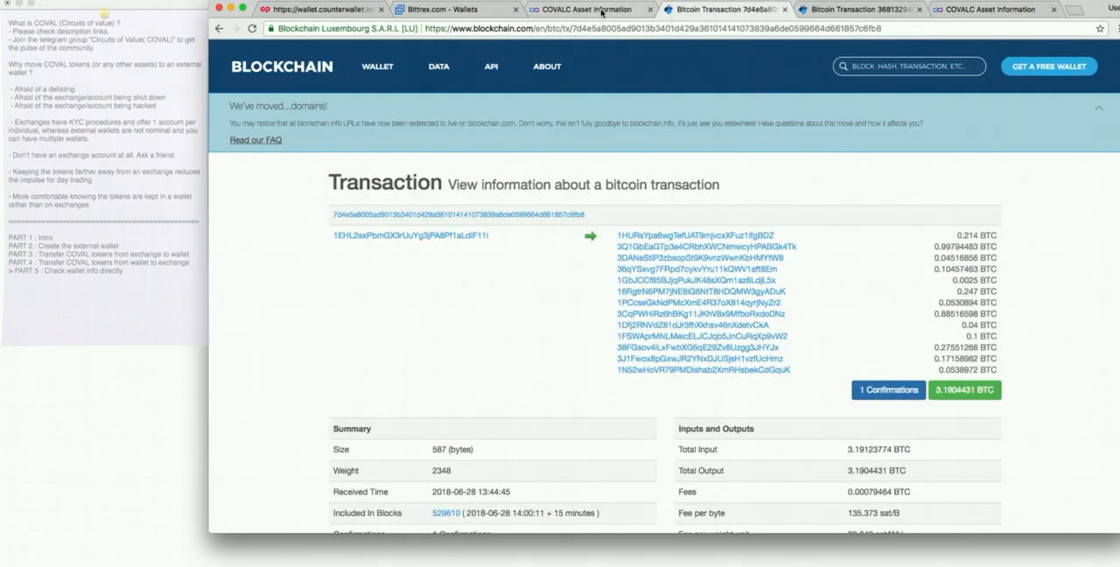
left_click(320, 10)
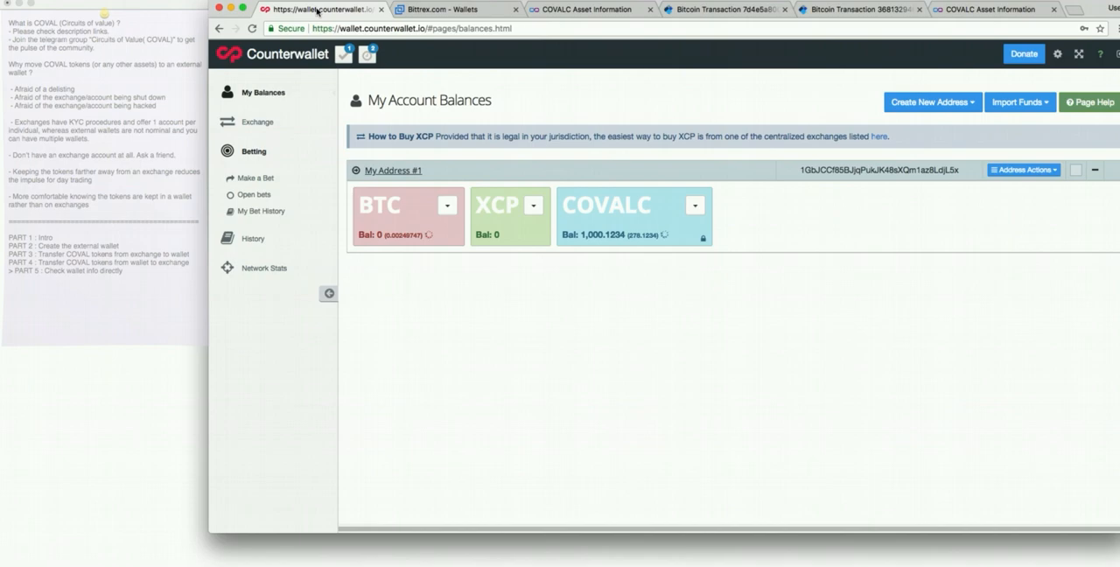
left_click(994, 10)
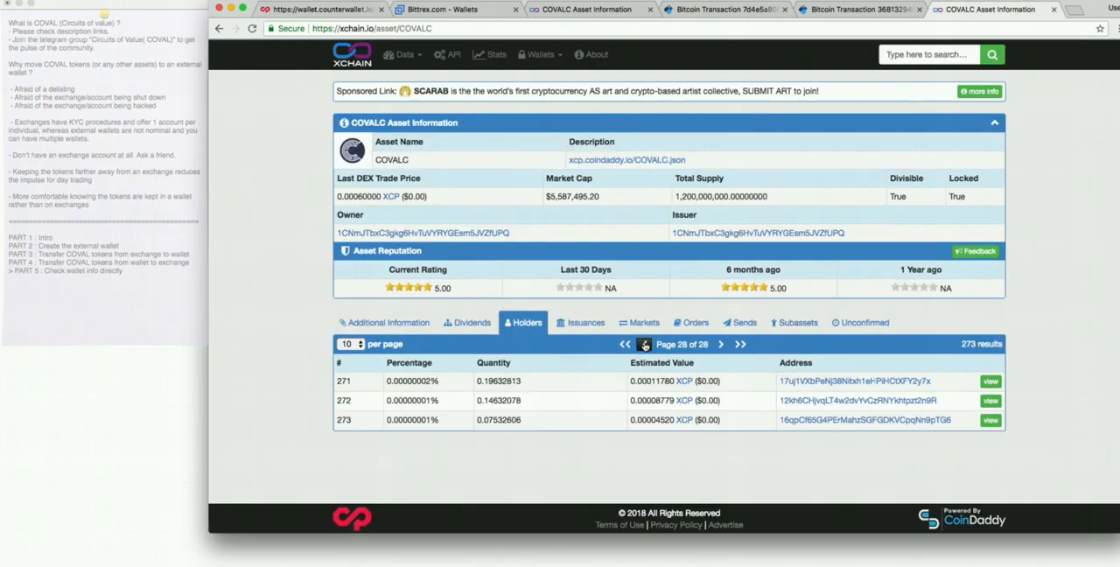
left_click(642, 344)
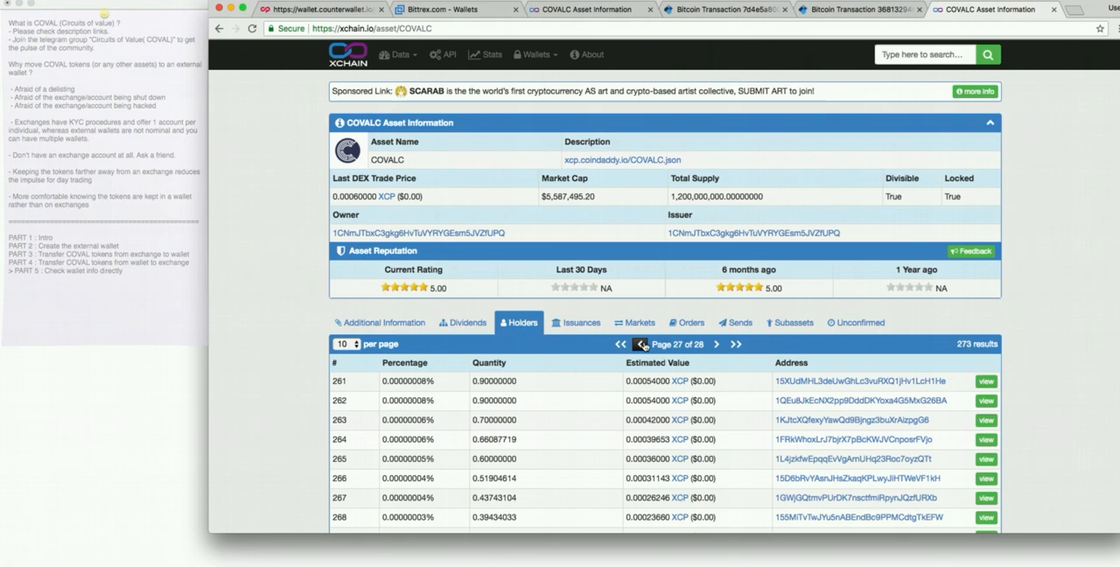
left_click(860, 322)
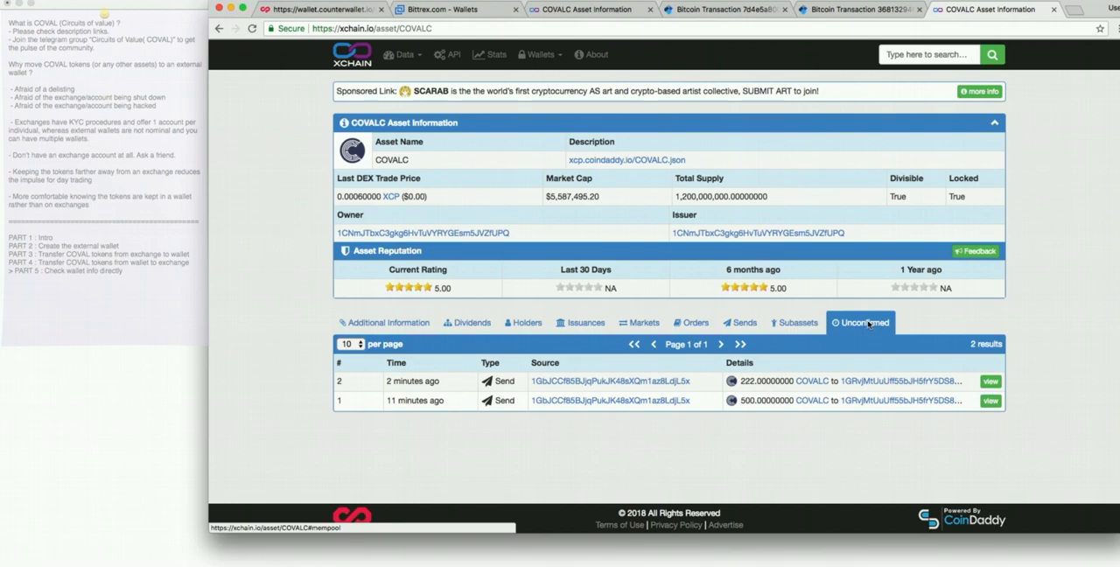
mouse_move(881, 327)
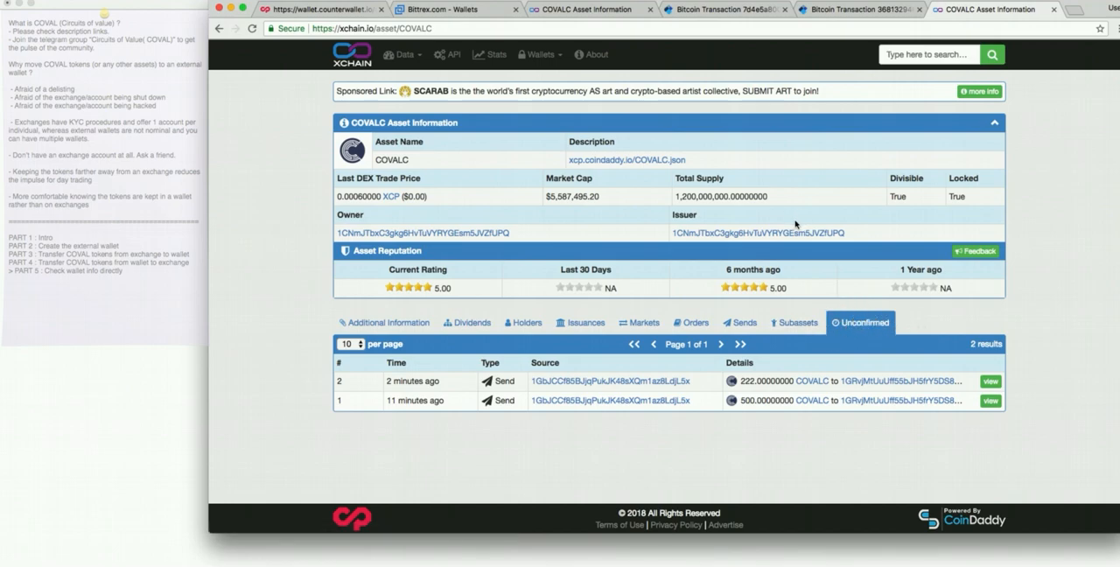
mouse_move(861, 322)
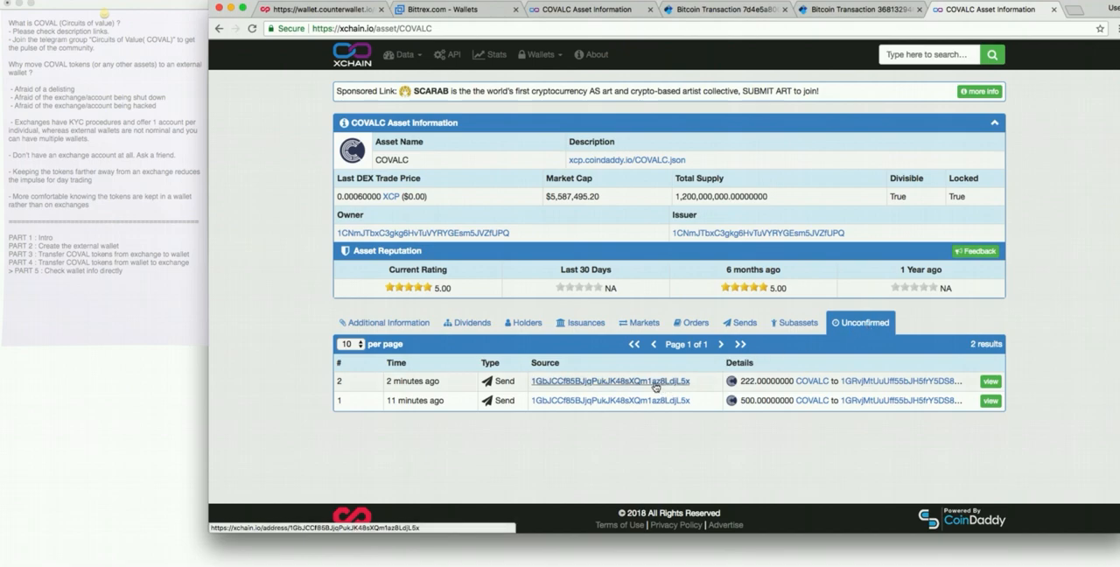
mouse_move(760, 395)
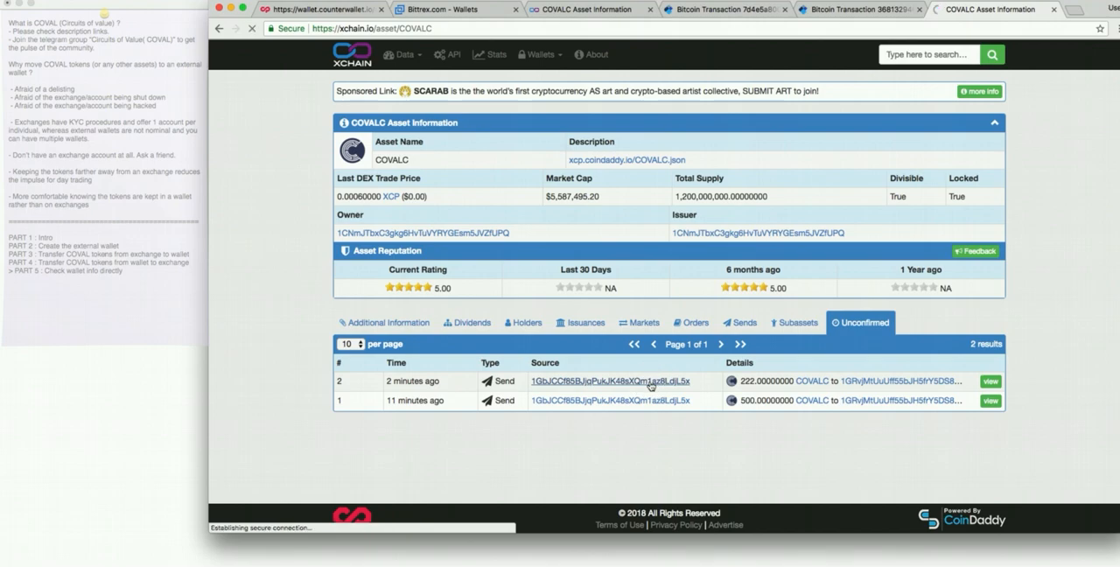
Step: Show the source address's unconfirmed 222 and 500 COVALC sends, then check the bitcoin transaction
left_click(609, 381)
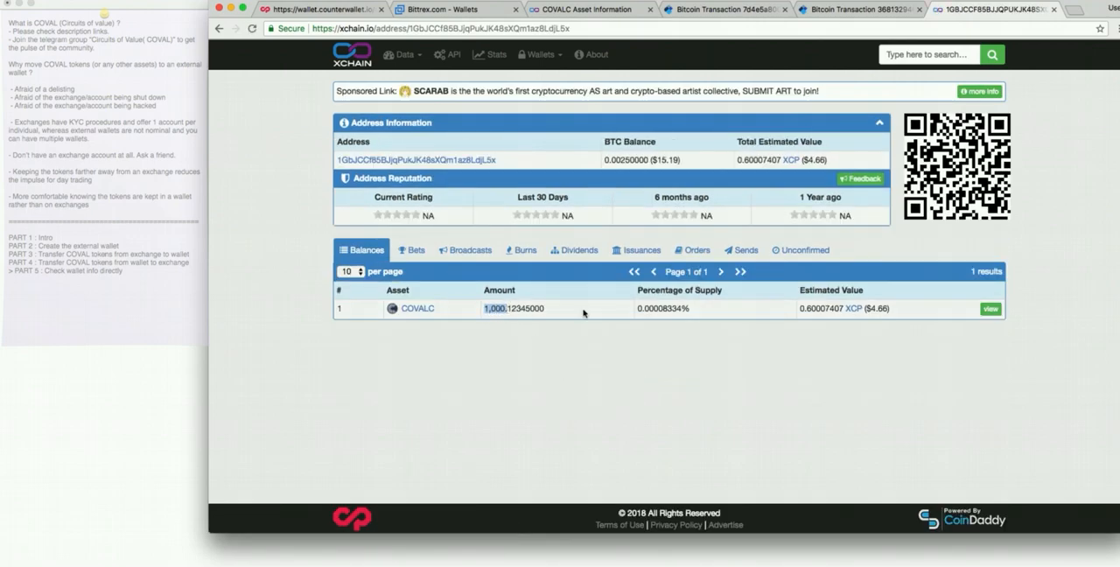
mouse_move(843, 306)
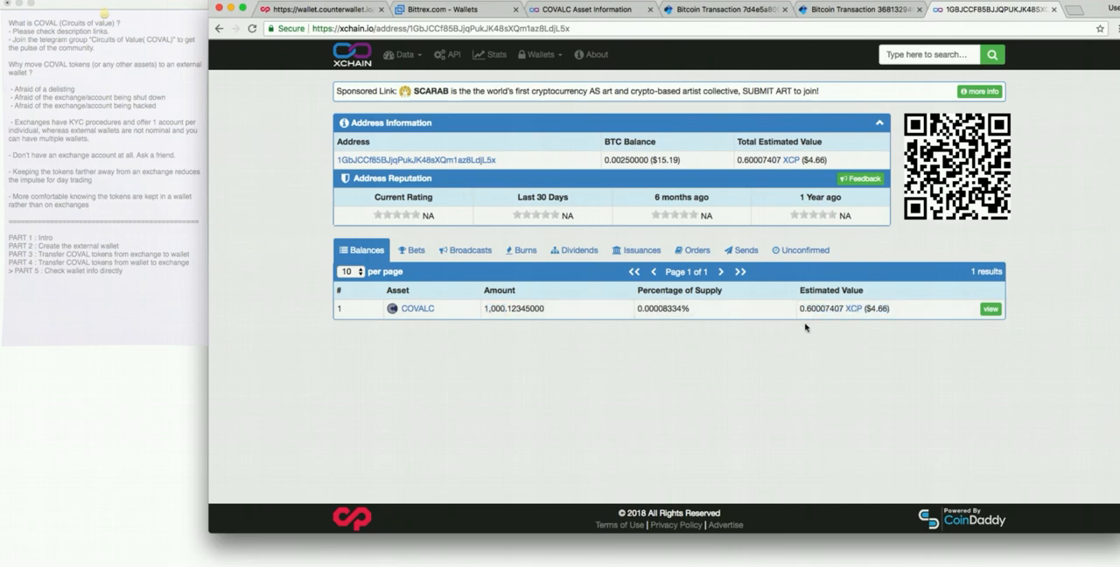
left_click(800, 249)
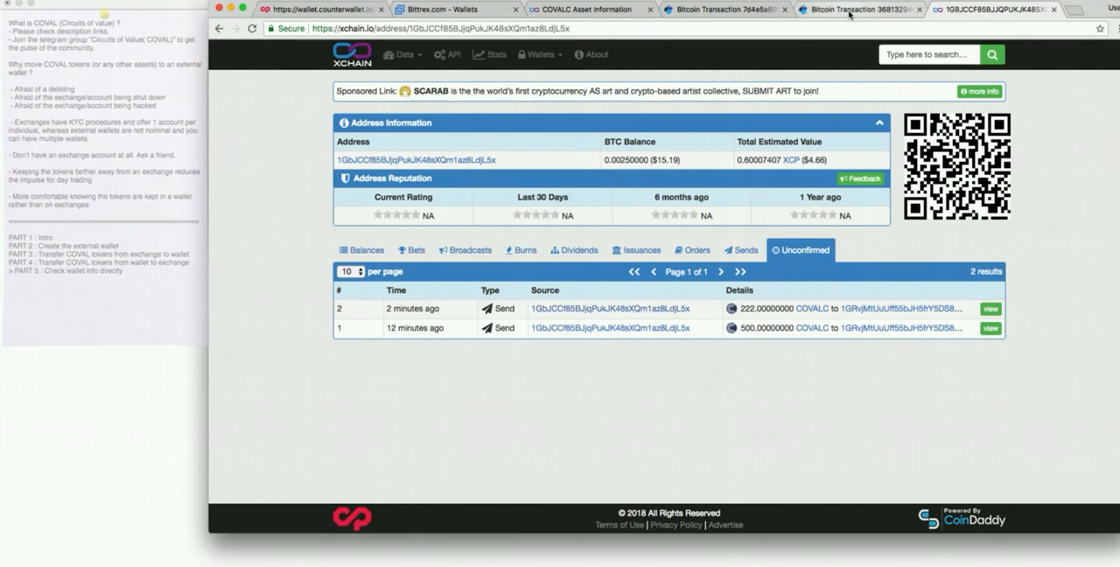
left_click(722, 10)
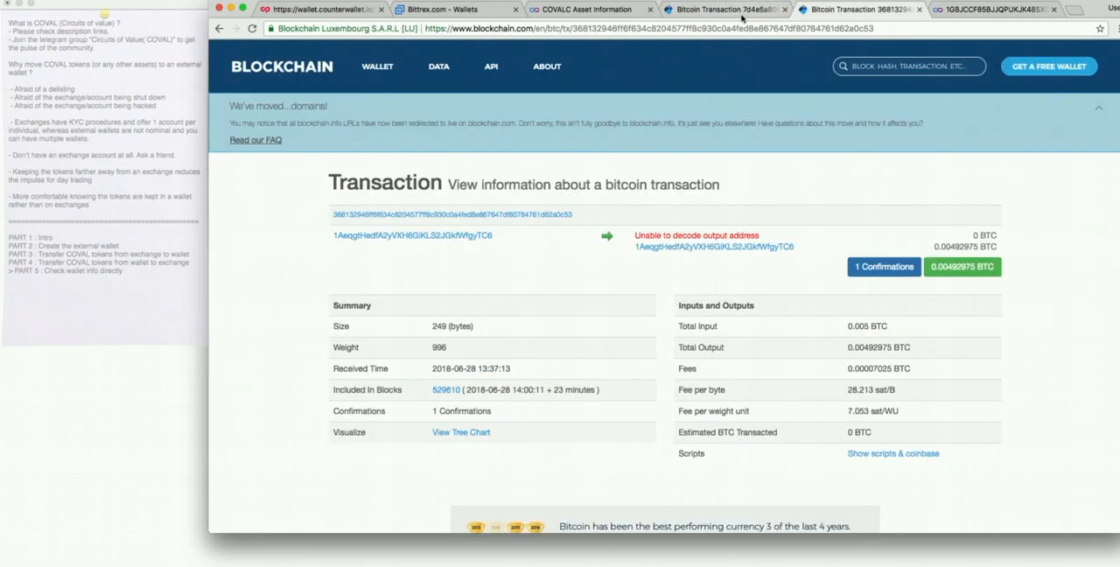
left_click(320, 9)
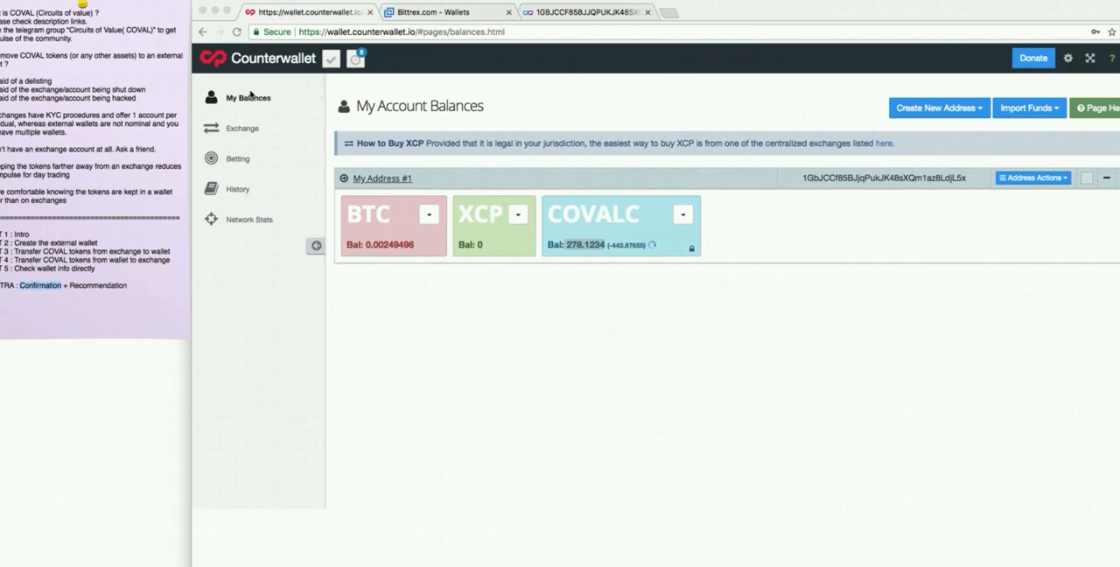
Step: Check the remaining 278.1234 COVALC balance card, then switch to the Bittrex Wallets page
left_click(370, 245)
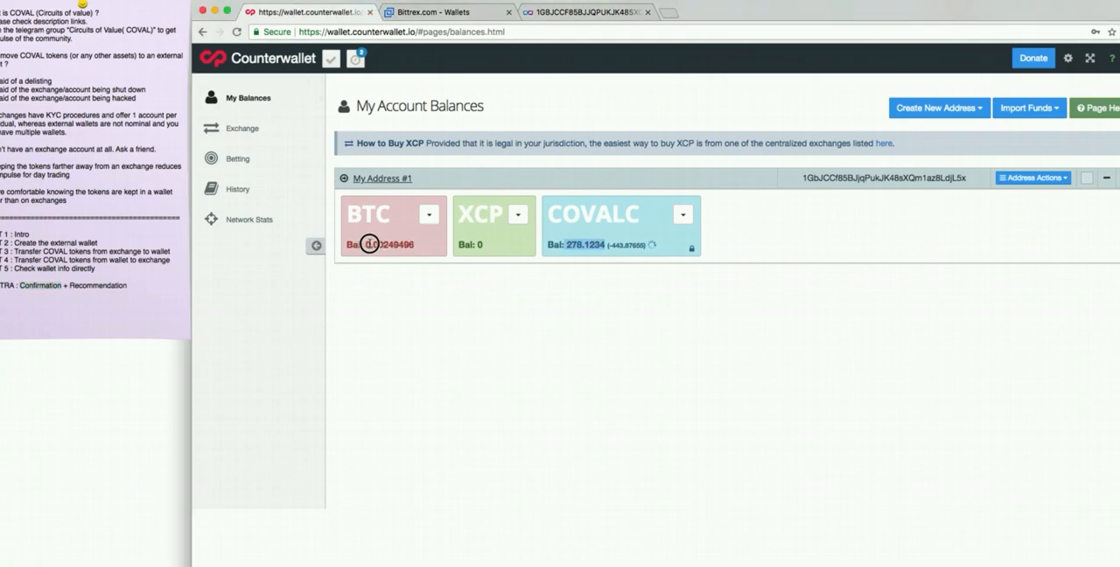
mouse_move(581, 246)
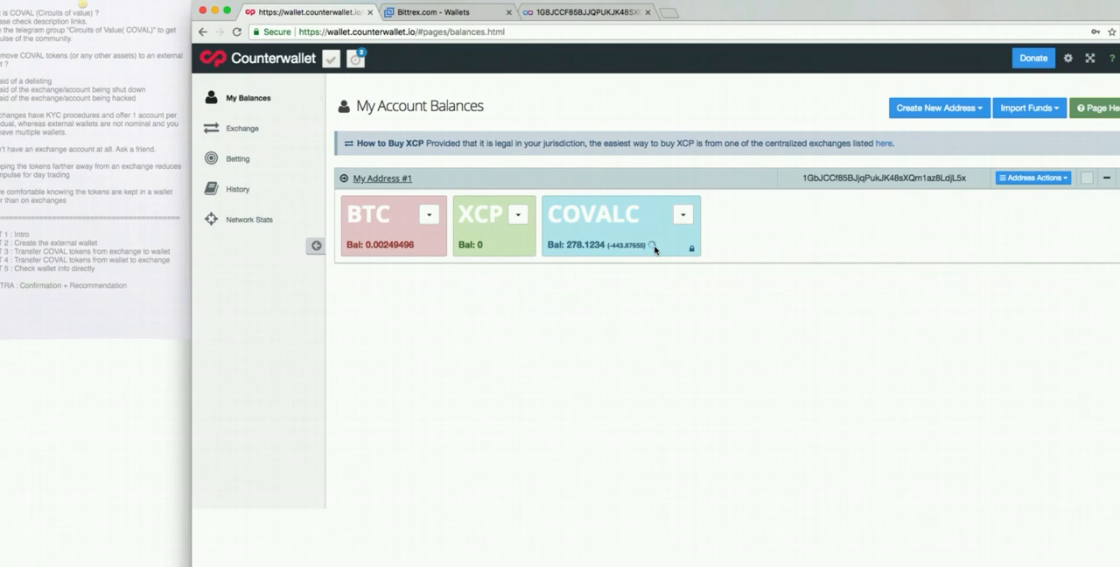
mouse_move(654, 247)
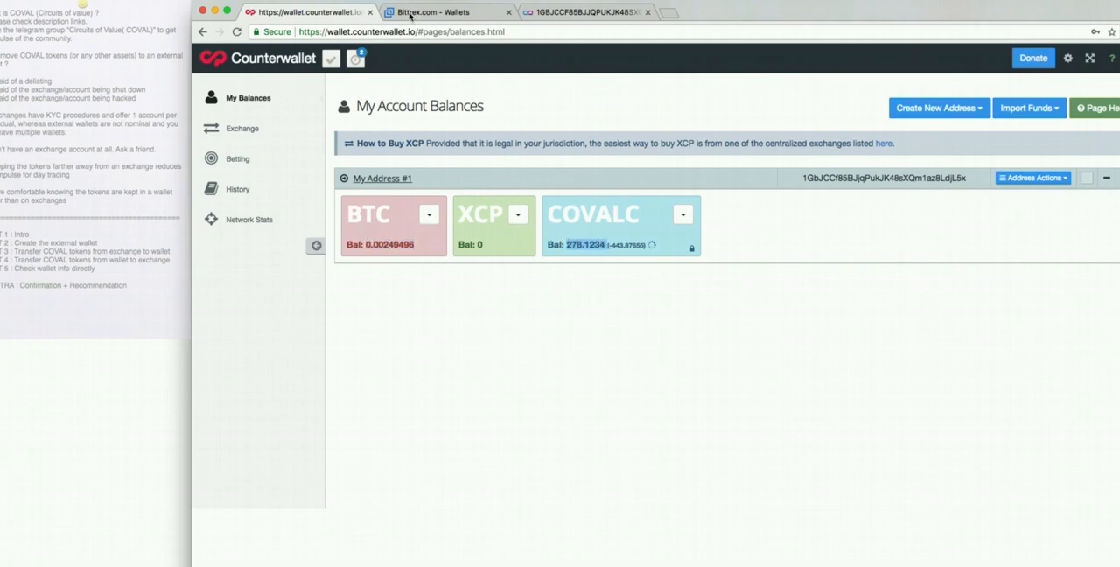
left_click(446, 11)
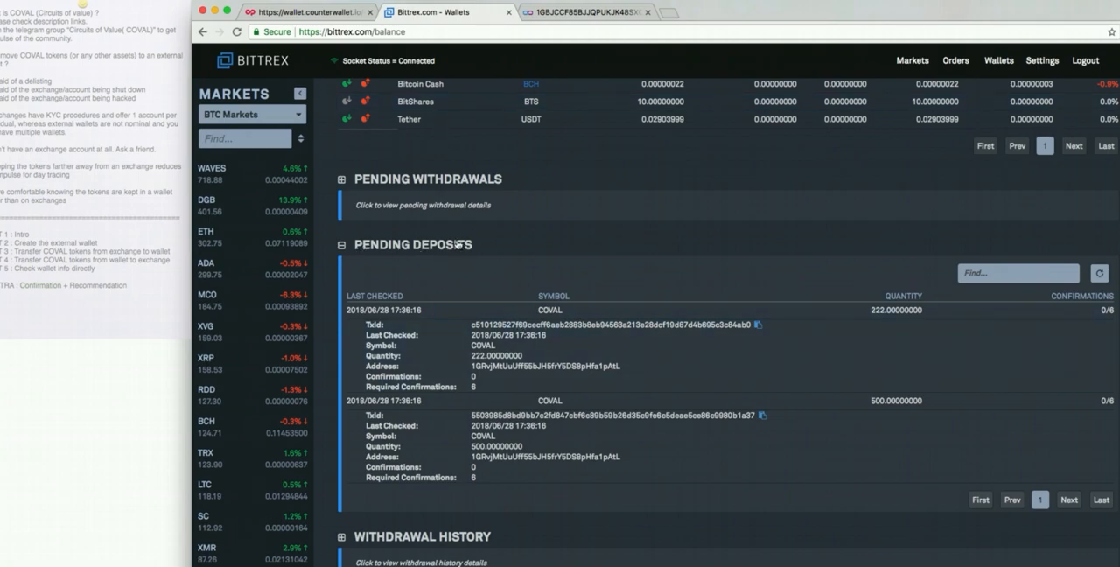
mouse_move(901, 347)
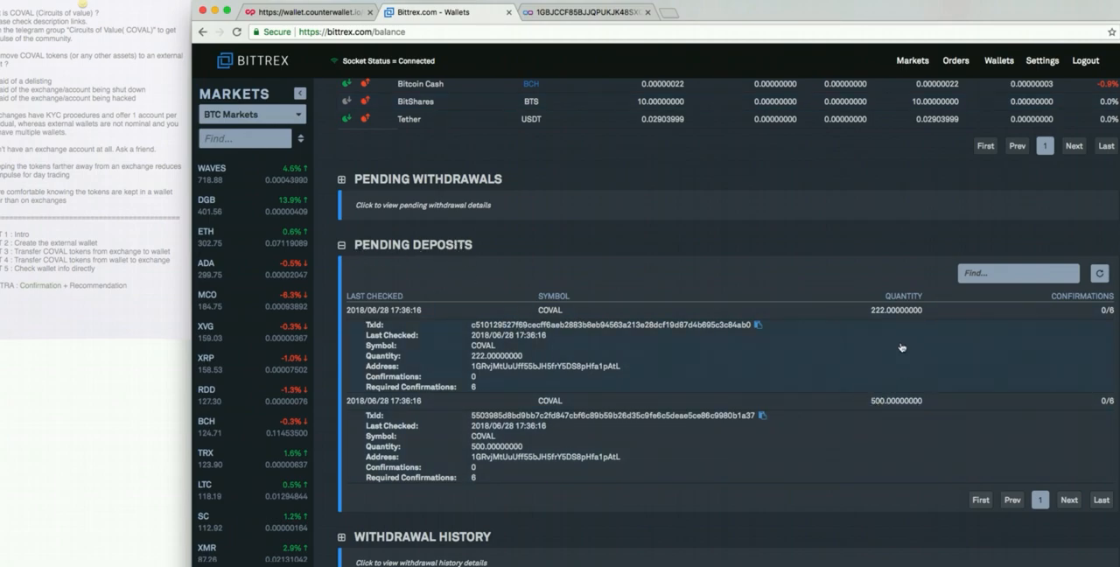
mouse_move(890, 319)
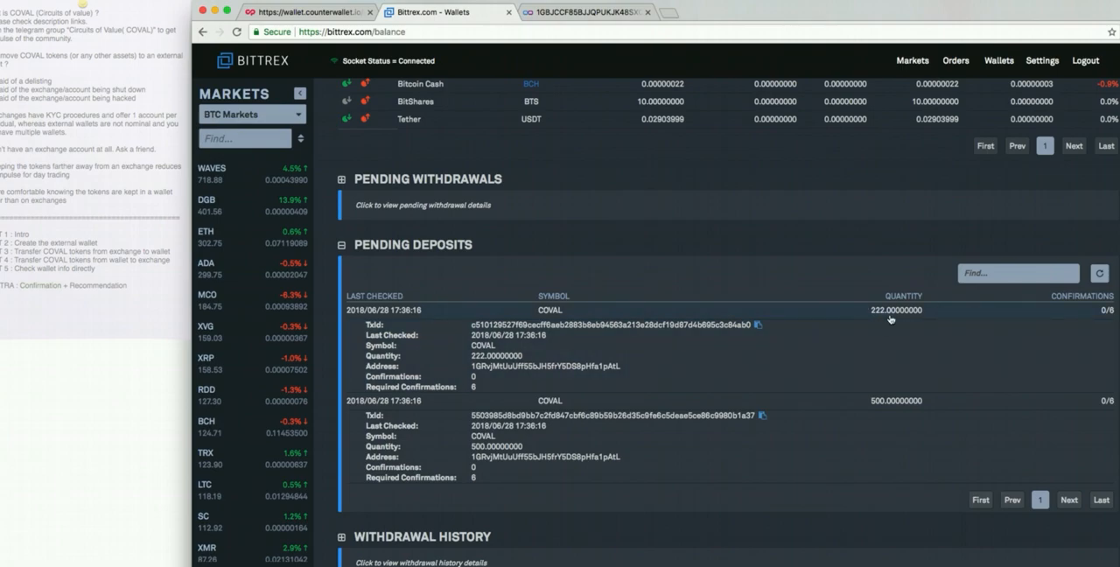
Step: Confirm Bittrex lists pending COVAL deposits of 222 and 500 at 0/6 confirmations, then return to XChain
left_click(582, 11)
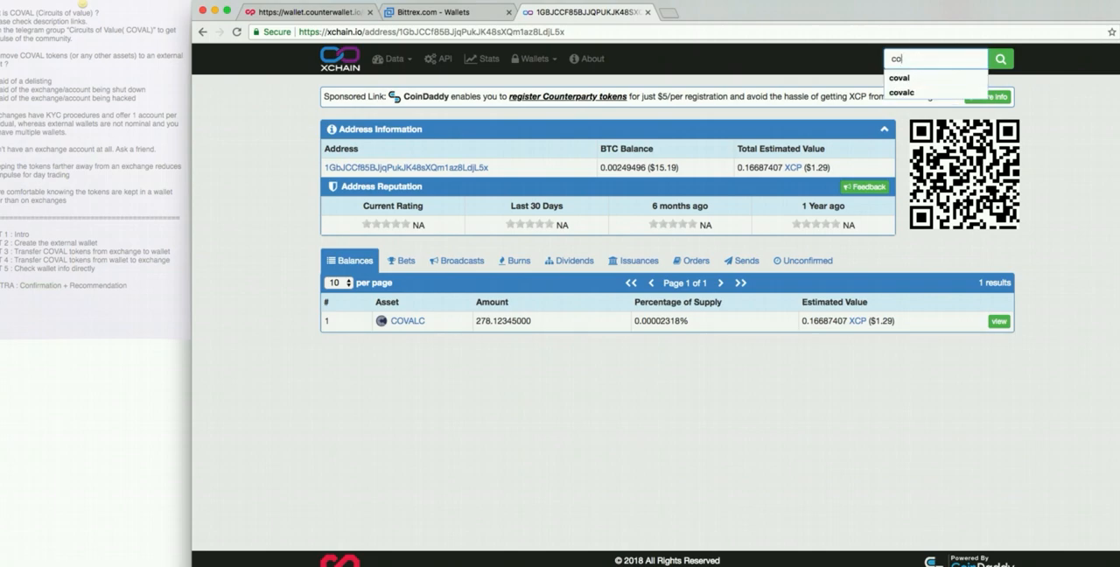
Step: Open the COVALC asset page on XChain and list its holders
left_click(902, 92)
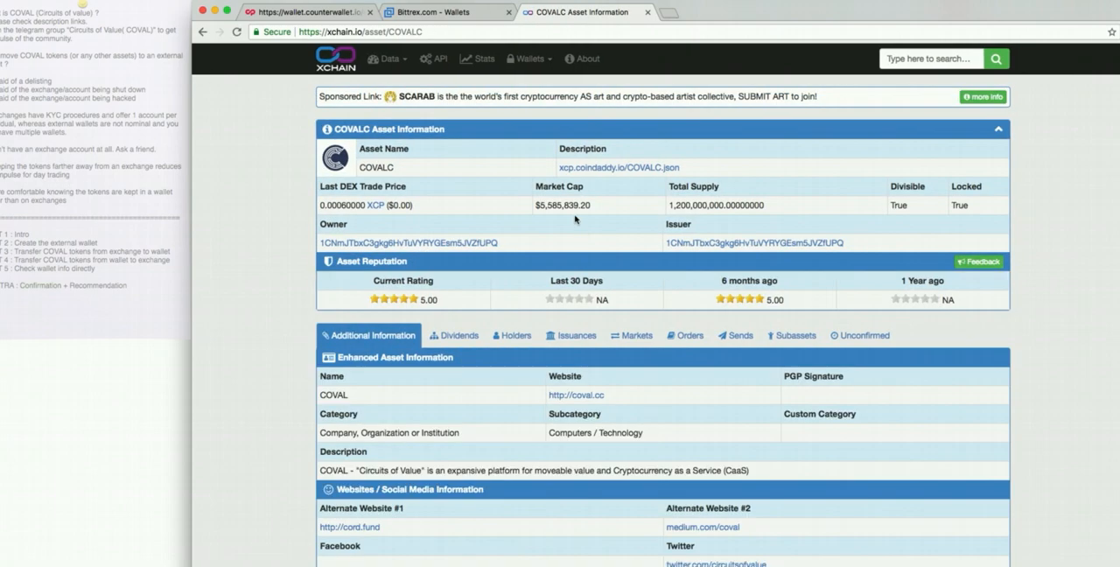
left_click(511, 335)
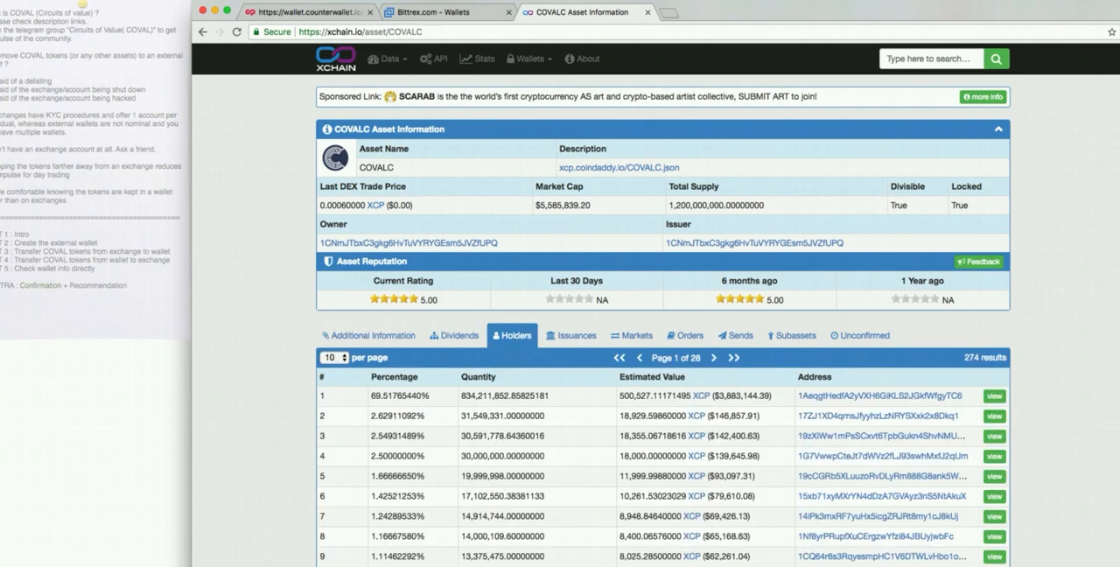
left_click(306, 11)
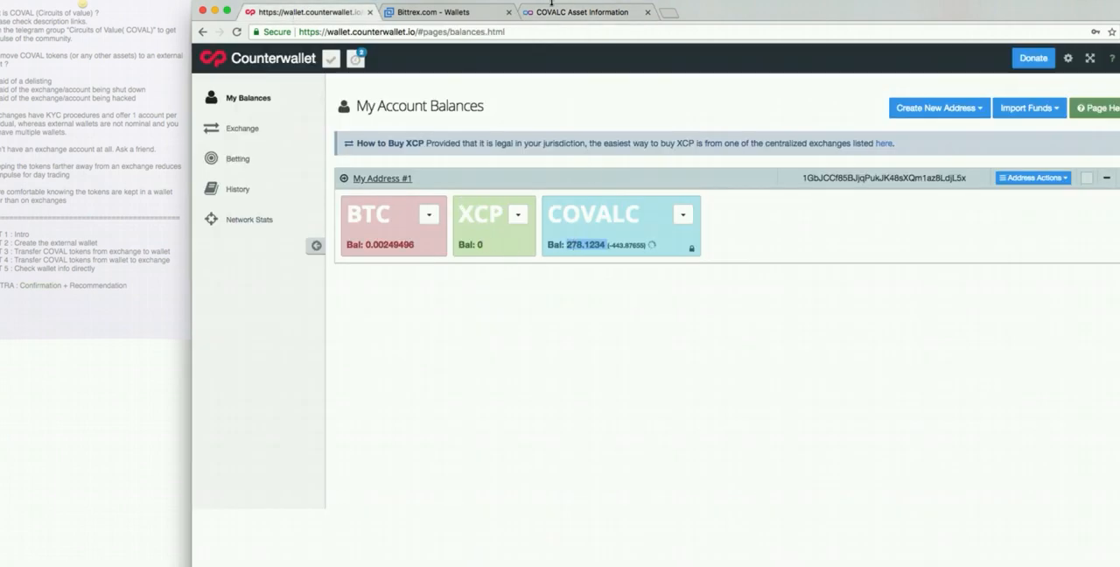
left_click(582, 12)
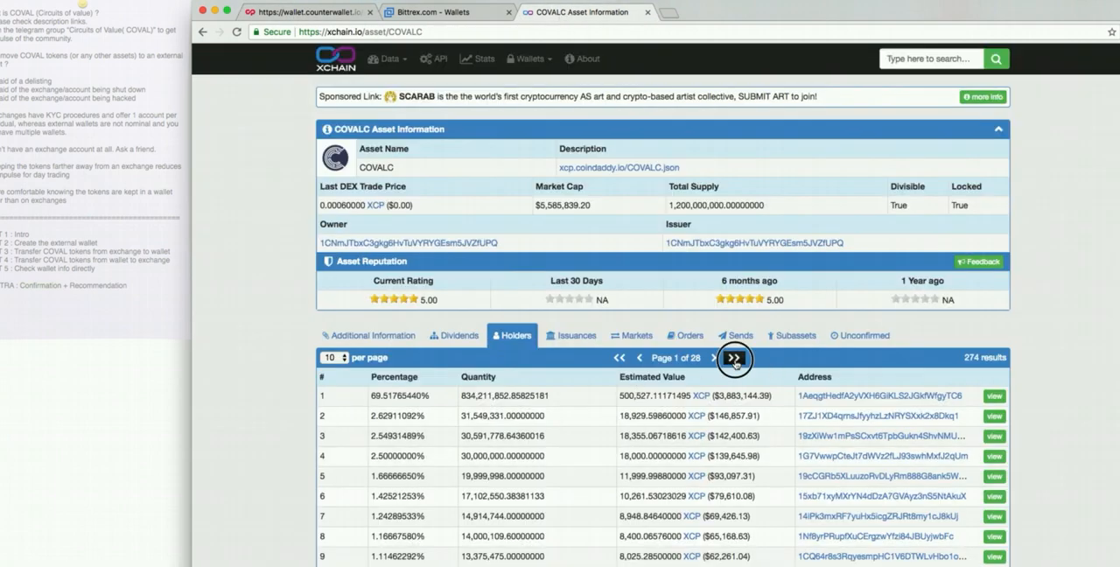
Step: Page back through the holders and open the address holding 278.12345 COVALC
left_click(733, 357)
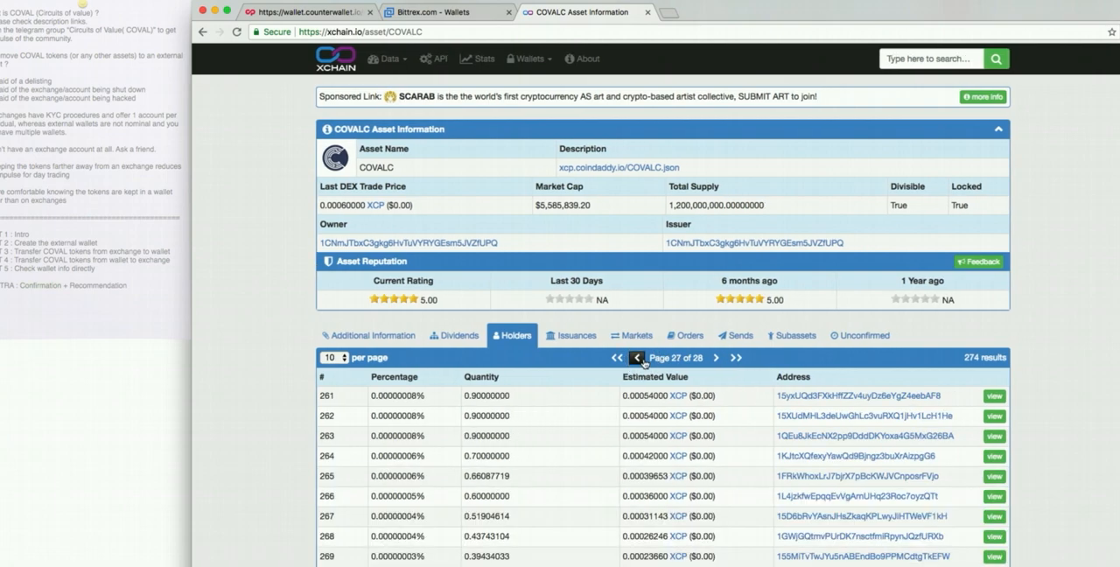
left_click(637, 358)
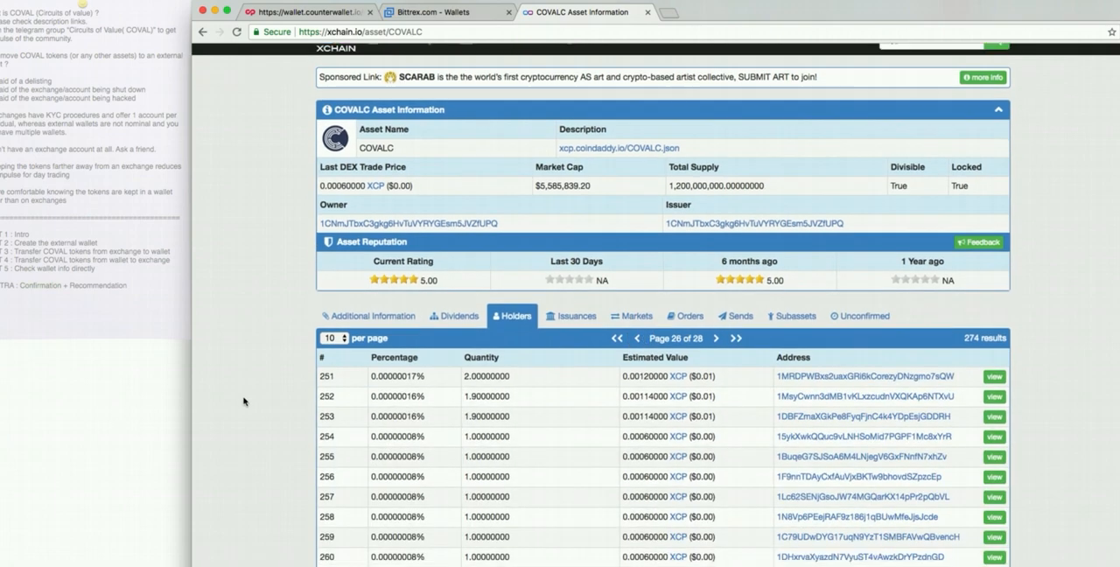
left_click(637, 317)
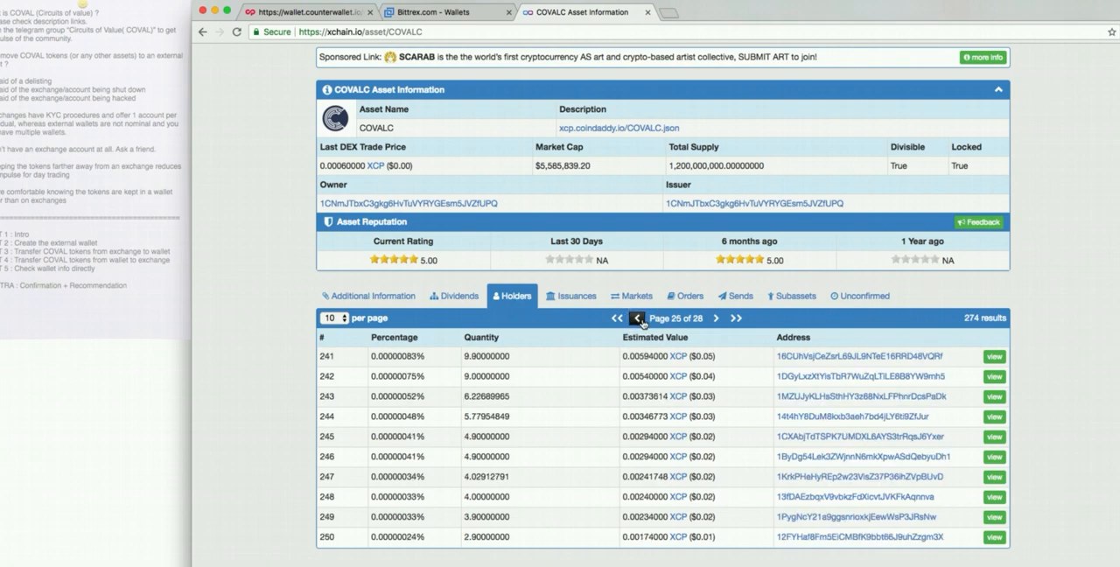
left_click(636, 318)
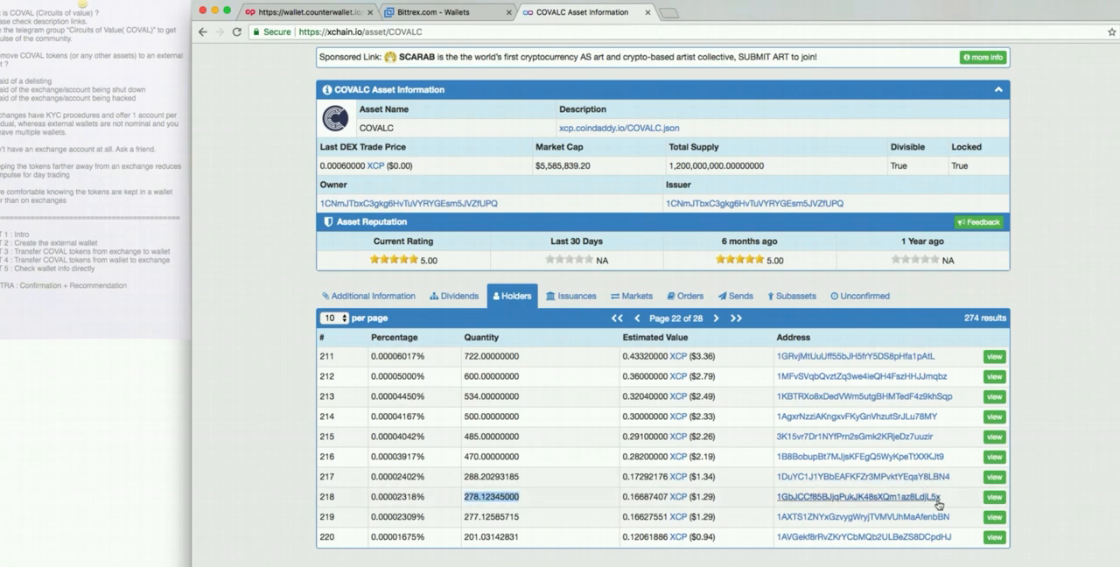
left_click(873, 497)
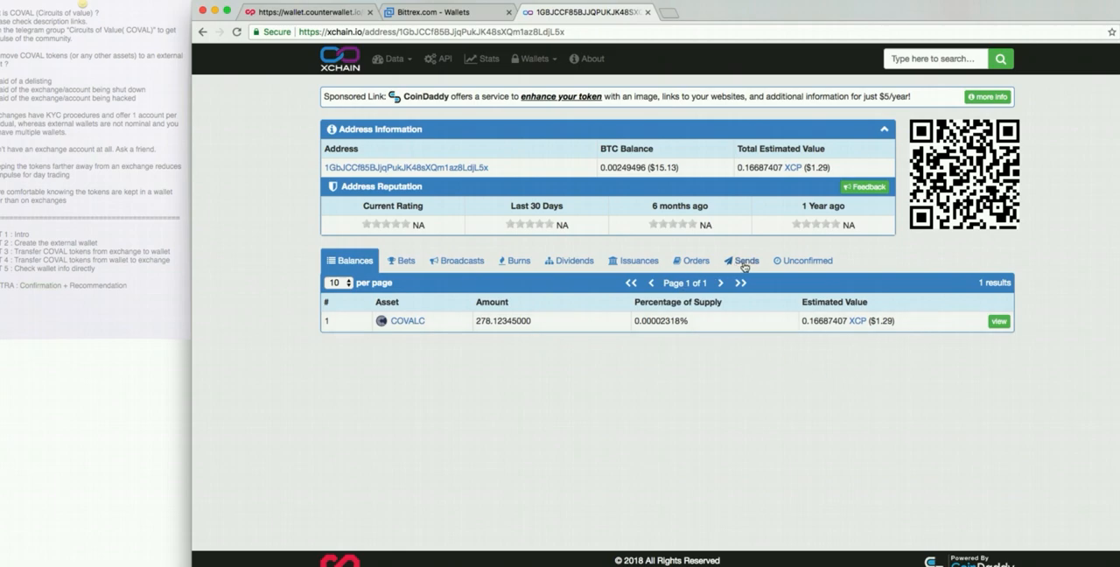
Step: Show the address's COVALC sends: +1,000.12345 received, -500 and -222 sent
left_click(741, 260)
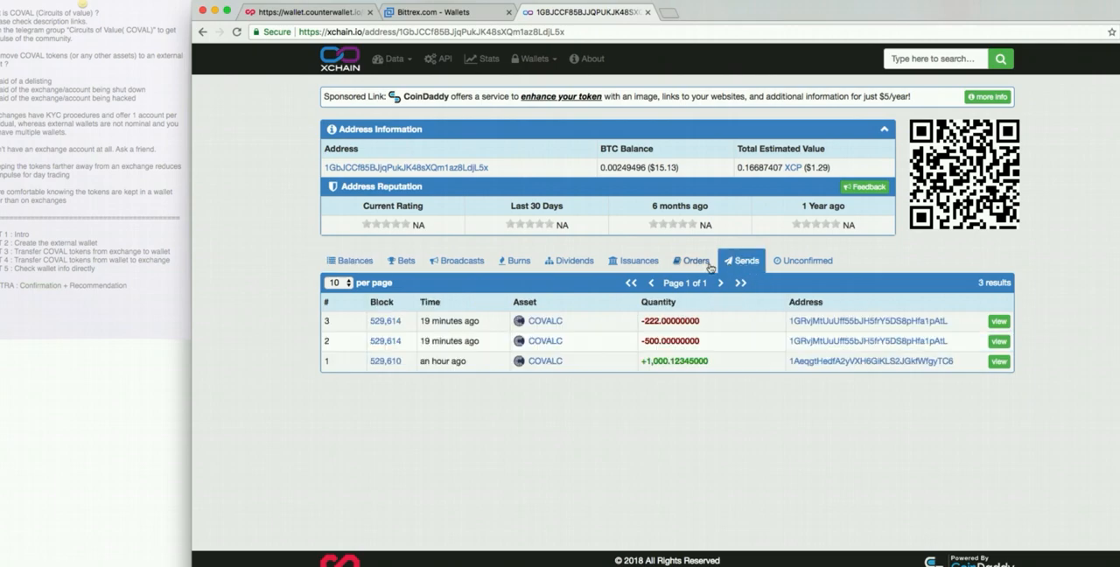
mouse_move(731, 258)
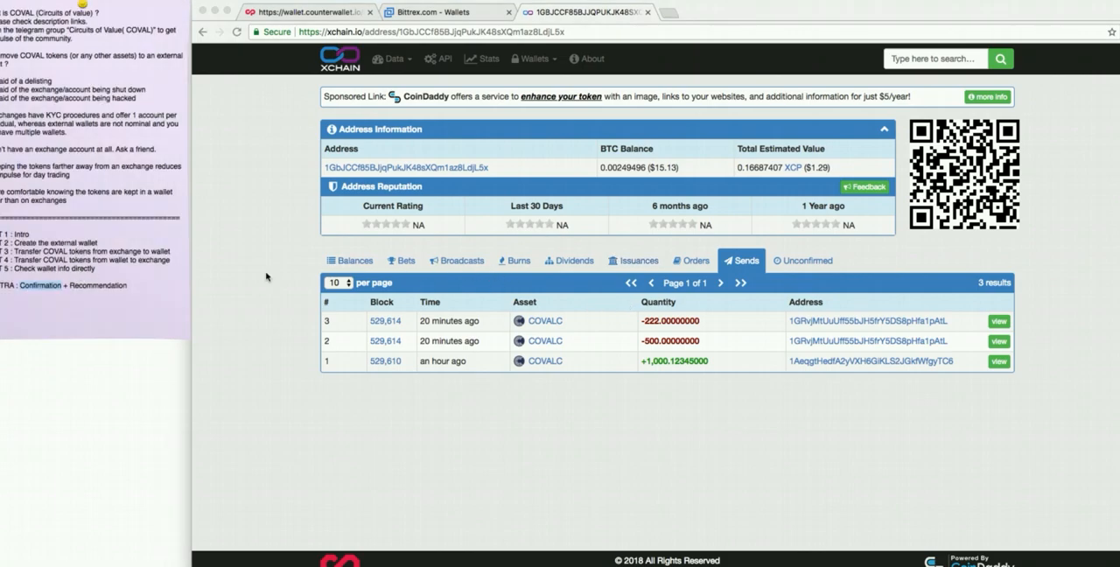
mouse_move(740, 317)
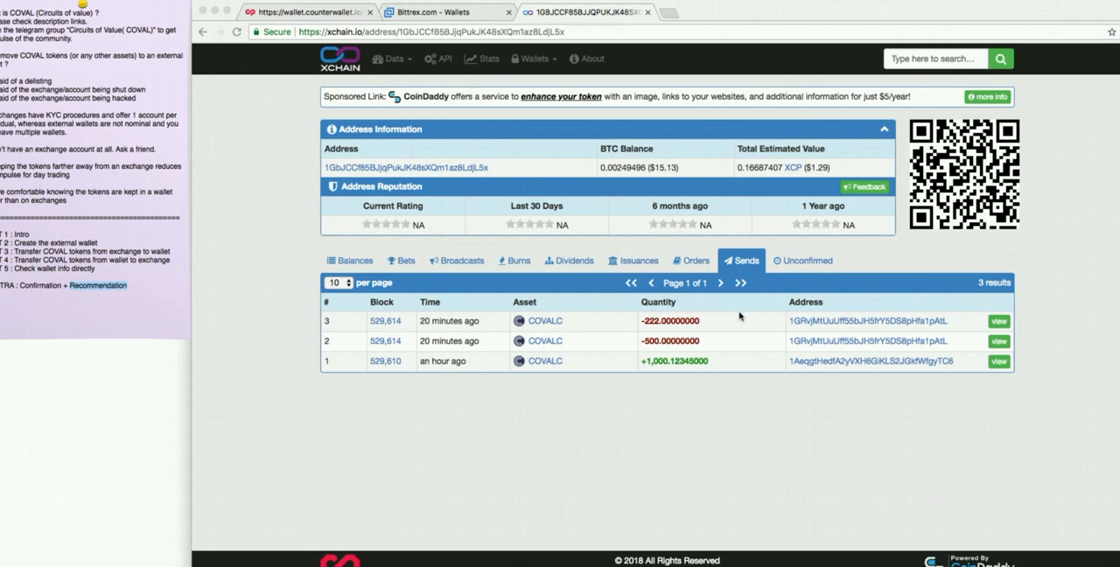
mouse_move(722, 318)
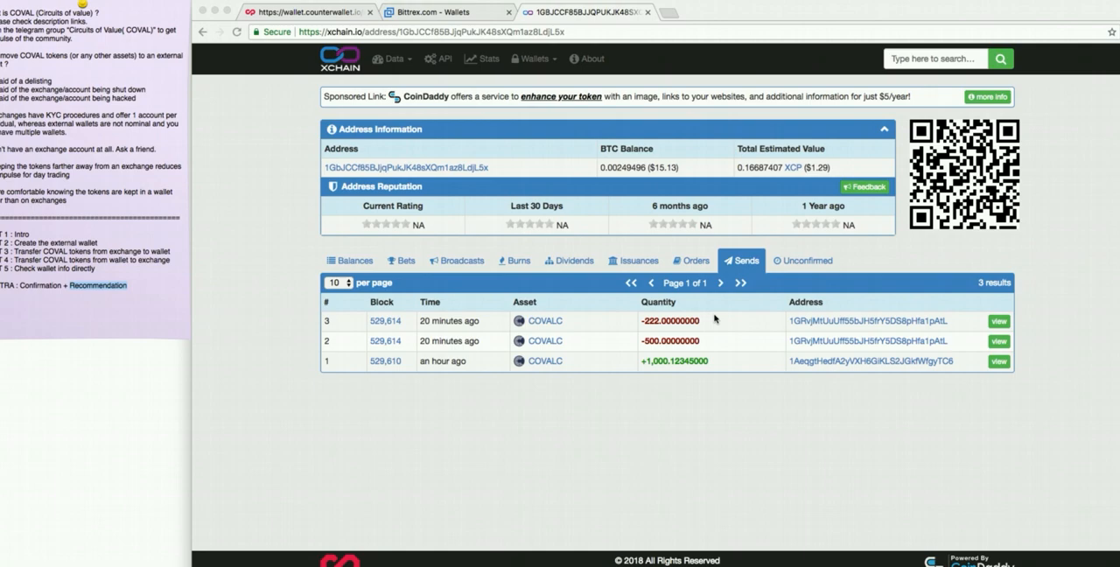
mouse_move(620, 243)
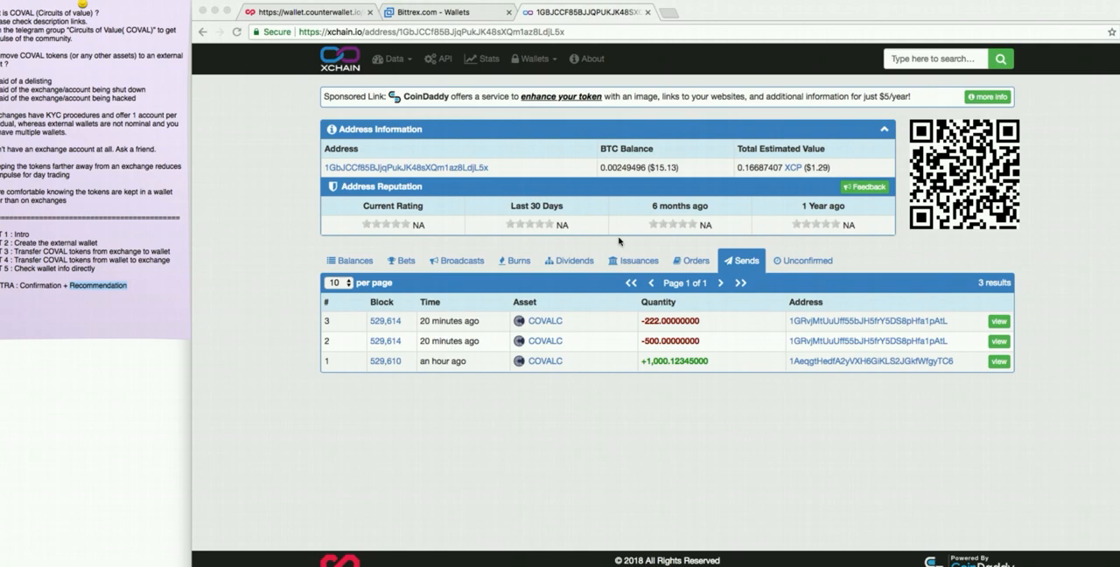